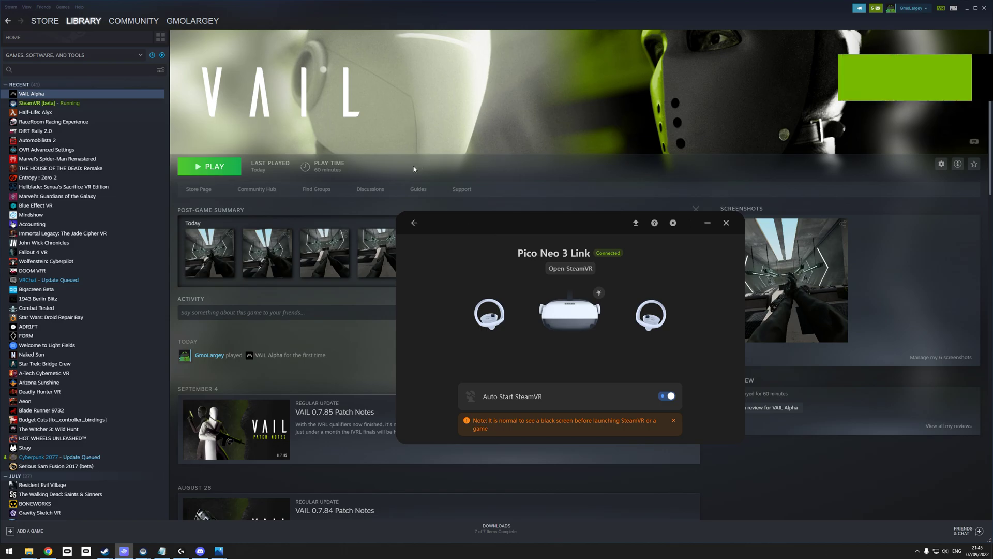
{"action": "mouse_move", "coordinate": [279, 220]}
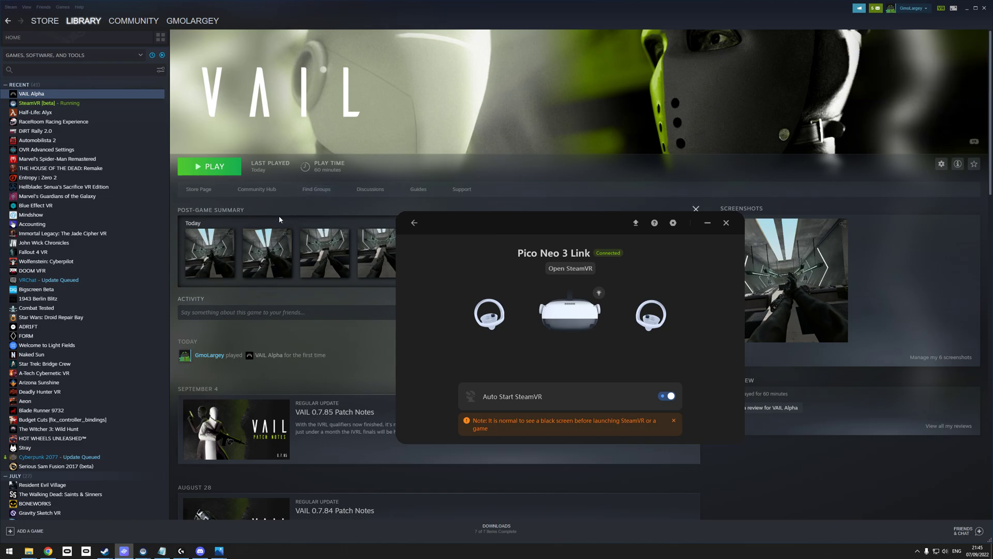
{"action": "mouse_move", "coordinate": [593, 317]}
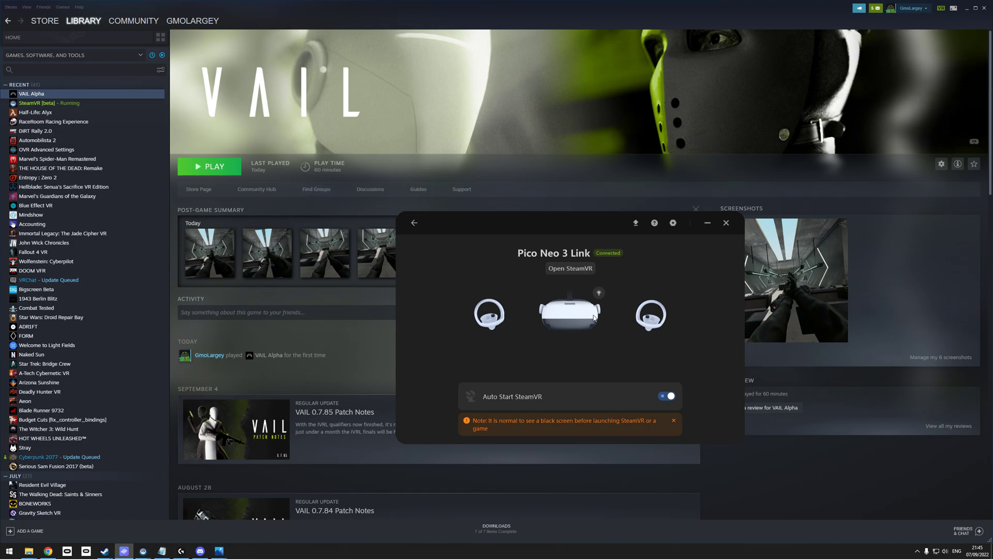
{"action": "mouse_move", "coordinate": [494, 321]}
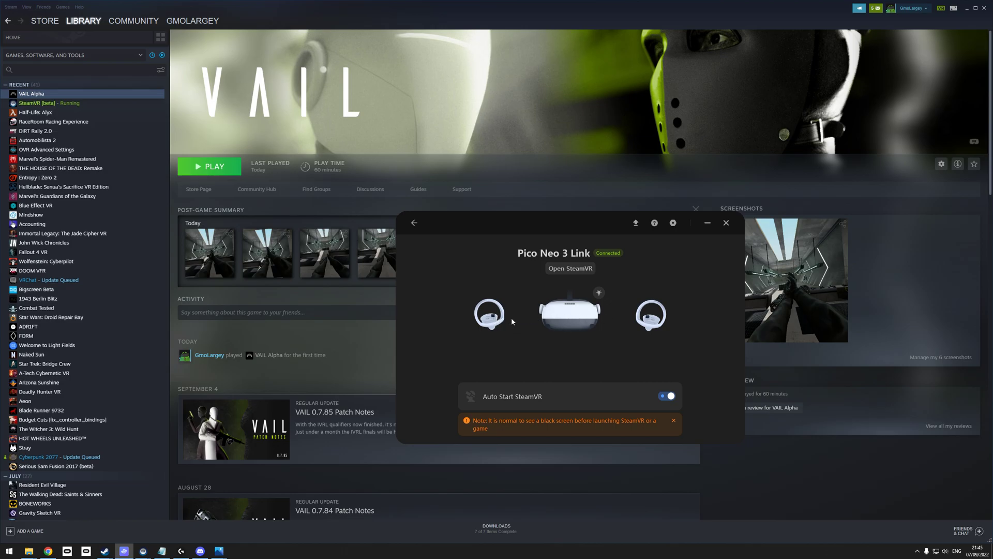
{"action": "mouse_move", "coordinate": [501, 323]}
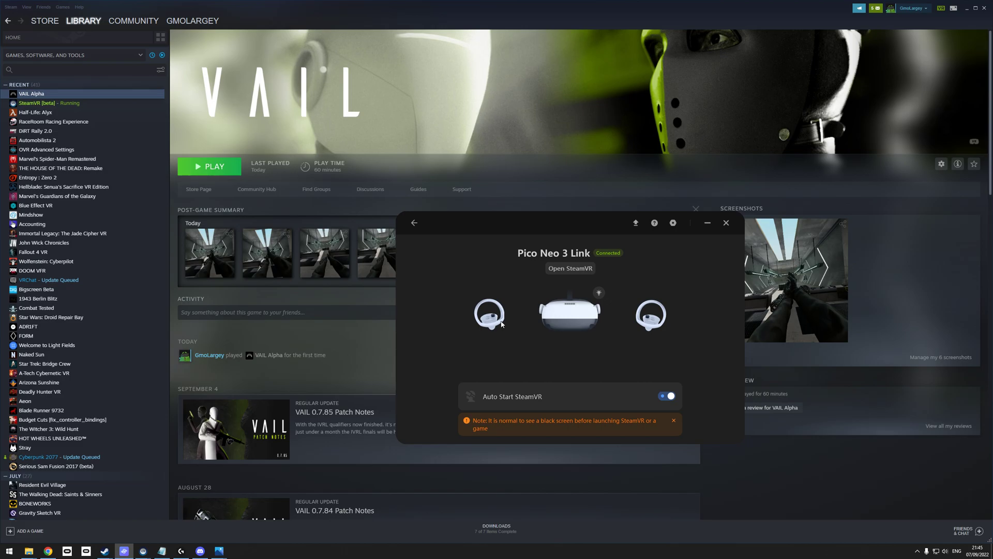
{"action": "mouse_move", "coordinate": [577, 328]}
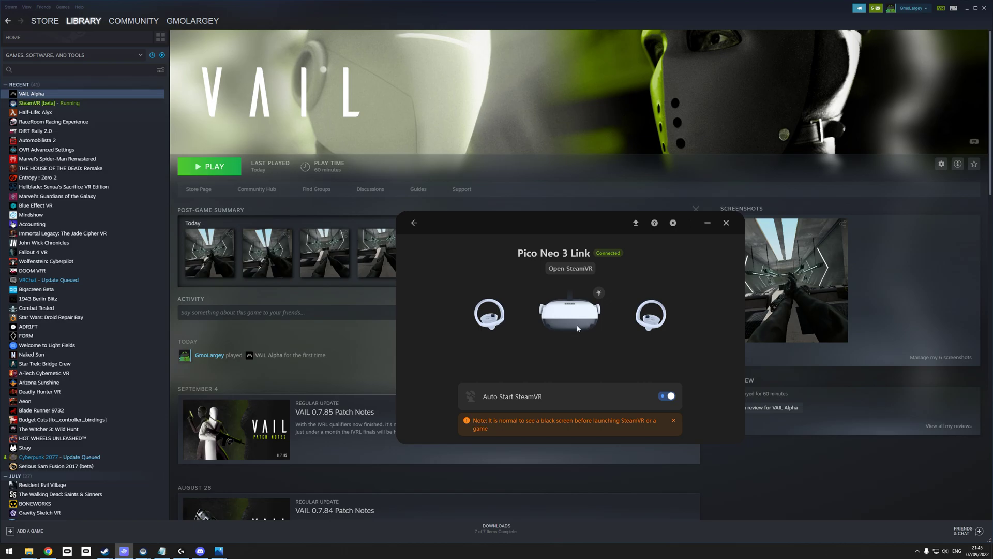
{"action": "mouse_move", "coordinate": [29, 549]}
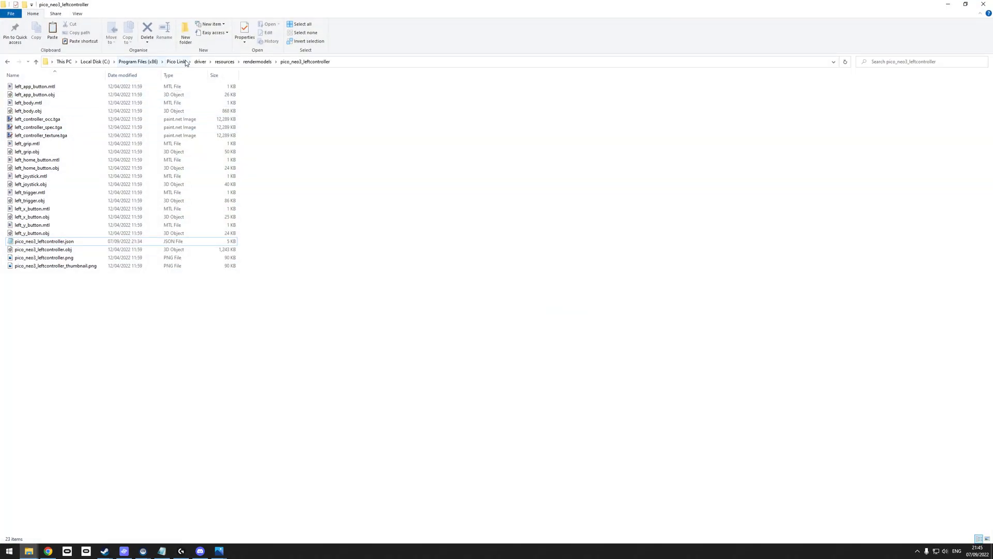
Return to the Pico Link folder and select RVRPlugin.ini in driver\bin\win64
{"action": "left_click", "coordinate": [175, 61]}
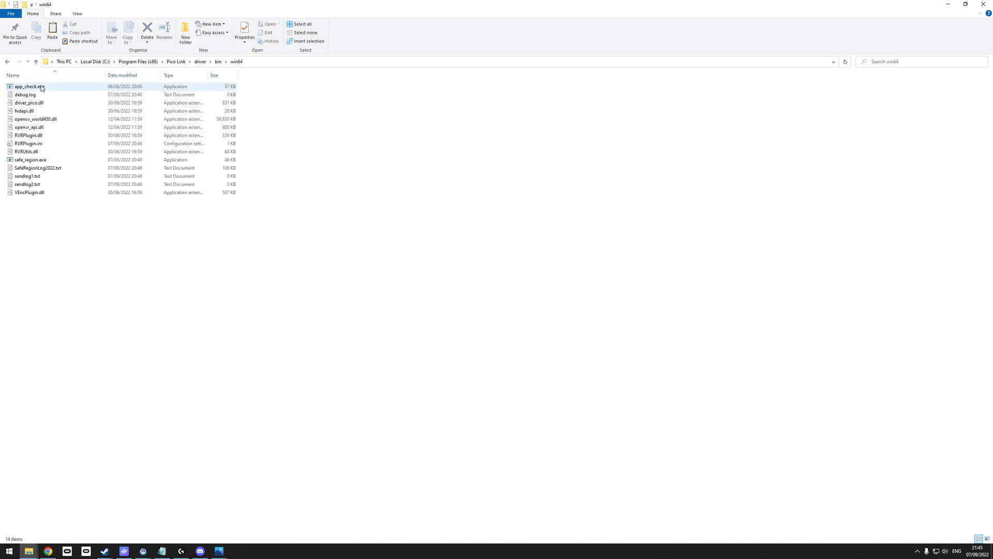
{"action": "left_click", "coordinate": [28, 143]}
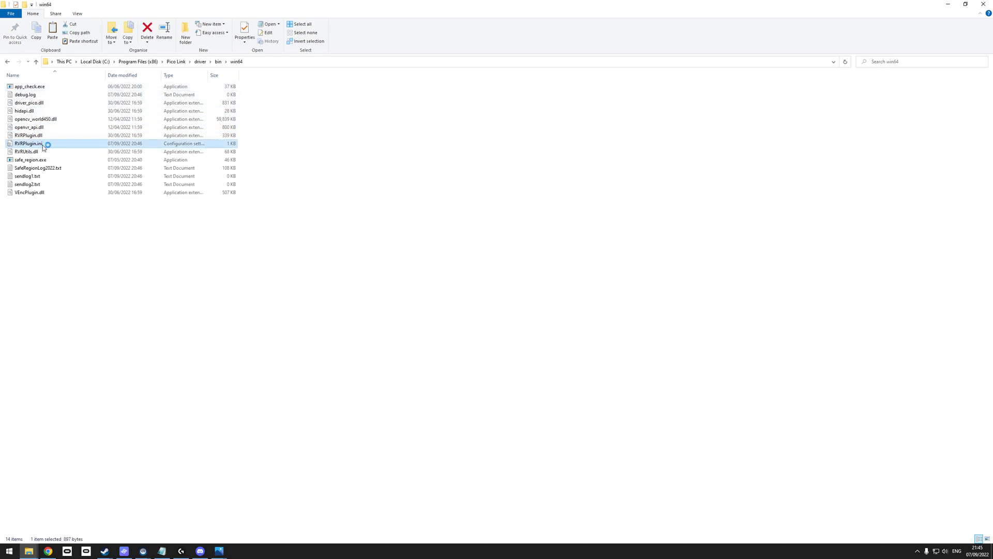
Open RVRPlugin.ini in Notepad to edit the controllertype setting
{"action": "double_click", "coordinate": [27, 143]}
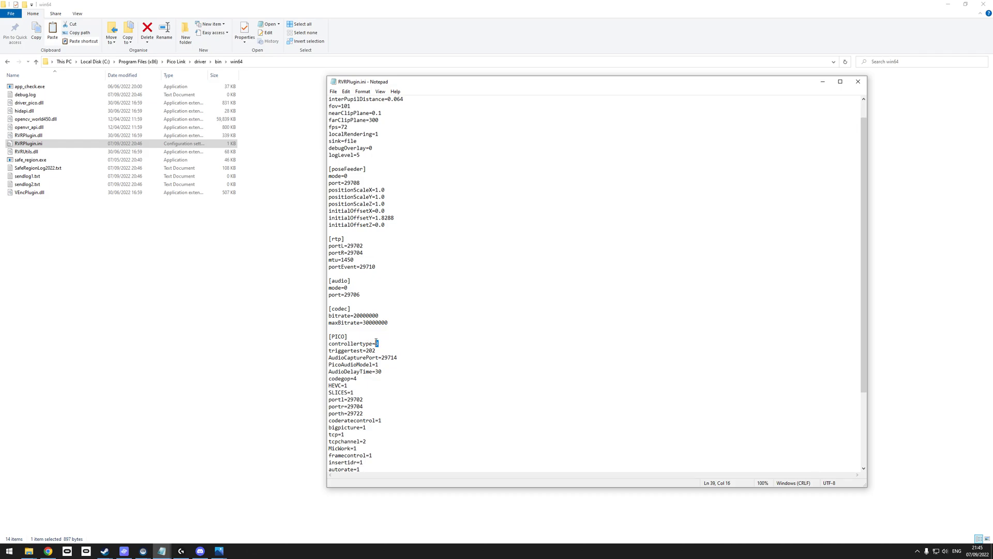
Enter controllertype 3, close the file, and return to the Pico Link app
{"action": "type", "text": "3"}
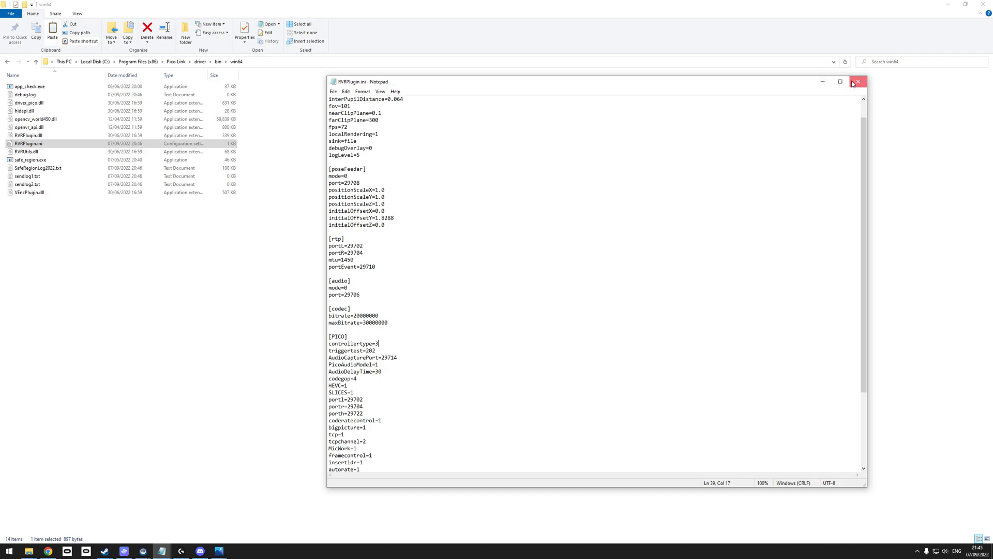
{"action": "right_click", "coordinate": [28, 143]}
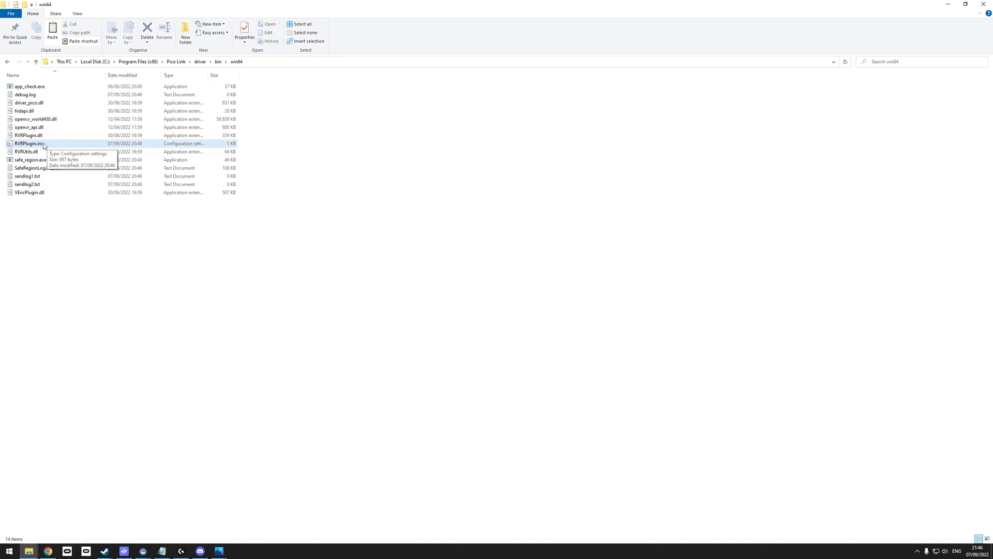
{"action": "mouse_move", "coordinate": [164, 147]}
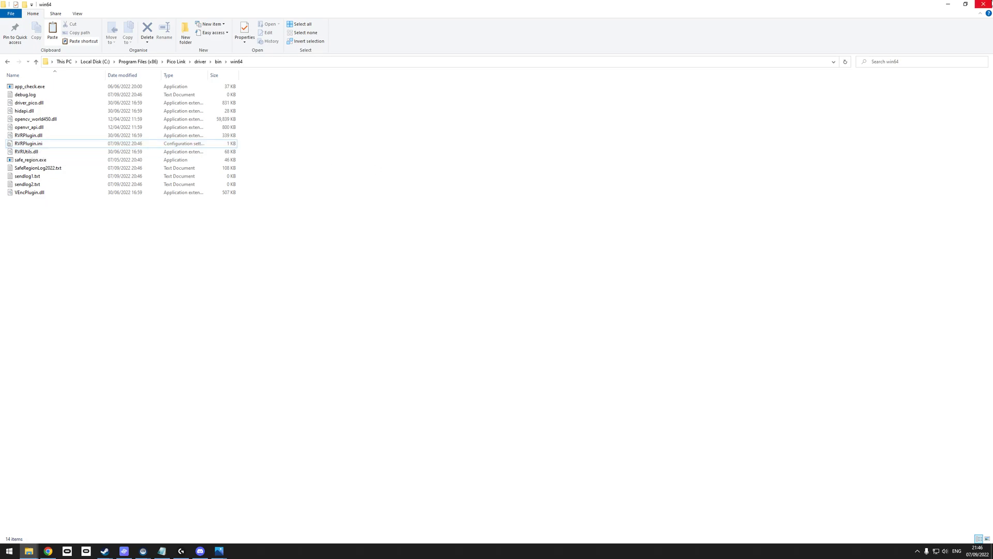
{"action": "left_click", "coordinate": [124, 550]}
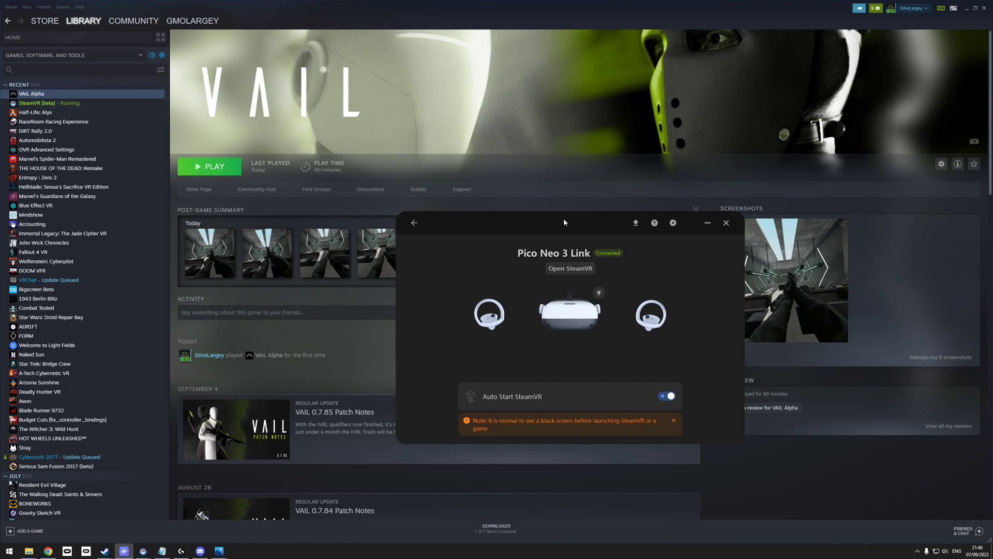
{"action": "mouse_move", "coordinate": [550, 226]}
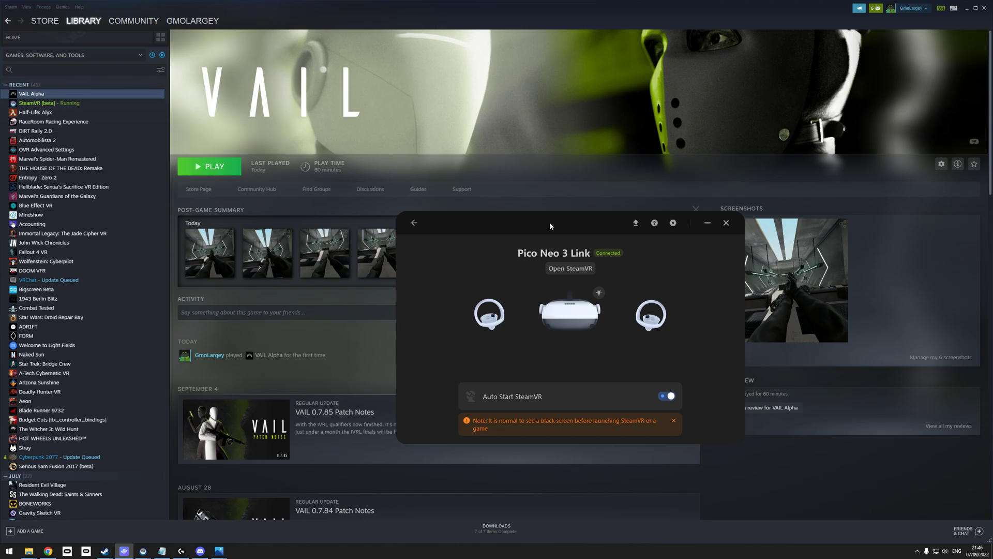
{"action": "mouse_move", "coordinate": [527, 227]}
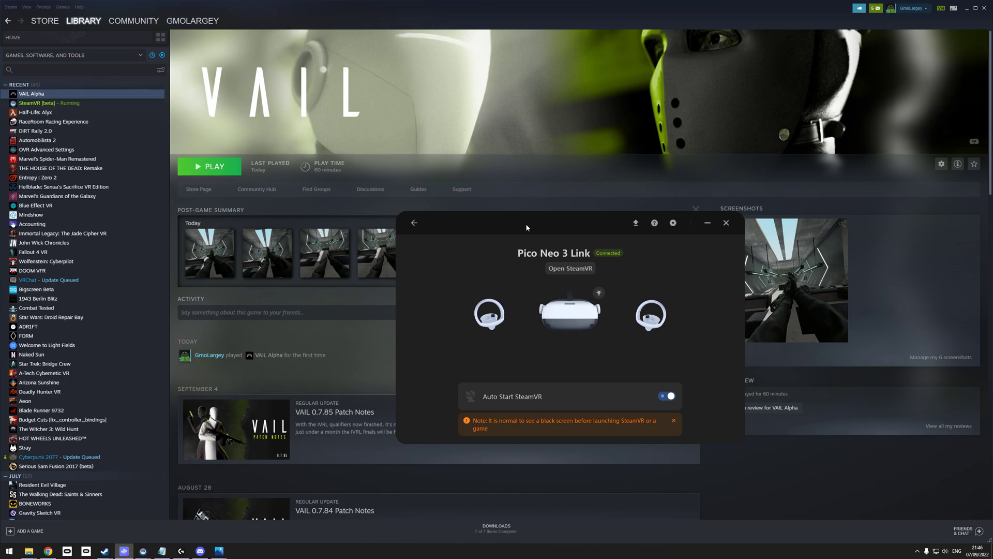
{"action": "mouse_move", "coordinate": [479, 221]}
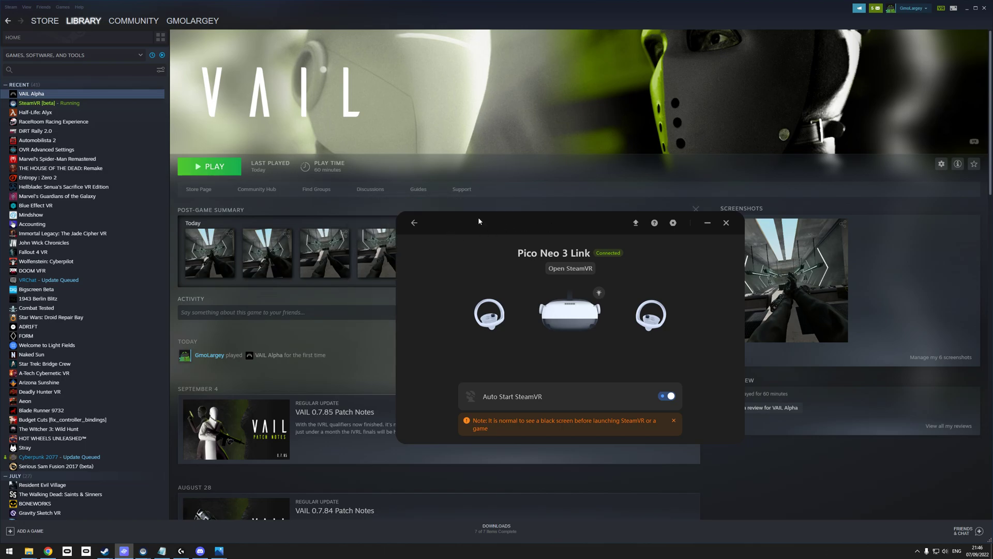
{"action": "mouse_move", "coordinate": [245, 97]}
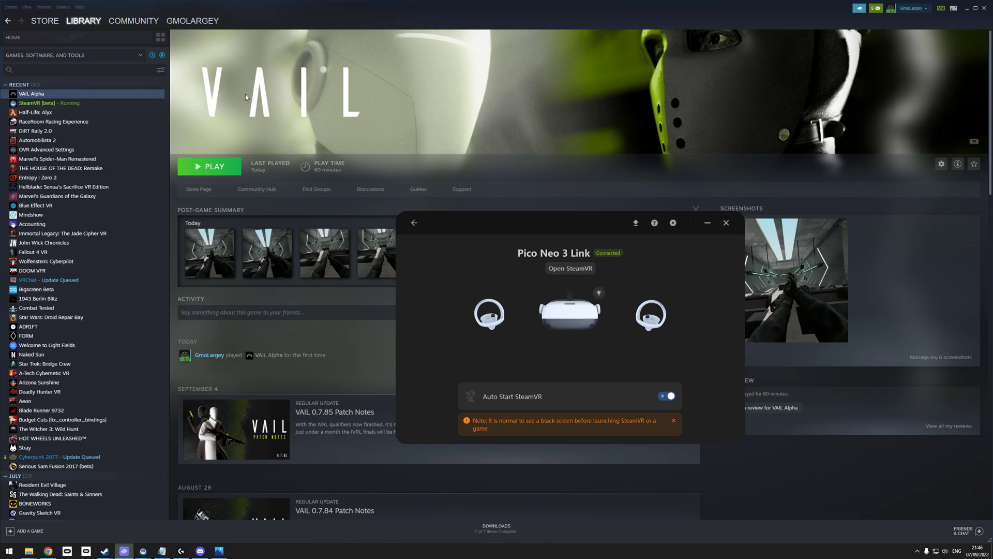
{"action": "mouse_move", "coordinate": [285, 82]}
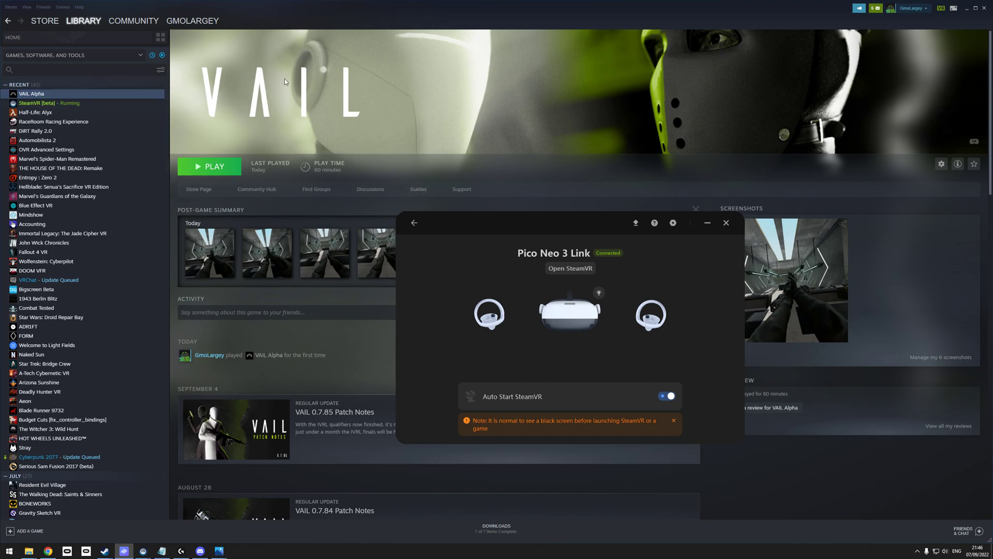
{"action": "mouse_move", "coordinate": [316, 129]}
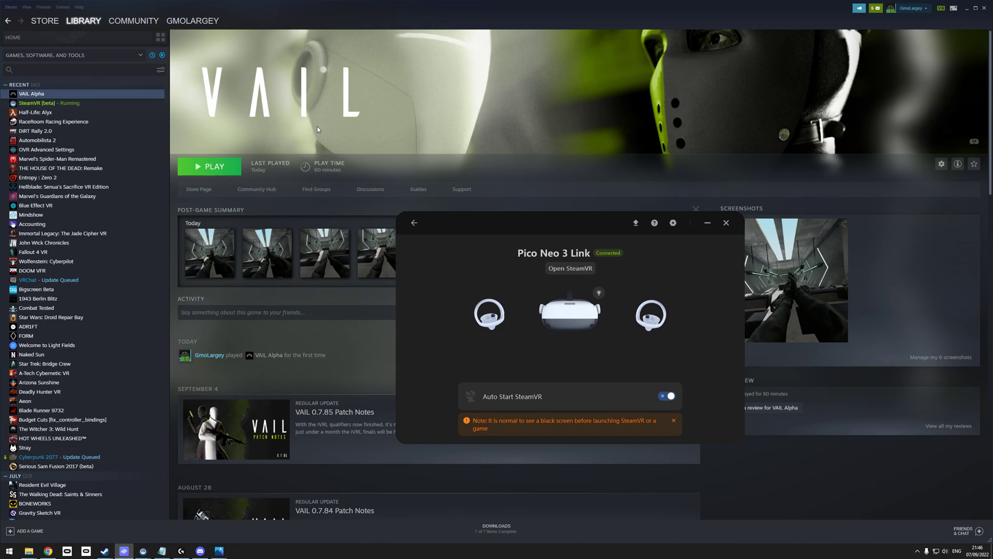
{"action": "mouse_move", "coordinate": [293, 135]}
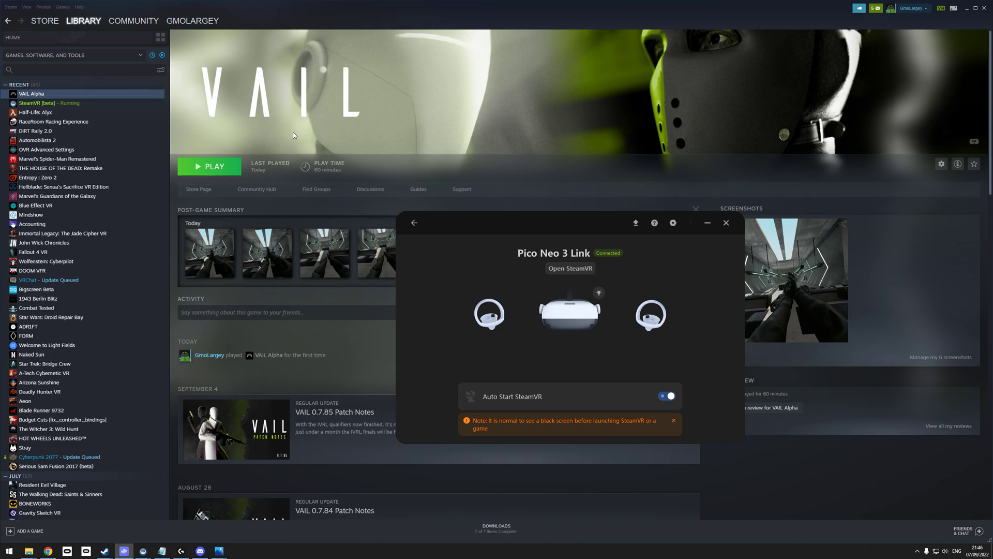
{"action": "mouse_move", "coordinate": [280, 115]}
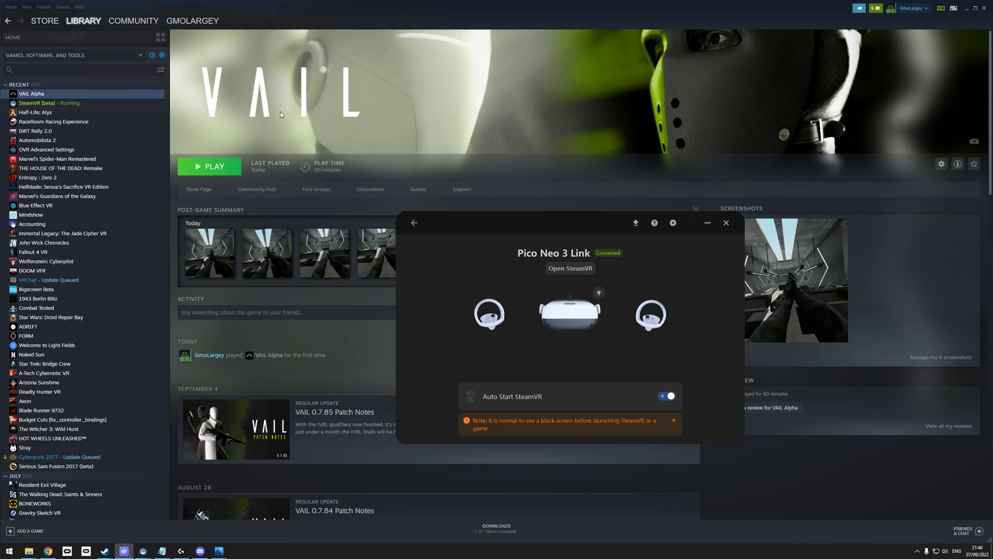
{"action": "mouse_move", "coordinate": [285, 220]}
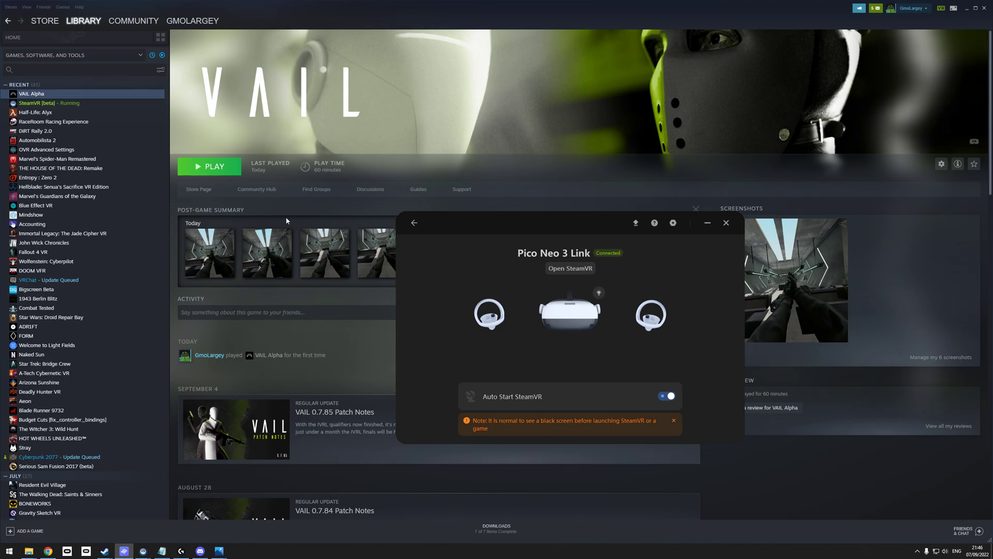
{"action": "mouse_move", "coordinate": [519, 242]}
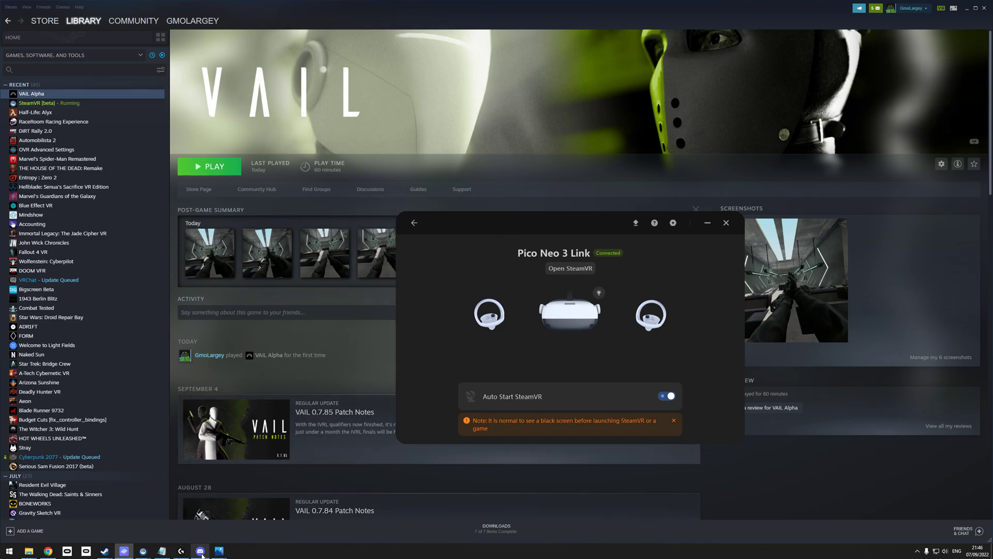
{"action": "mouse_move", "coordinate": [200, 550]}
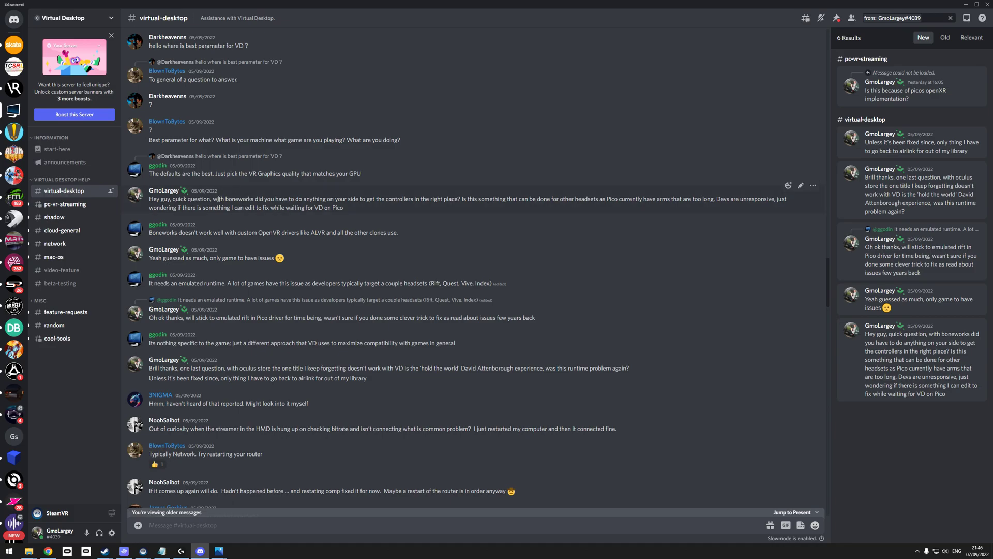
{"action": "mouse_move", "coordinate": [214, 195]}
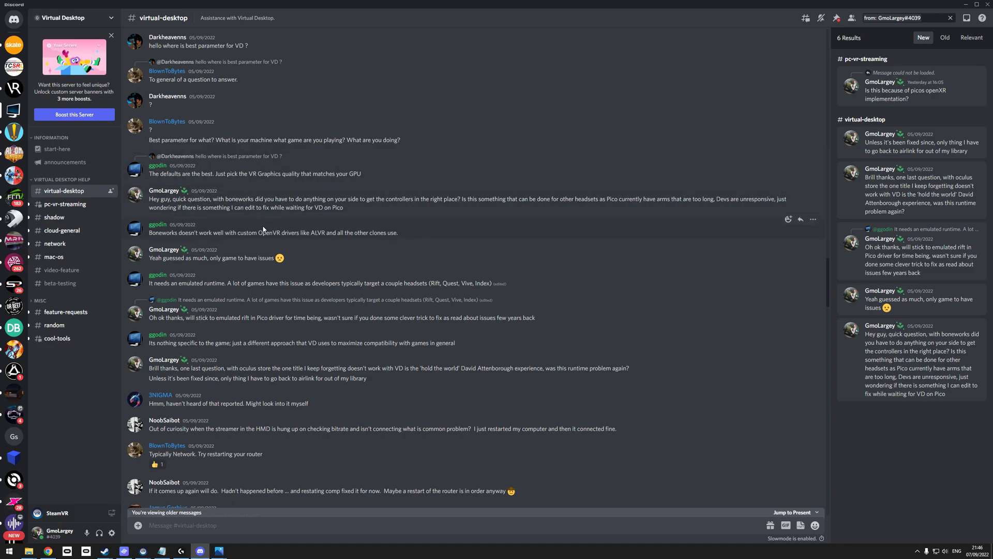
{"action": "mouse_move", "coordinate": [223, 230]}
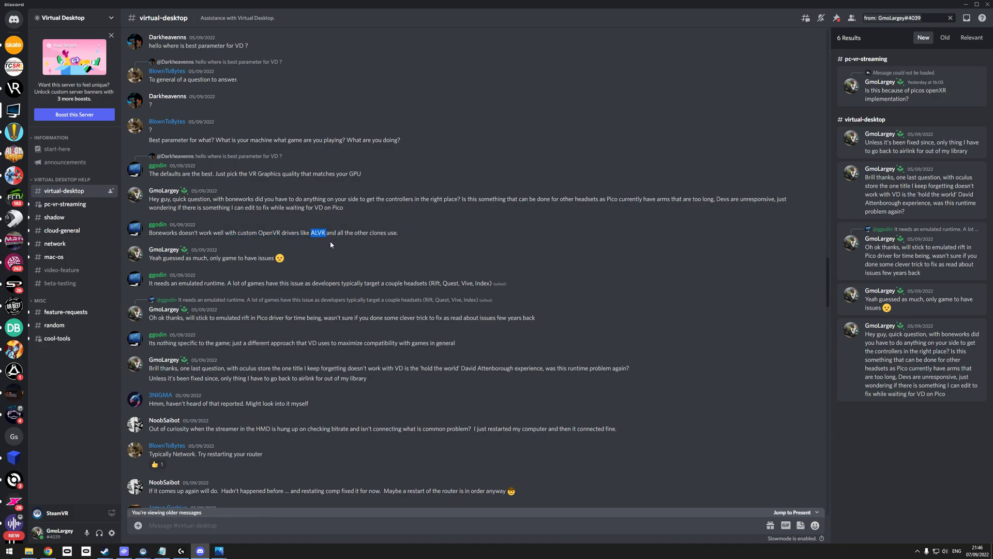
{"action": "left_click_drag", "start_coordinate": [231, 232], "coordinate": [392, 232]}
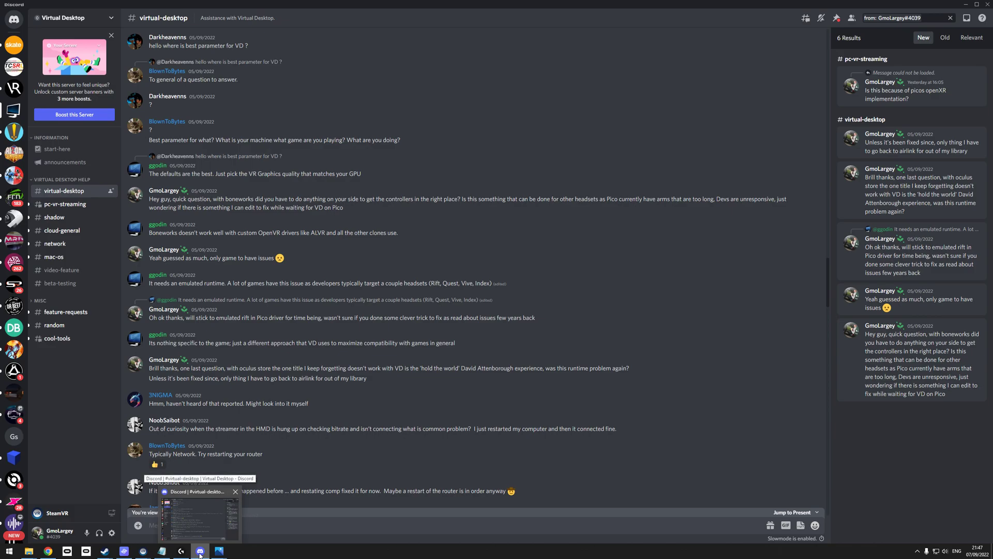
{"action": "left_click", "coordinate": [124, 550]}
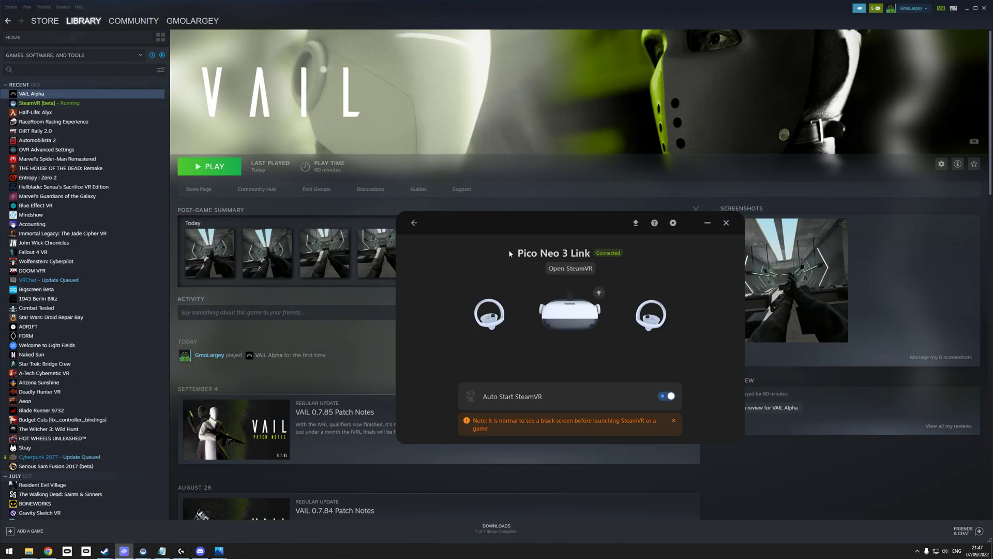
{"action": "mouse_move", "coordinate": [243, 132]}
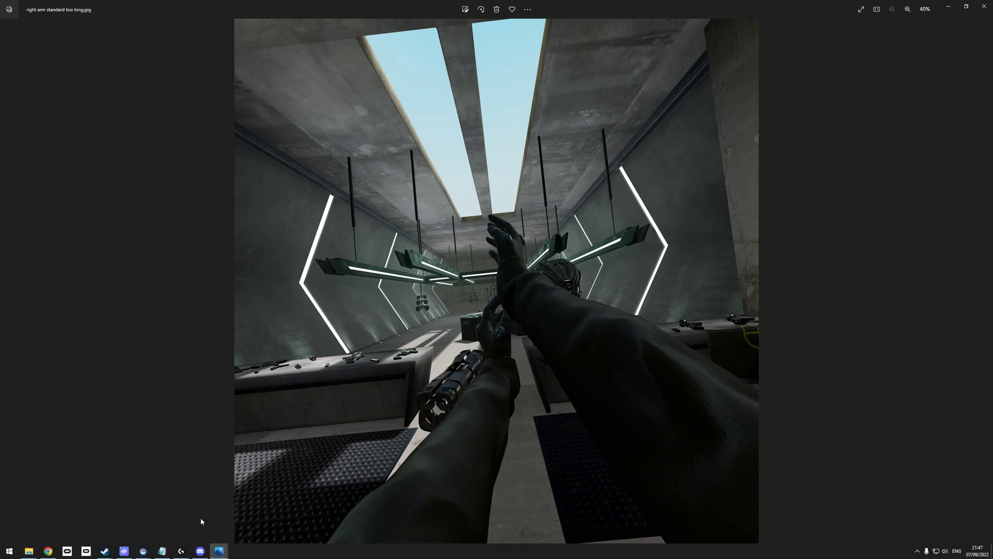
{"action": "mouse_move", "coordinate": [488, 353]}
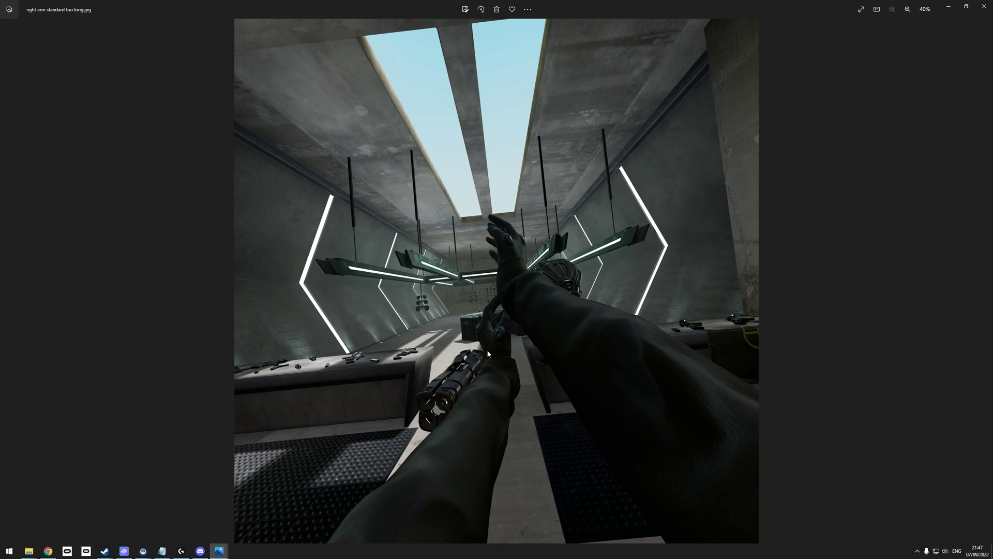
{"action": "mouse_move", "coordinate": [498, 320]}
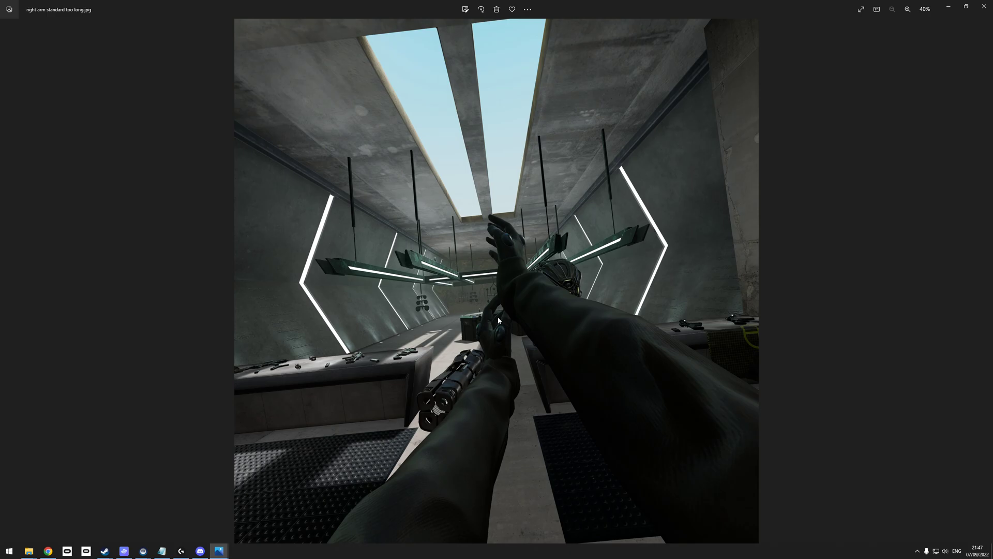
{"action": "mouse_move", "coordinate": [513, 245]}
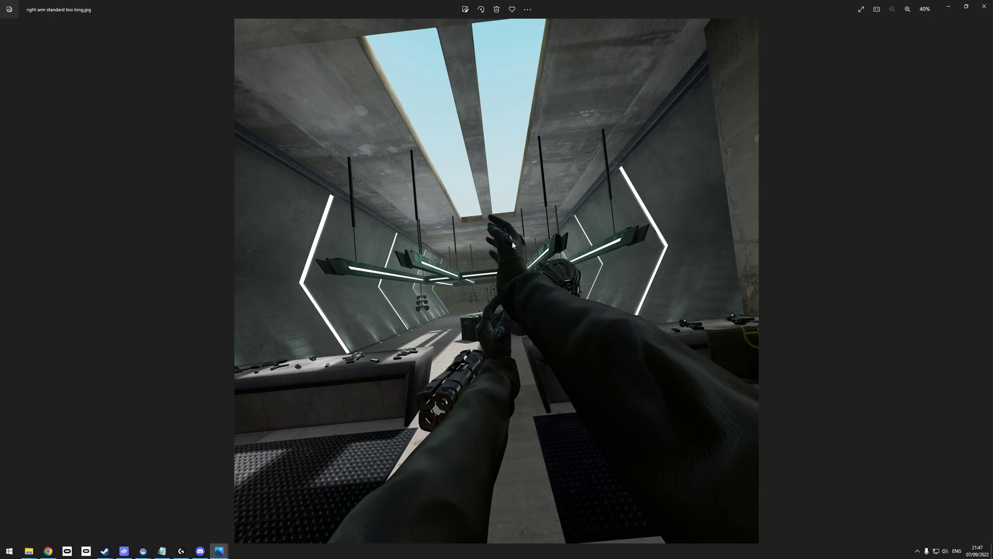
{"action": "mouse_move", "coordinate": [513, 264]}
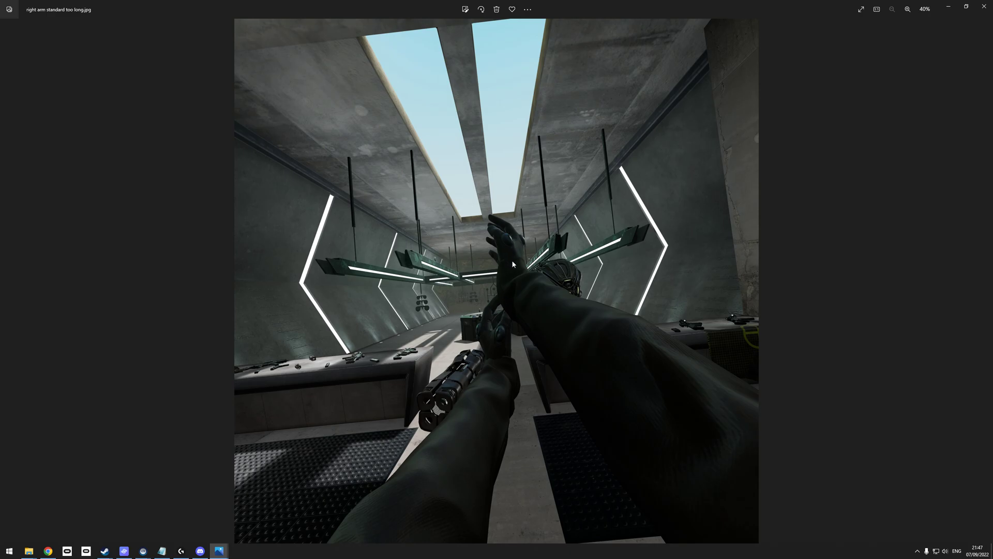
{"action": "mouse_move", "coordinate": [524, 353]}
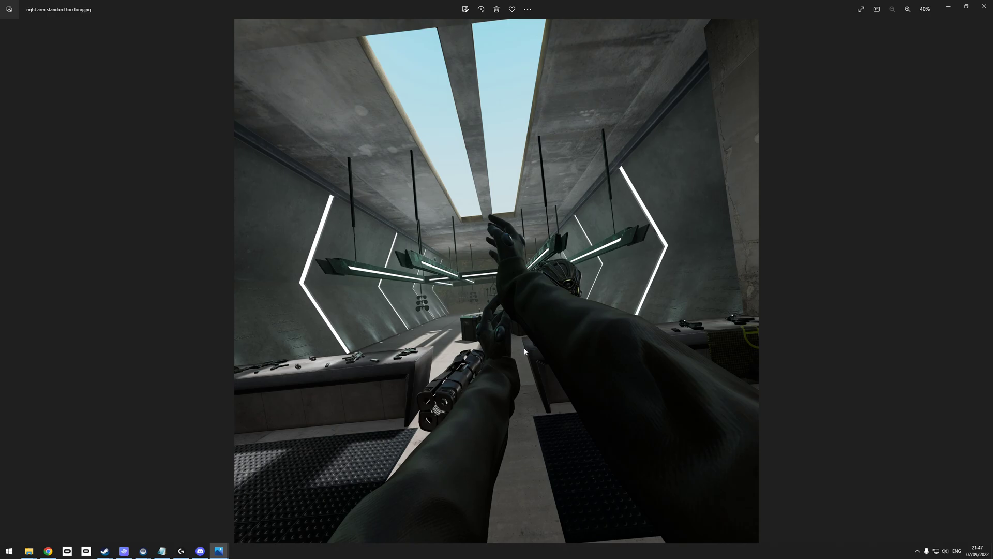
{"action": "mouse_move", "coordinate": [510, 269]}
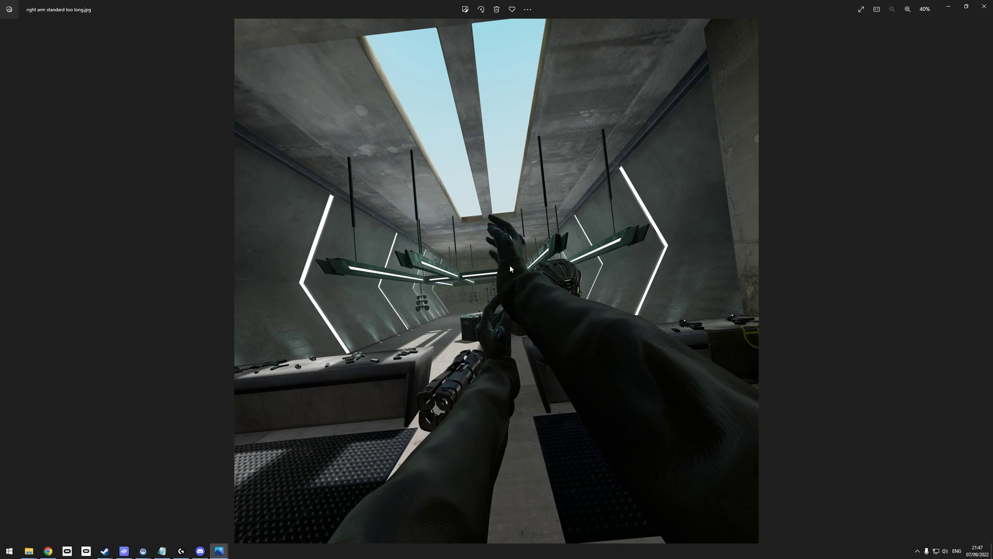
{"action": "mouse_move", "coordinate": [507, 266]}
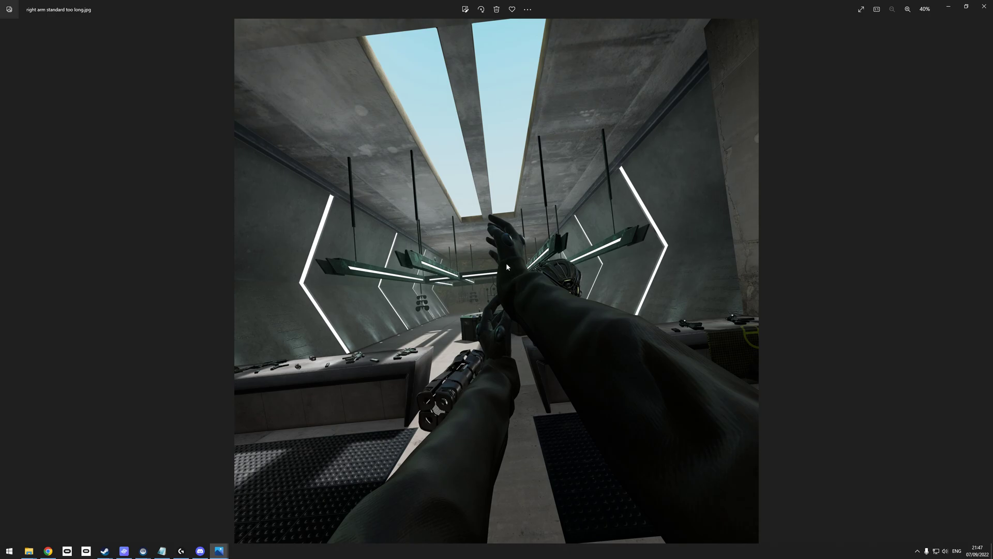
{"action": "mouse_move", "coordinate": [516, 266]}
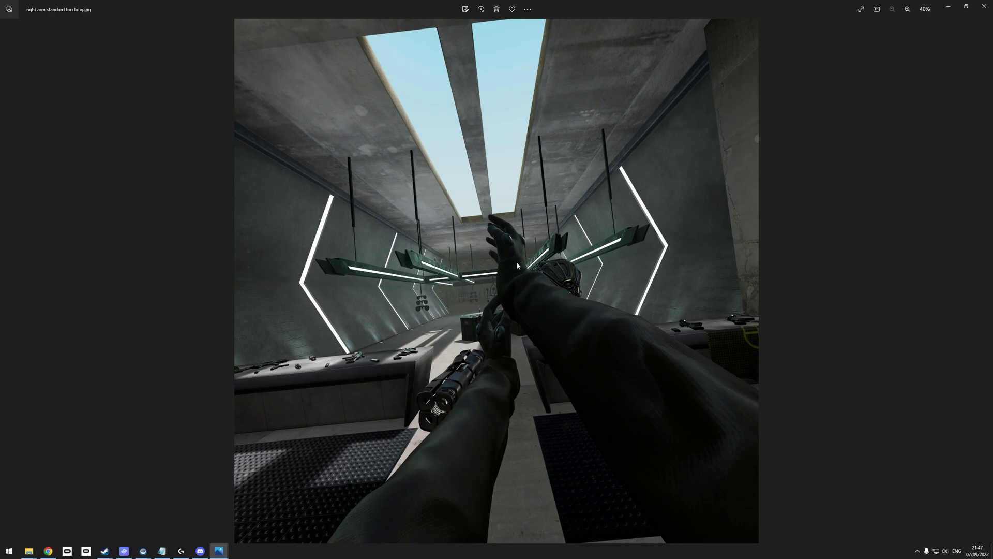
{"action": "mouse_move", "coordinate": [516, 268]}
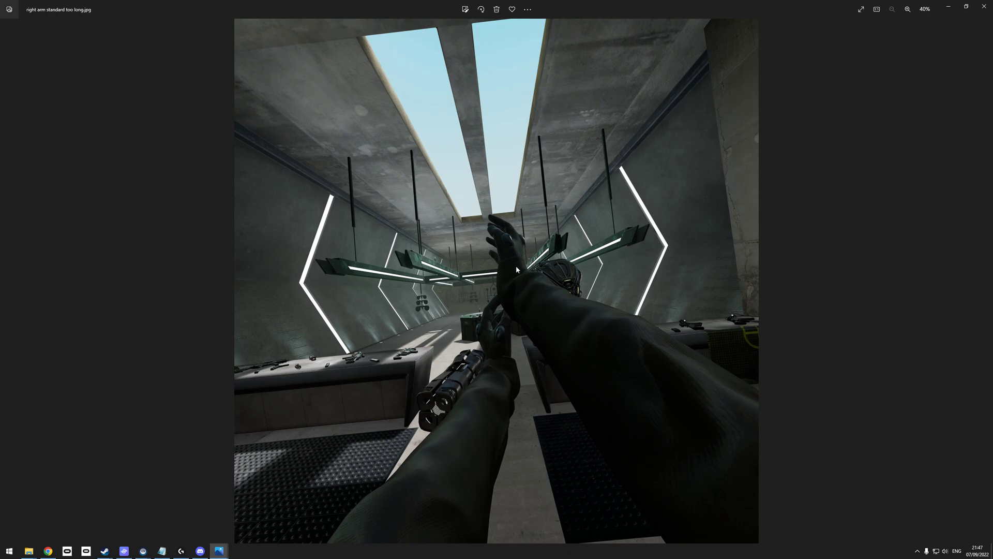
{"action": "mouse_move", "coordinate": [507, 270]}
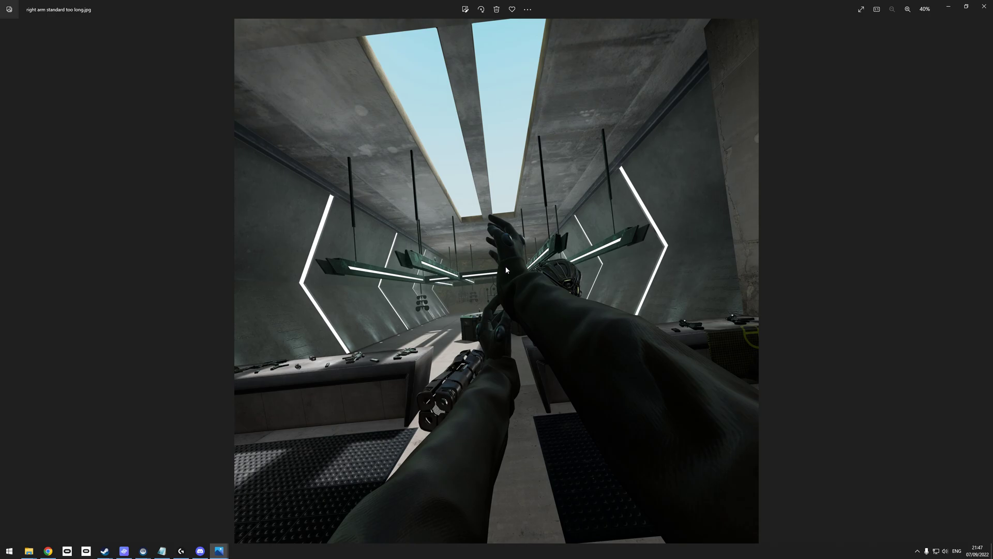
{"action": "mouse_move", "coordinate": [508, 273]}
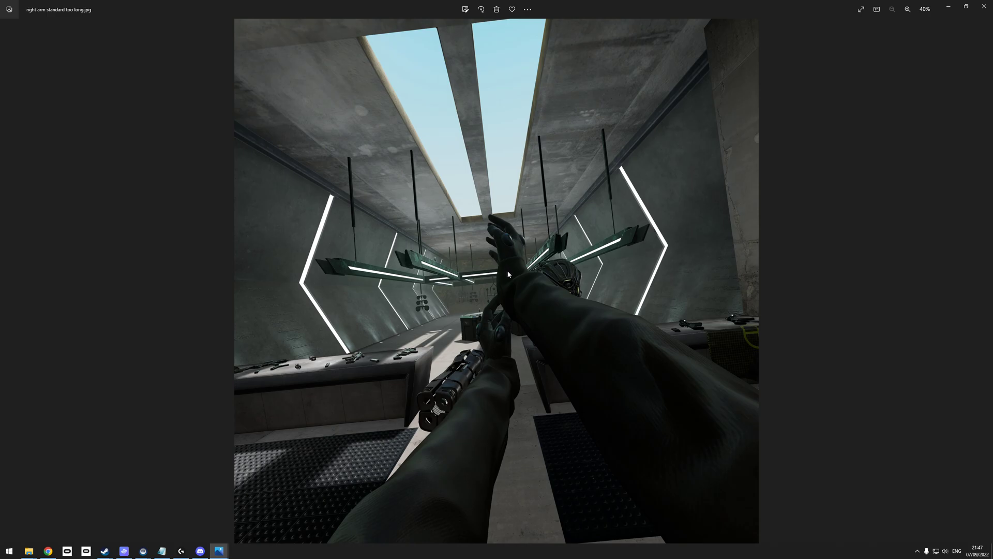
{"action": "mouse_move", "coordinate": [488, 320]}
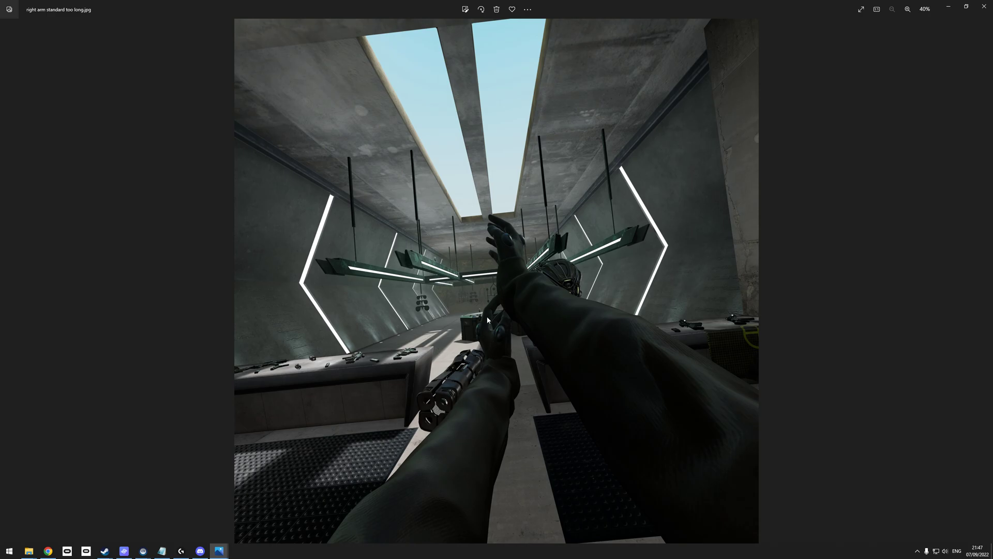
{"action": "mouse_move", "coordinate": [510, 267]}
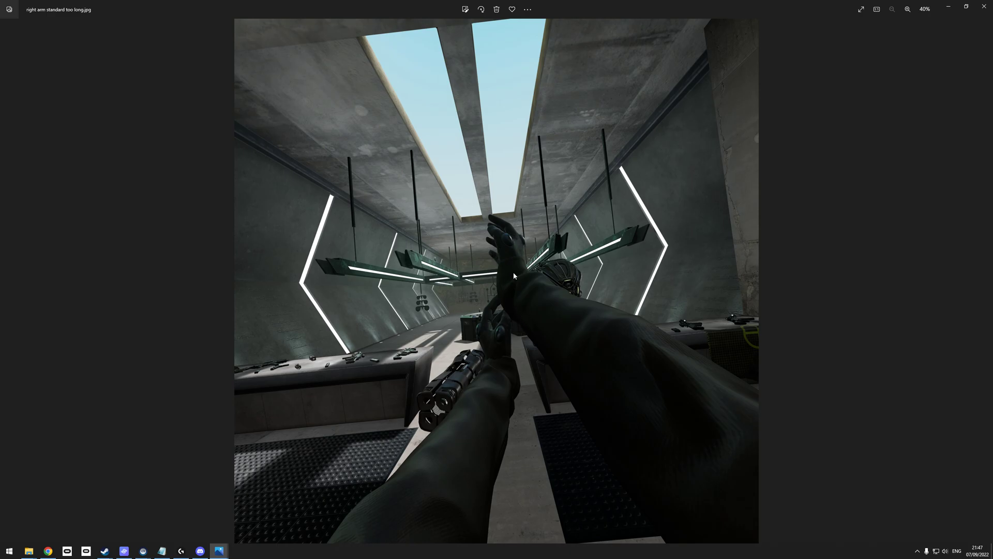
{"action": "mouse_move", "coordinate": [500, 358]}
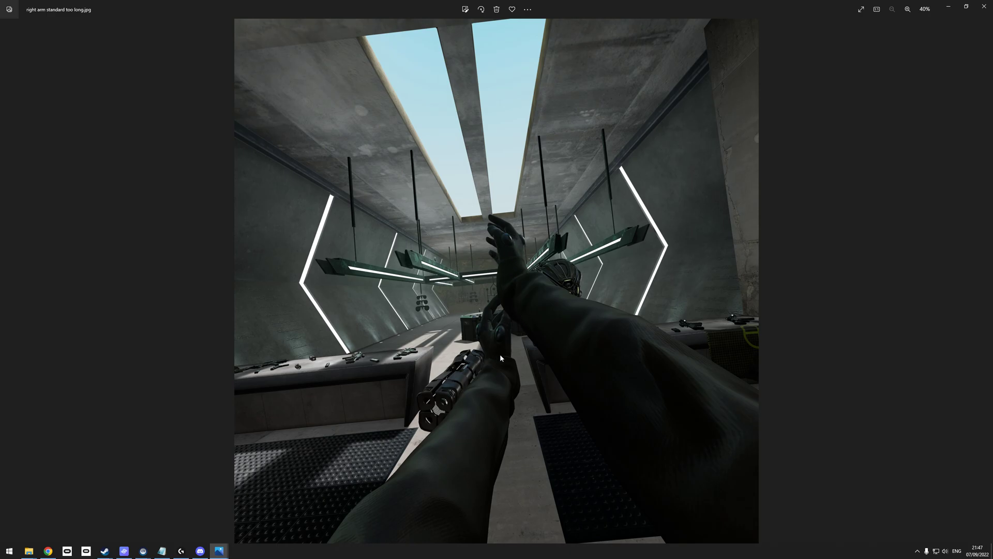
{"action": "mouse_move", "coordinate": [470, 324]}
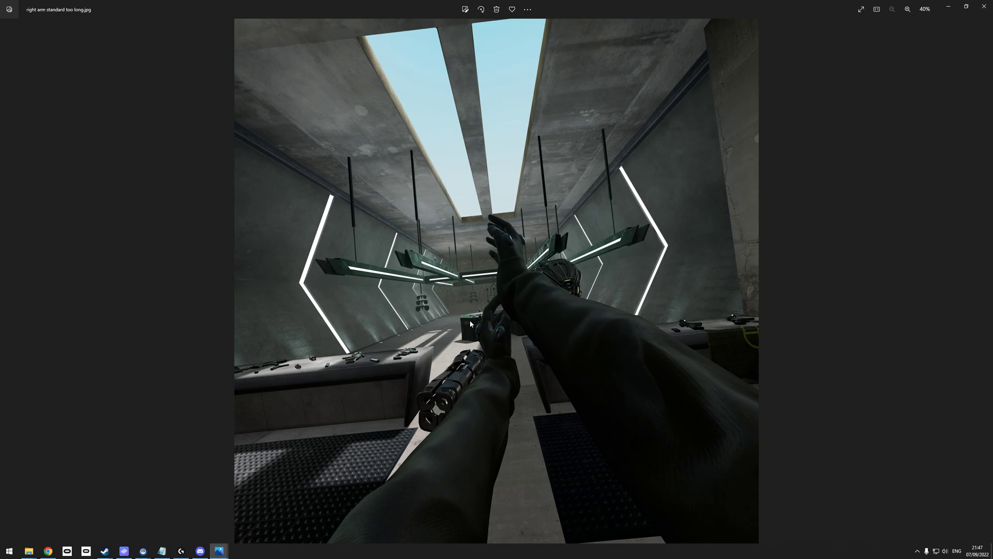
{"action": "mouse_move", "coordinate": [496, 347]}
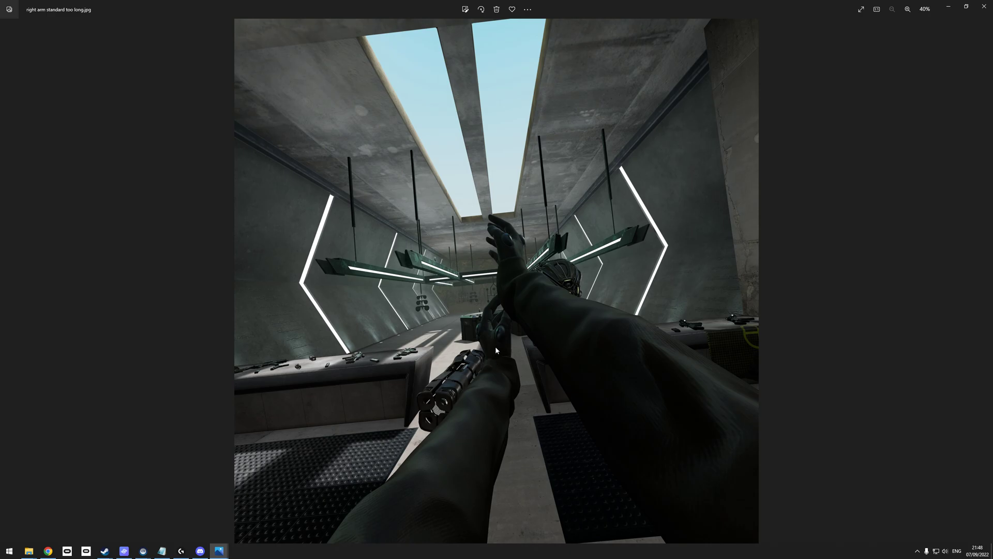
{"action": "mouse_move", "coordinate": [489, 358]}
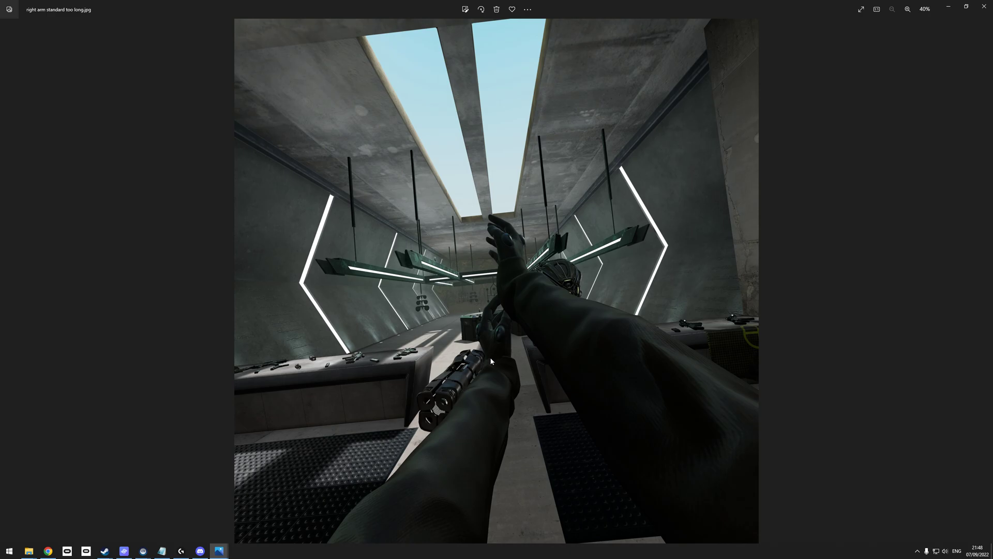
{"action": "mouse_move", "coordinate": [496, 373]}
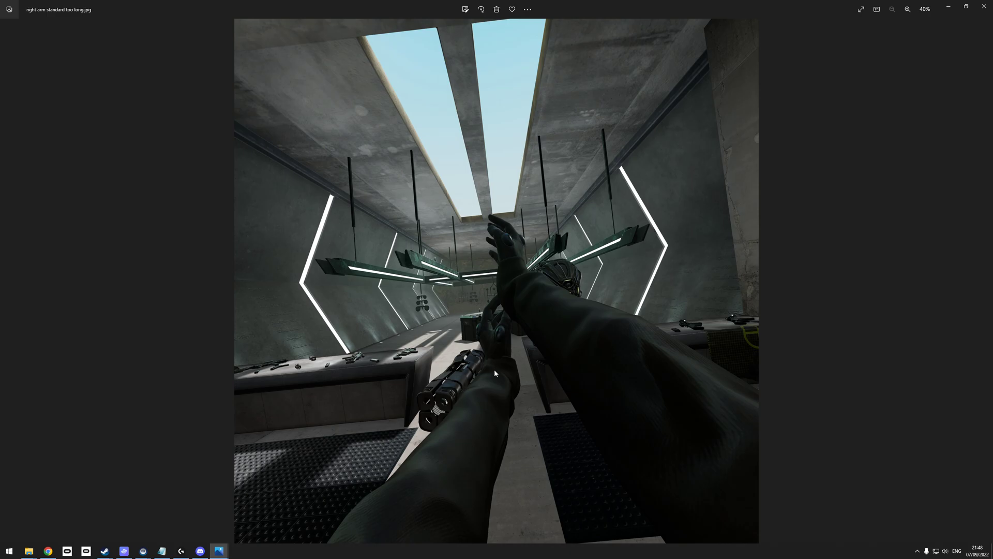
{"action": "mouse_move", "coordinate": [487, 325]}
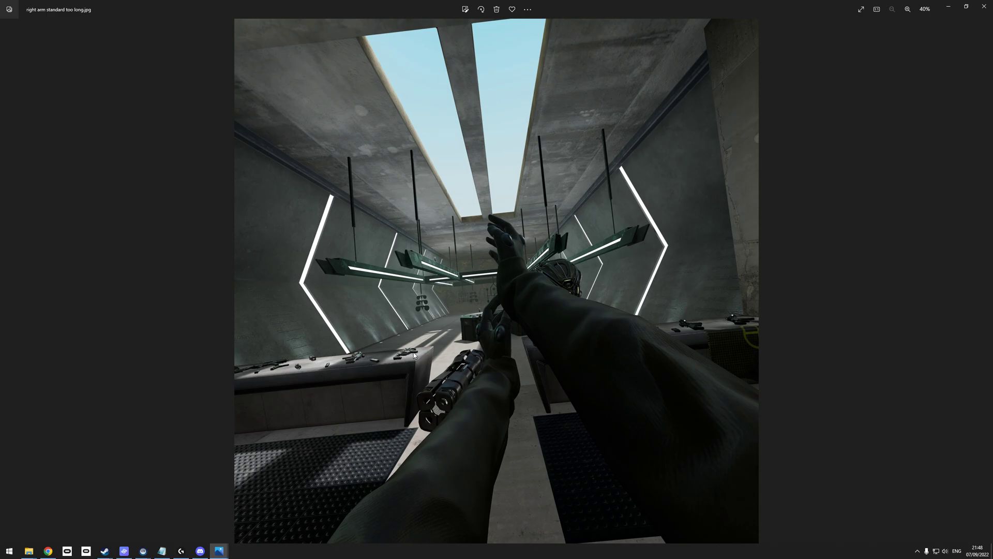
{"action": "mouse_move", "coordinate": [488, 336]}
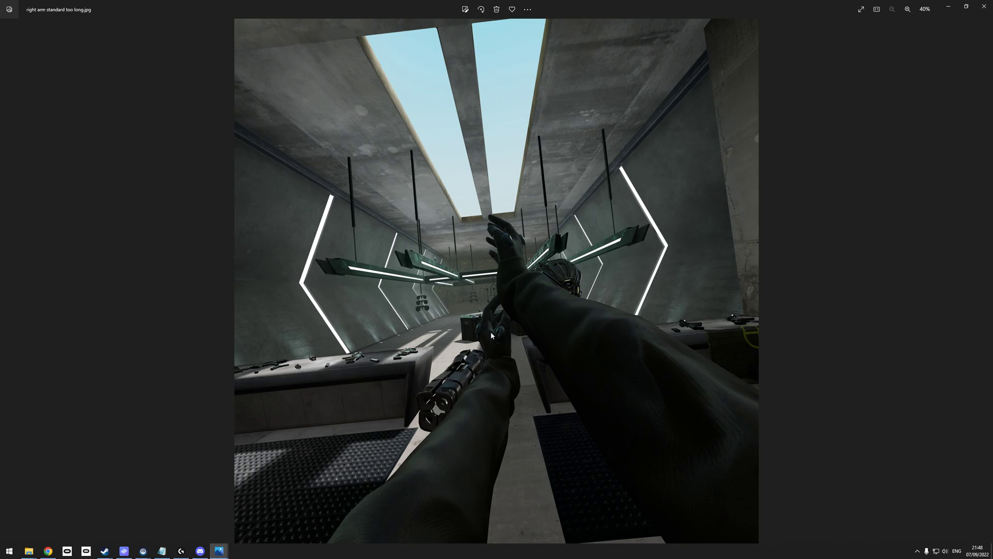
{"action": "mouse_move", "coordinate": [491, 342]}
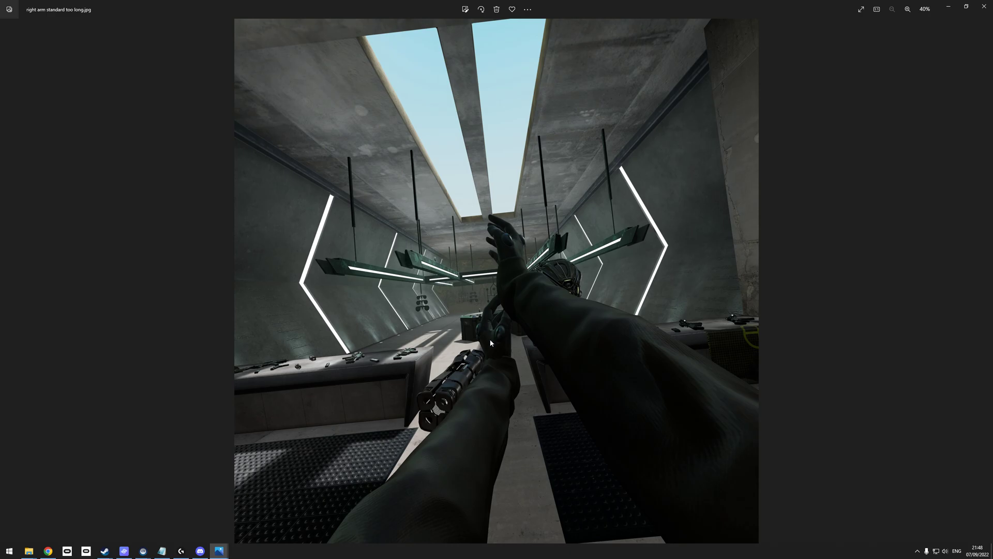
{"action": "mouse_move", "coordinate": [498, 316]}
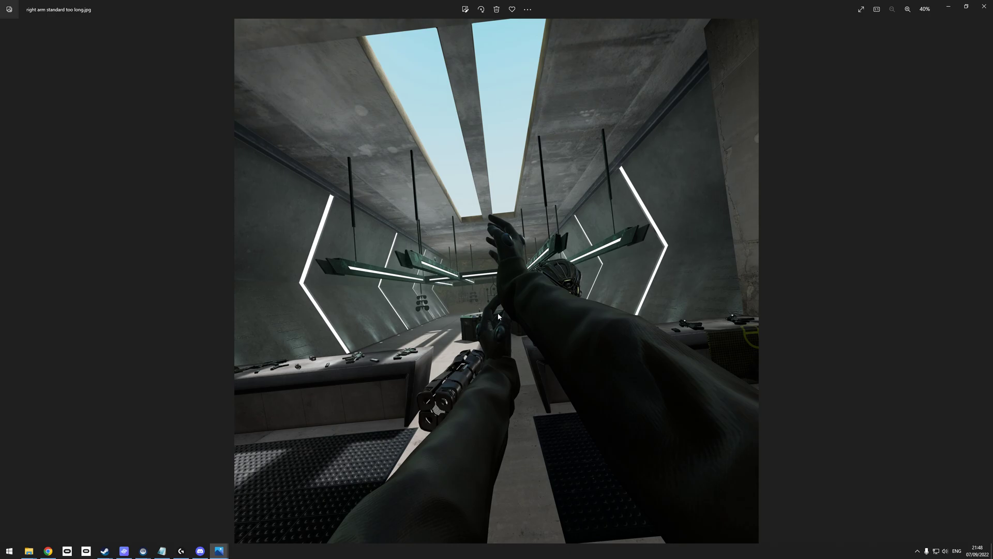
{"action": "mouse_move", "coordinate": [493, 313]}
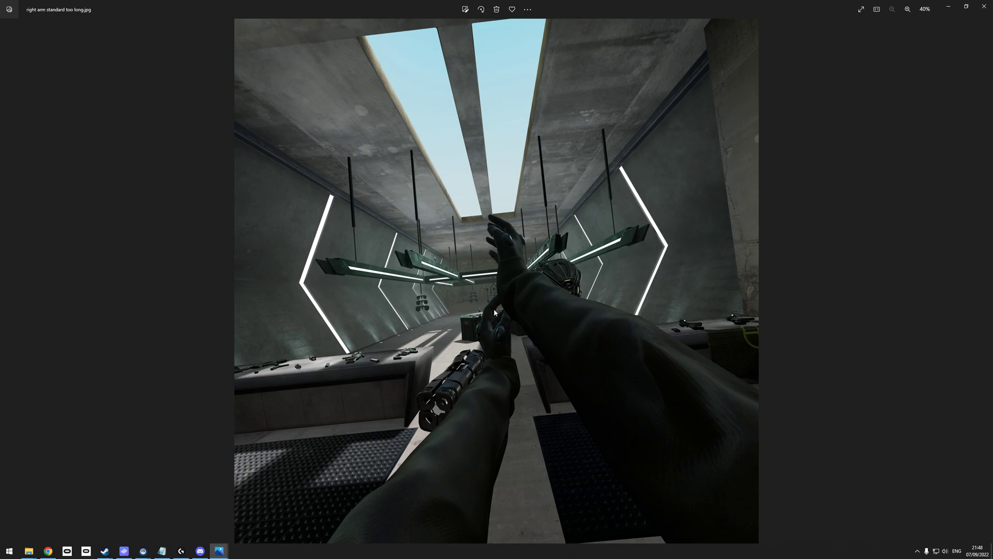
{"action": "mouse_move", "coordinate": [488, 357]}
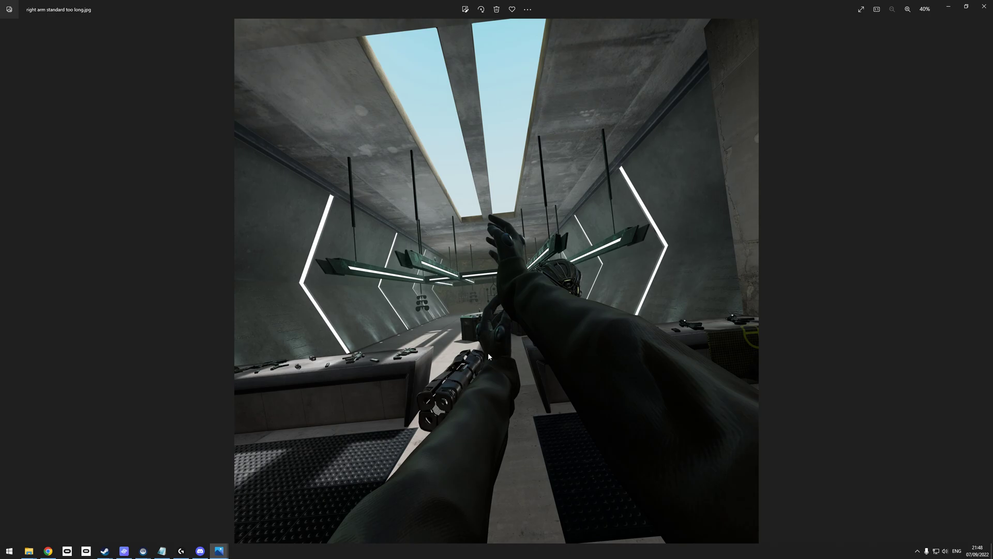
{"action": "mouse_move", "coordinate": [494, 357]}
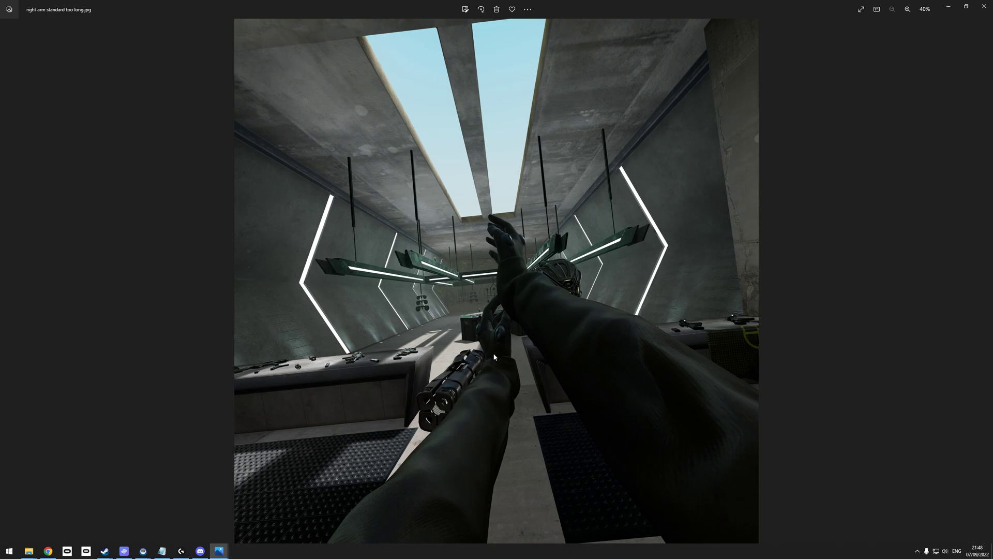
{"action": "mouse_move", "coordinate": [485, 367]}
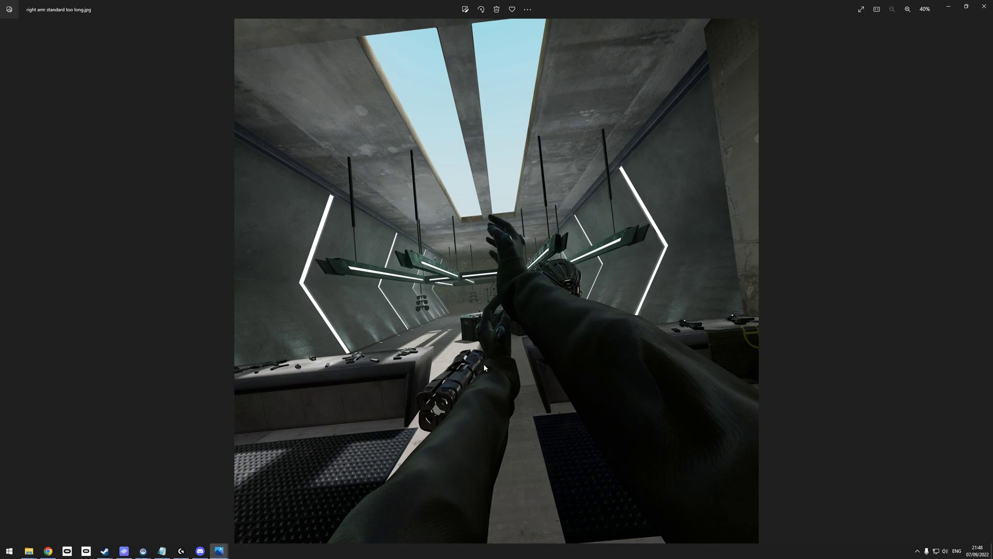
{"action": "mouse_move", "coordinate": [488, 346]}
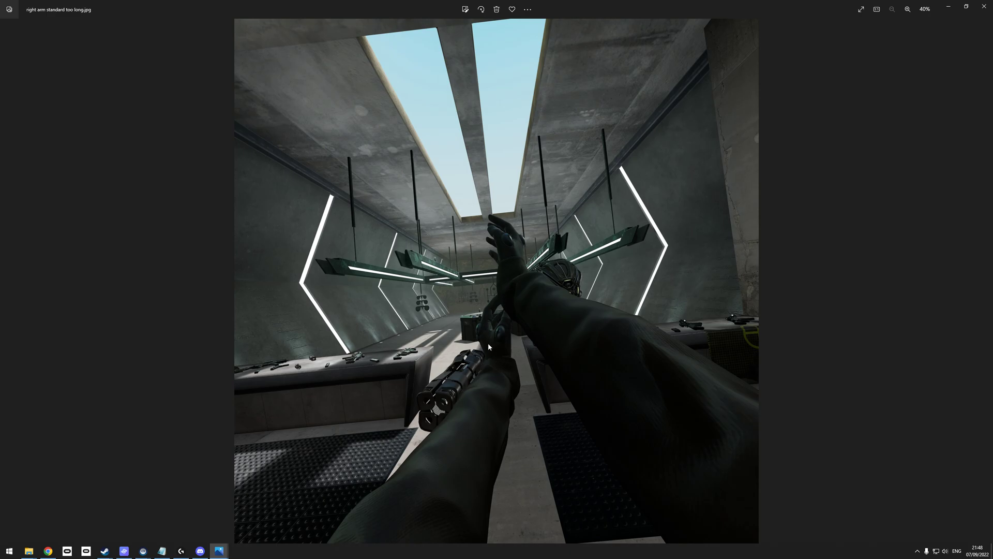
{"action": "mouse_move", "coordinate": [493, 367]}
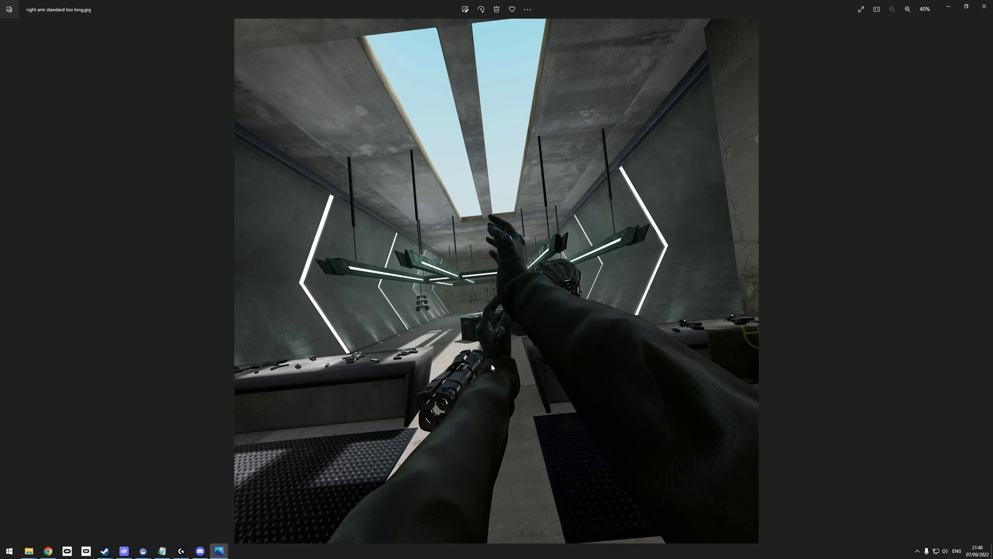
{"action": "mouse_move", "coordinate": [203, 528]}
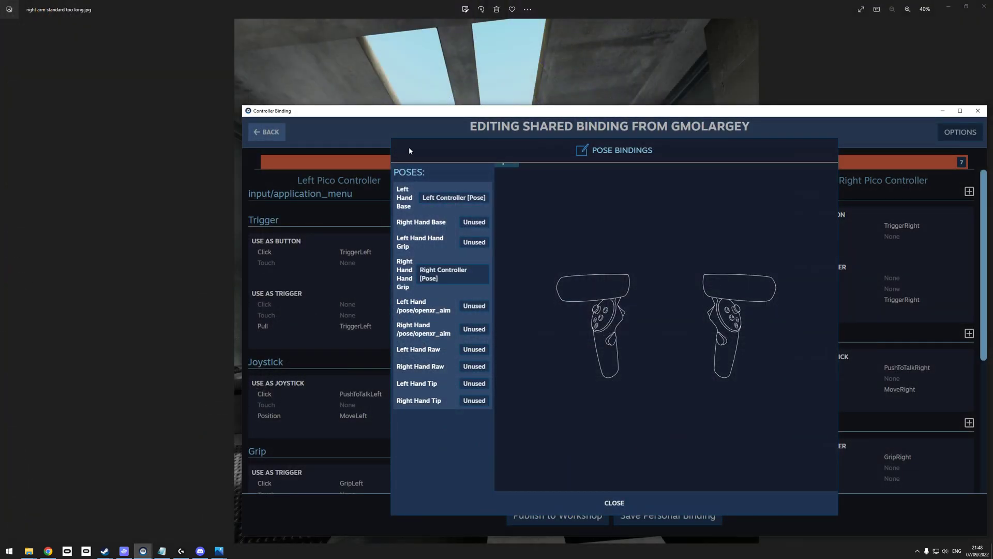
Show the pose bindings mapping left hand base and right hand grip to the controllers
{"action": "left_click", "coordinate": [613, 502]}
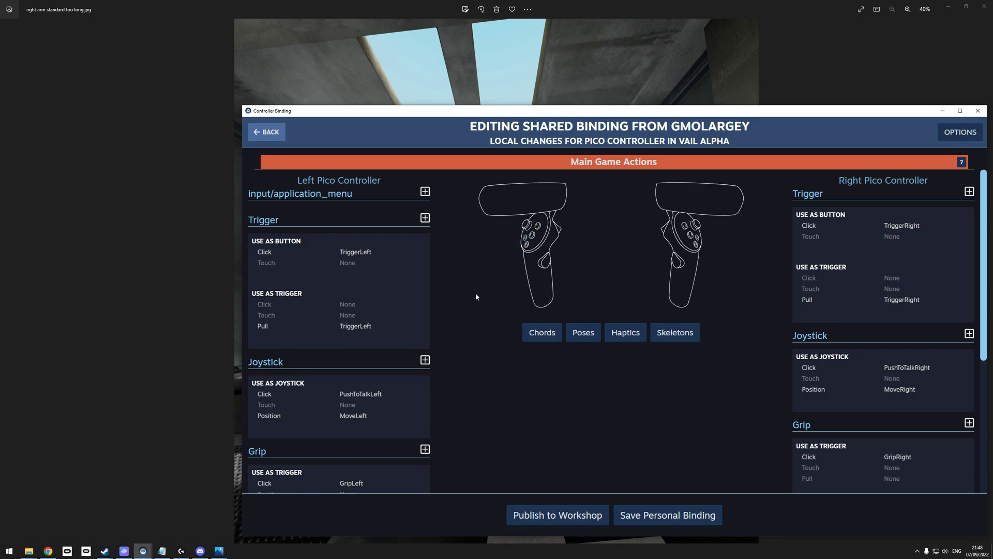
{"action": "mouse_move", "coordinate": [525, 297]}
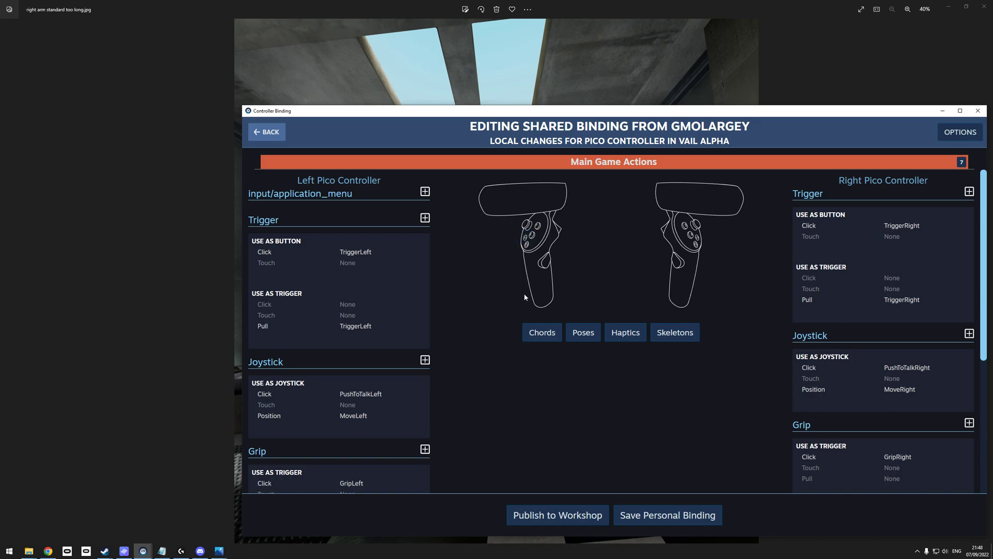
{"action": "mouse_move", "coordinate": [473, 317]}
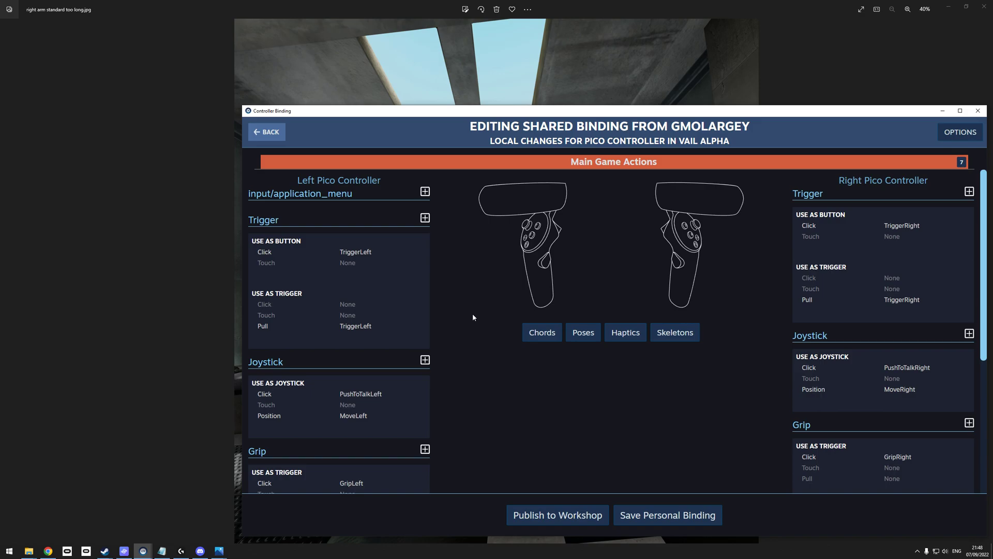
{"action": "mouse_move", "coordinate": [515, 336]}
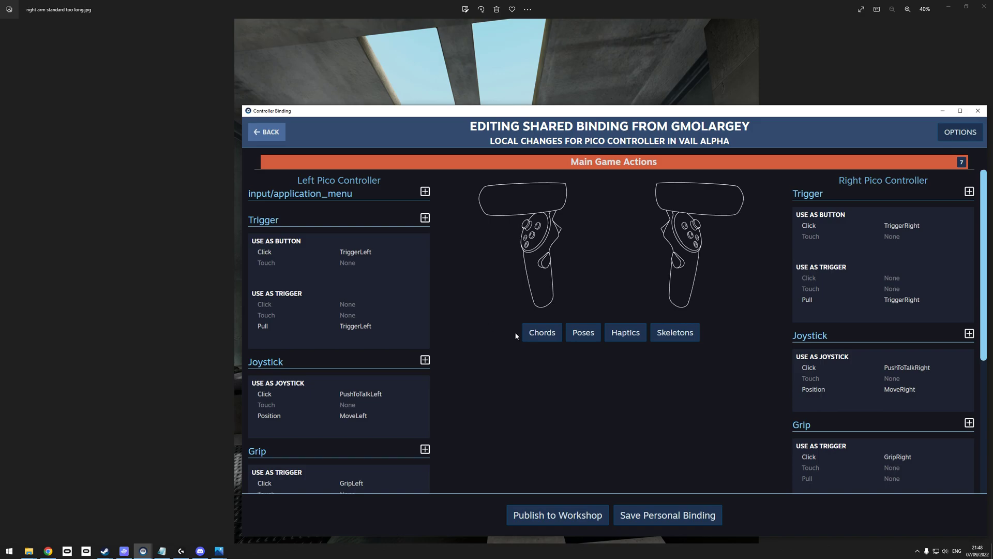
{"action": "mouse_move", "coordinate": [583, 332]}
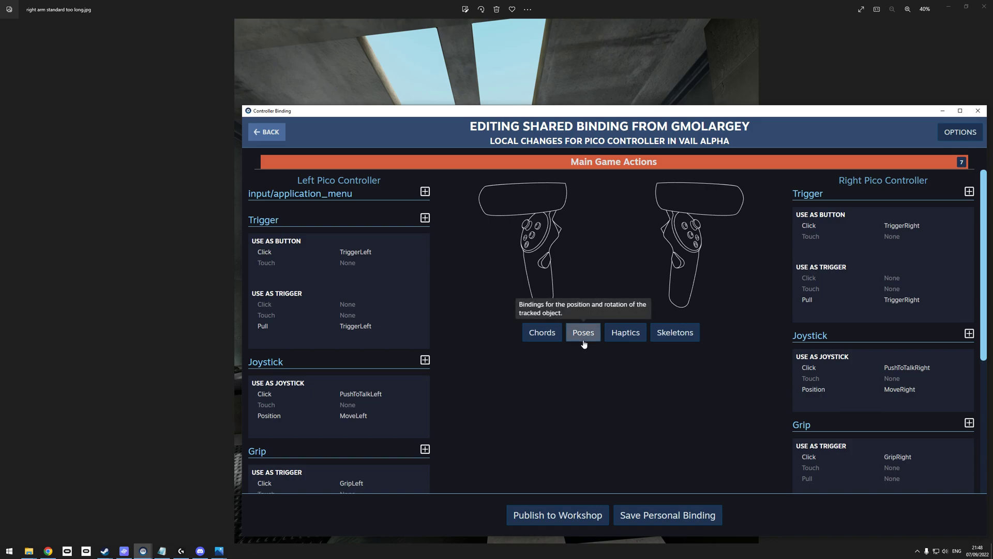
{"action": "mouse_move", "coordinate": [582, 348]}
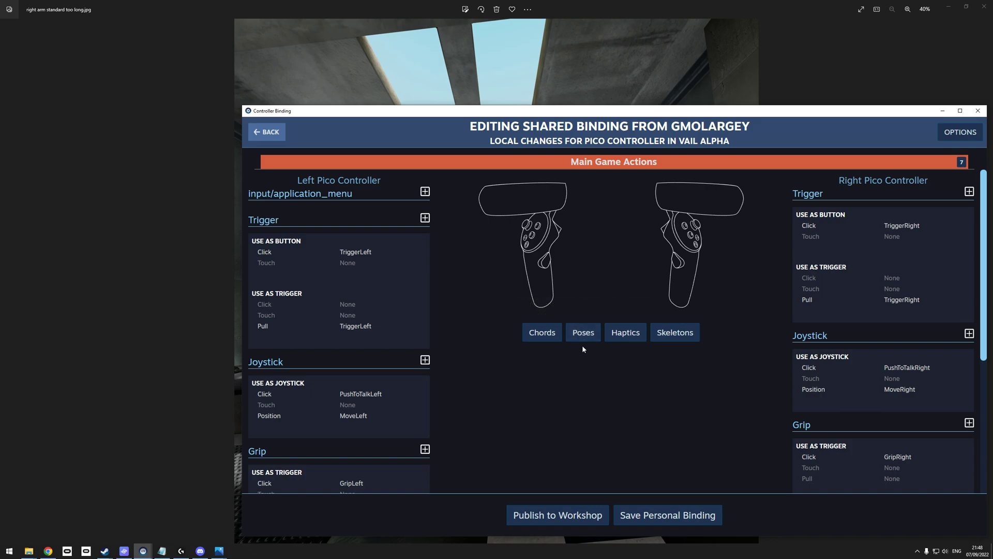
{"action": "mouse_move", "coordinate": [583, 332]}
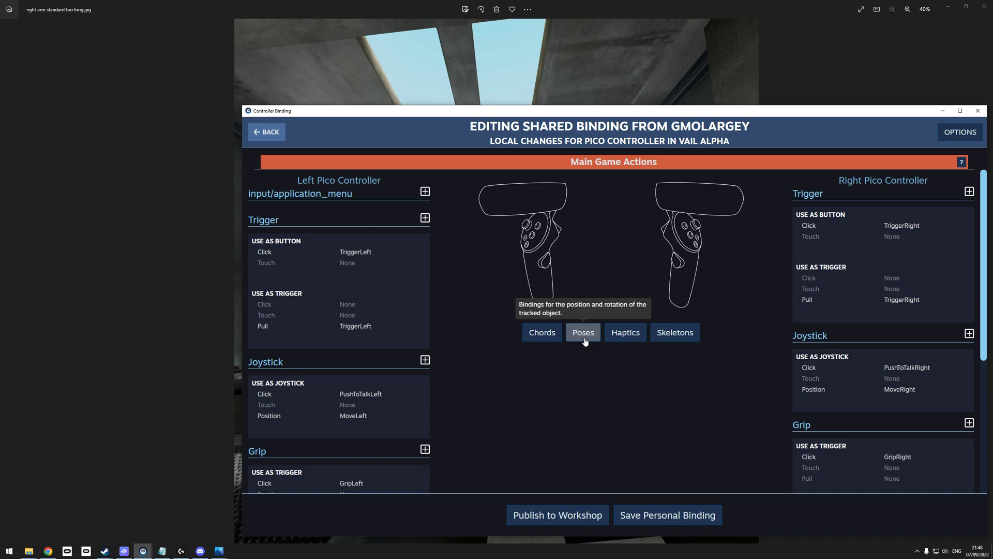
{"action": "left_click", "coordinate": [582, 332]}
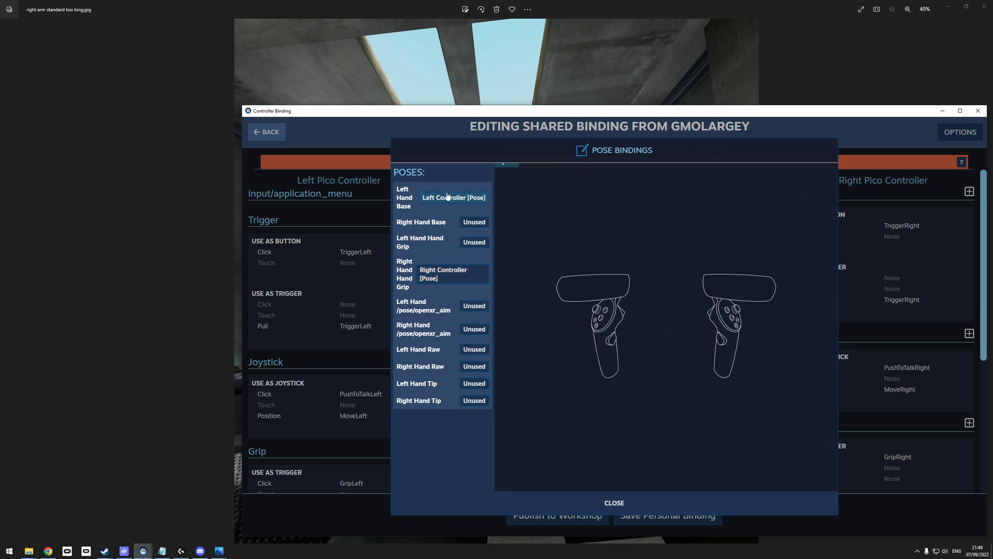
{"action": "mouse_move", "coordinate": [618, 373]}
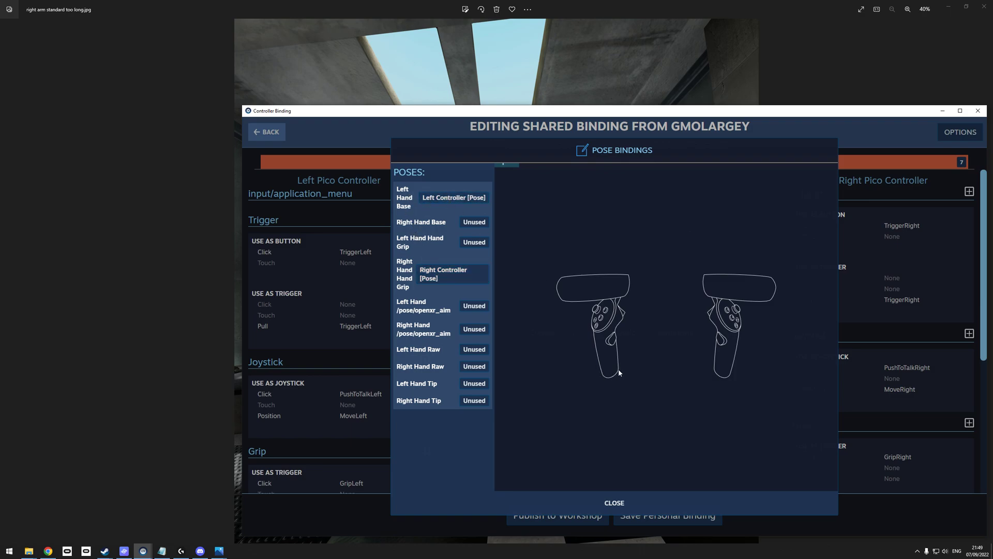
{"action": "mouse_move", "coordinate": [598, 269]}
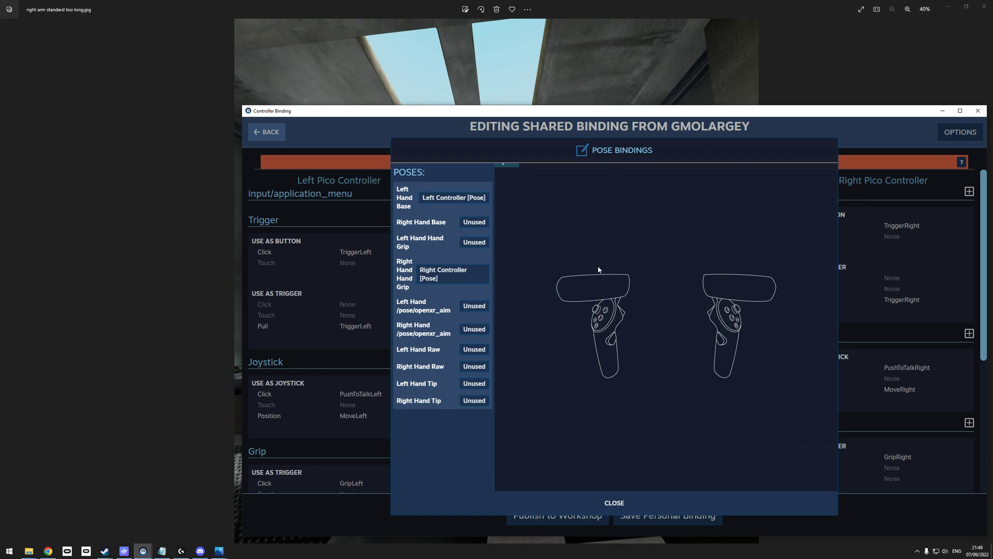
{"action": "mouse_move", "coordinate": [513, 195]}
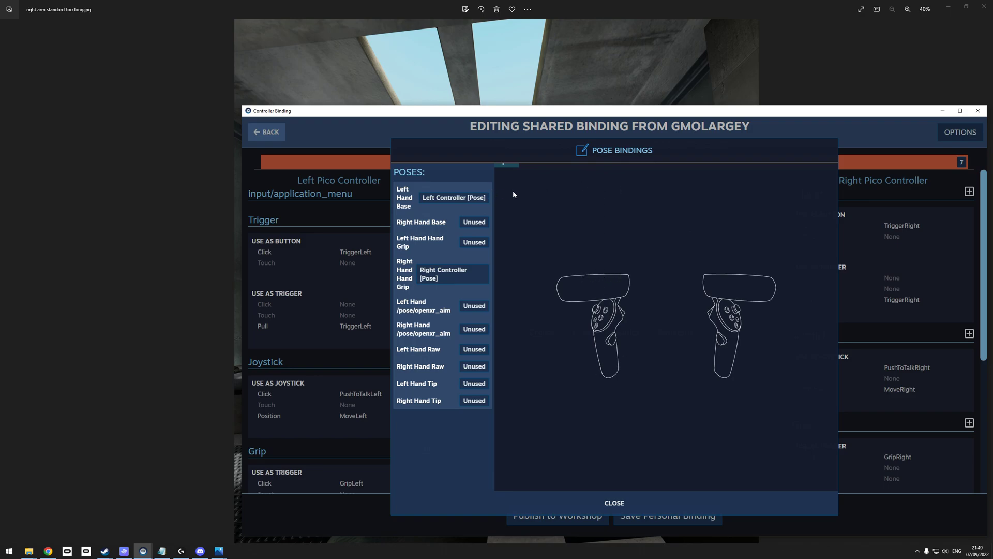
{"action": "mouse_move", "coordinate": [587, 259]}
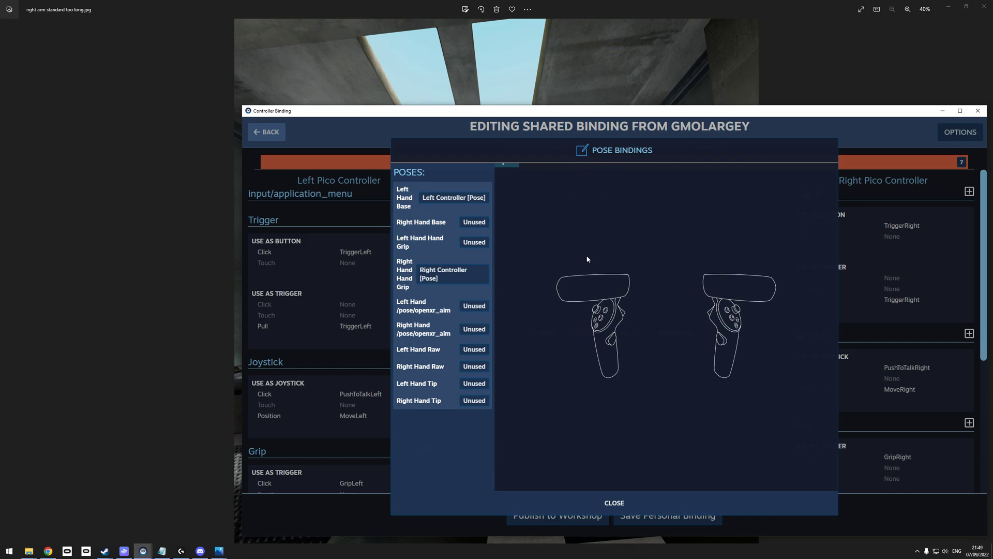
{"action": "mouse_move", "coordinate": [419, 209]}
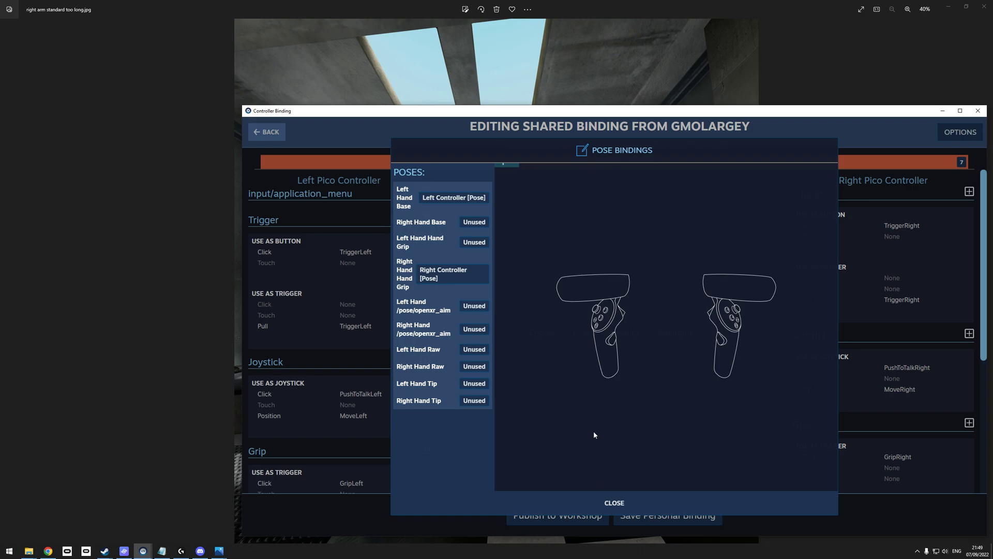
{"action": "mouse_move", "coordinate": [646, 451]}
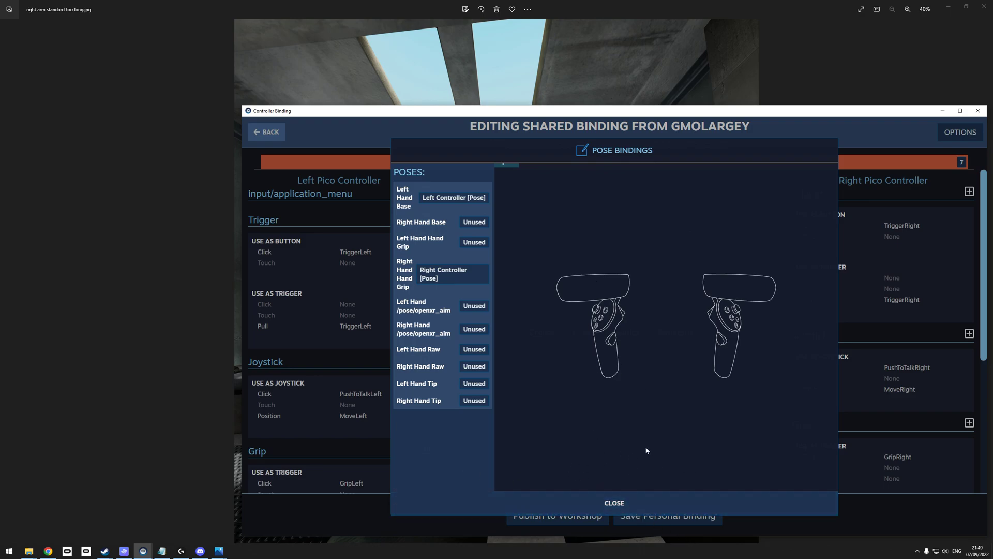
{"action": "mouse_move", "coordinate": [406, 202]}
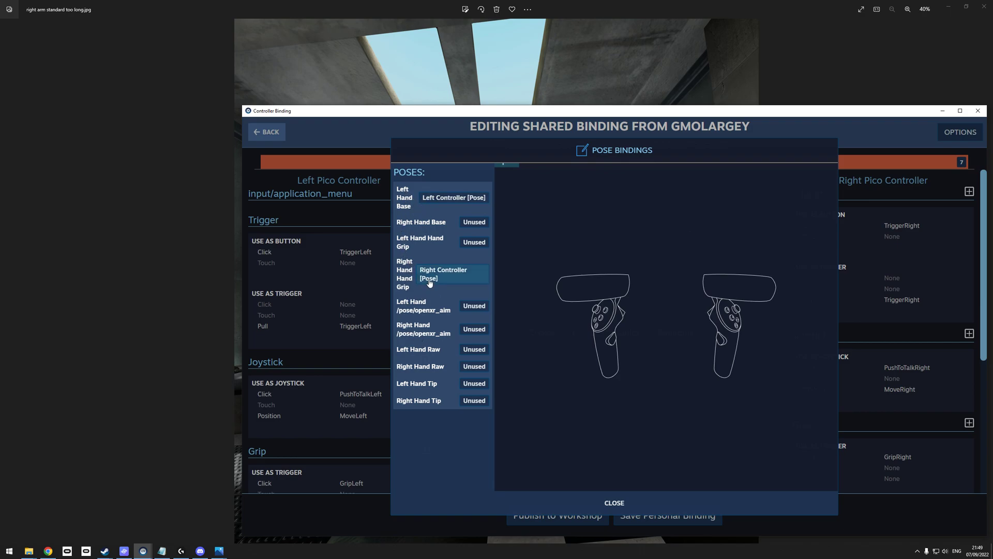
{"action": "mouse_move", "coordinate": [617, 341]}
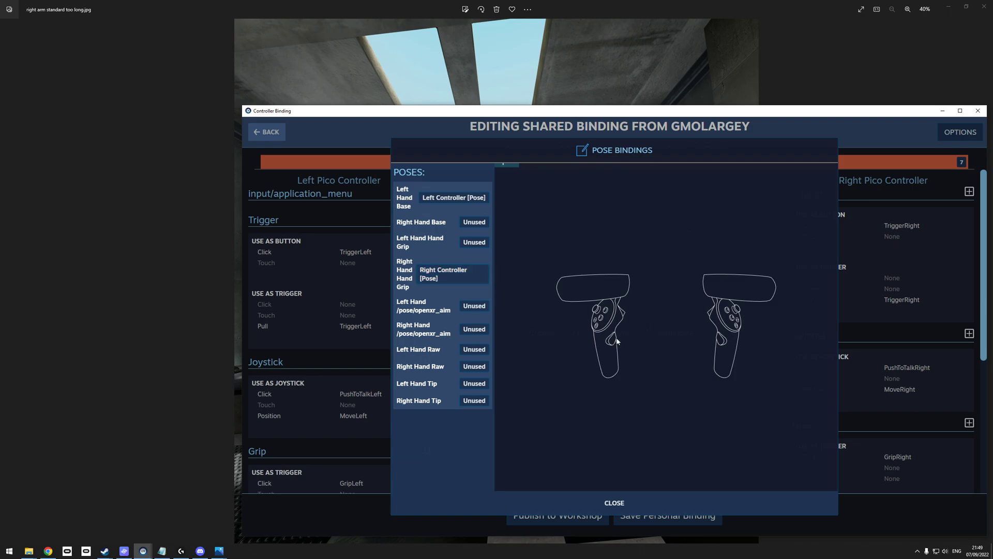
{"action": "mouse_move", "coordinate": [596, 223]}
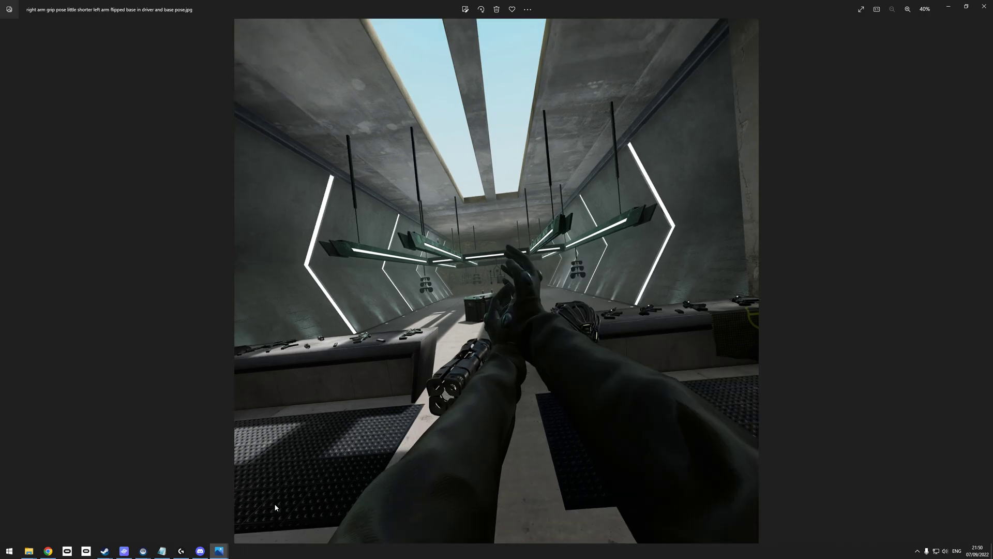
{"action": "mouse_move", "coordinate": [494, 322]}
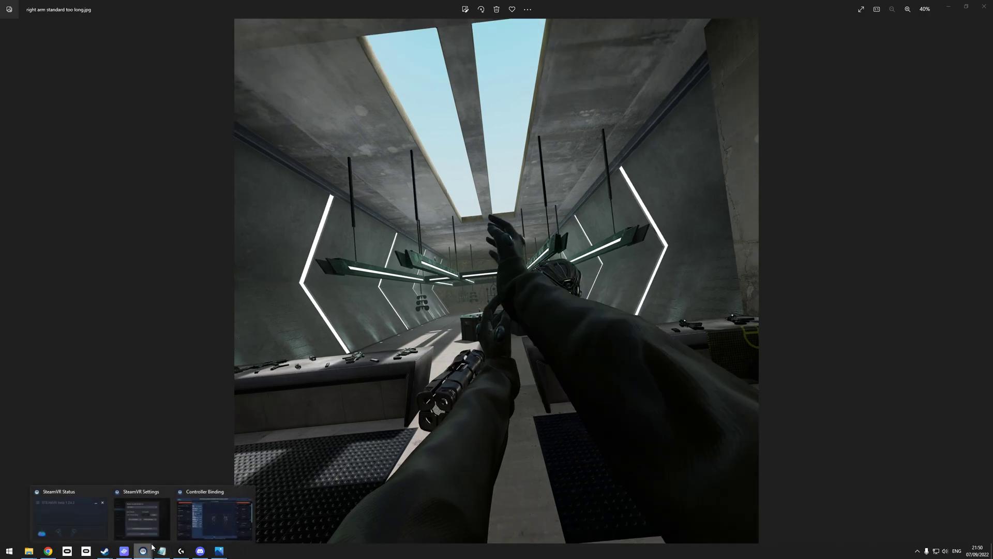
Bring the Controller Binding window back in front of the arm screenshots
{"action": "left_click", "coordinate": [214, 518]}
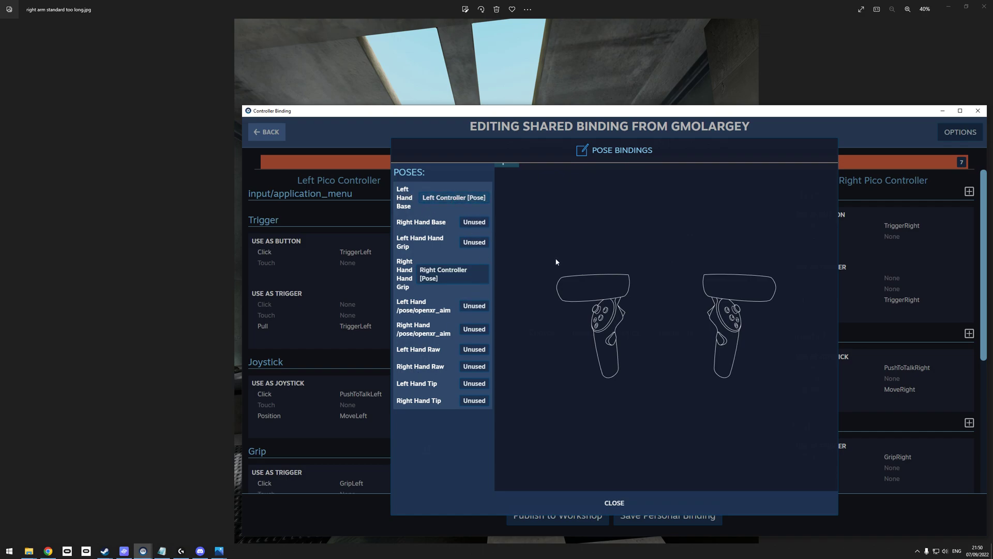
{"action": "mouse_move", "coordinate": [606, 373]}
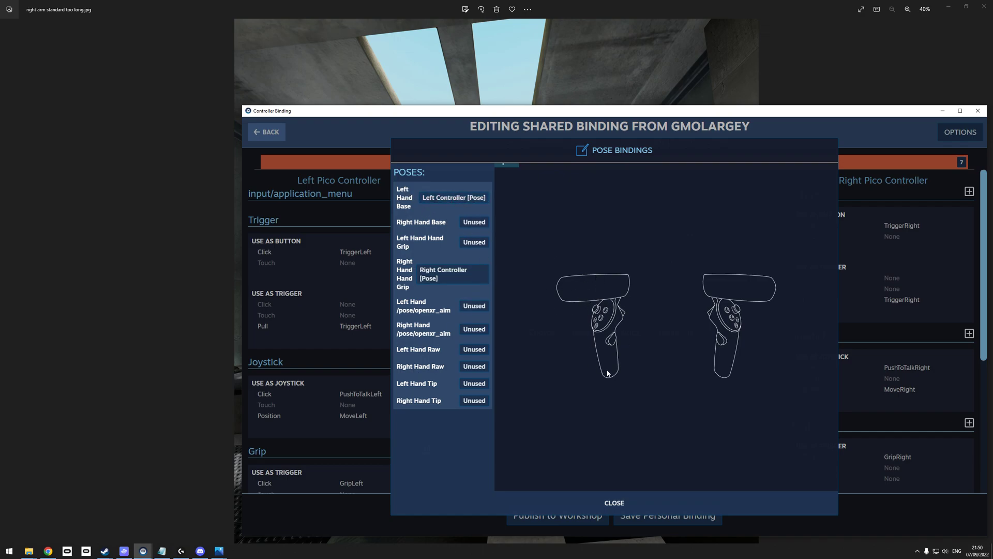
{"action": "mouse_move", "coordinate": [168, 212]}
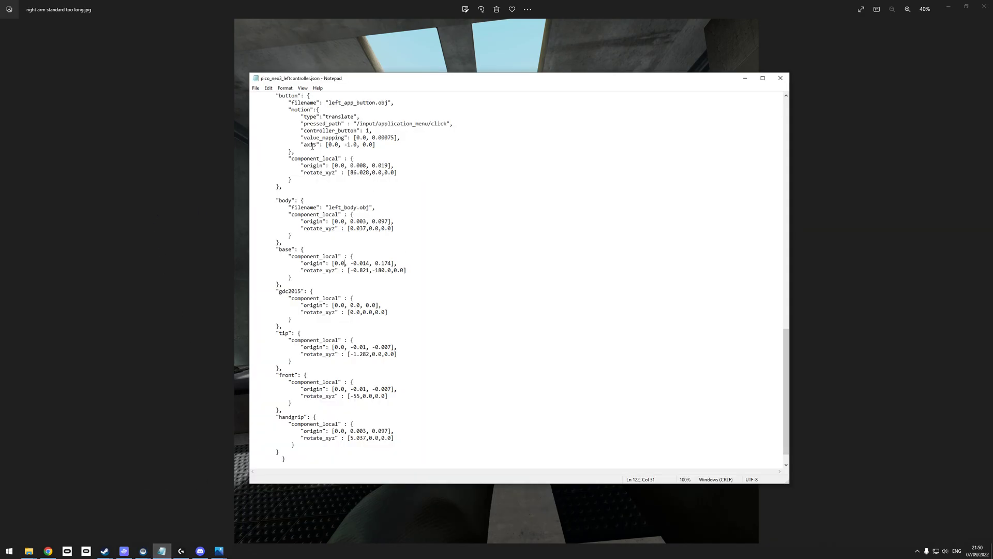
Bring up the File Explorer screenshots folder from the taskbar
{"action": "left_click", "coordinate": [29, 551]}
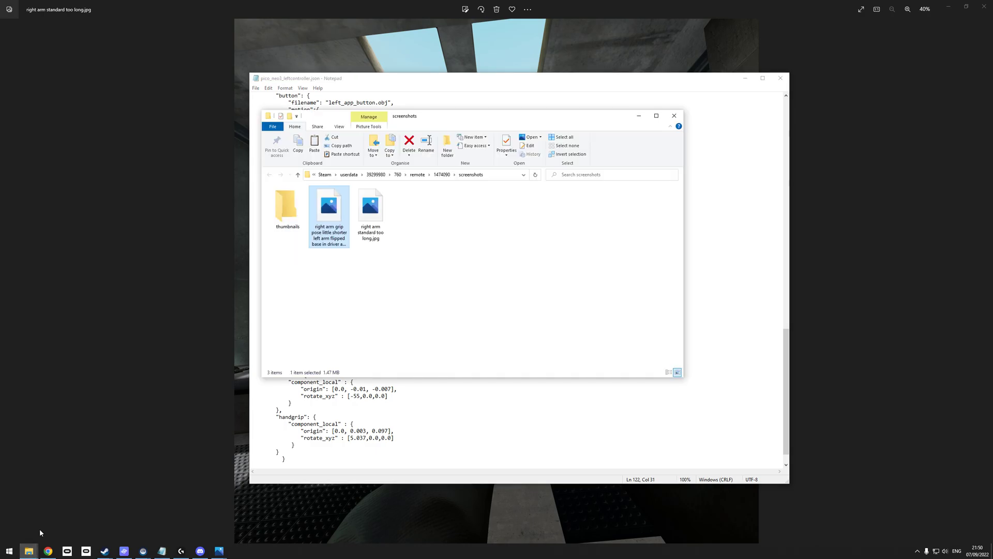
{"action": "mouse_move", "coordinate": [48, 551]}
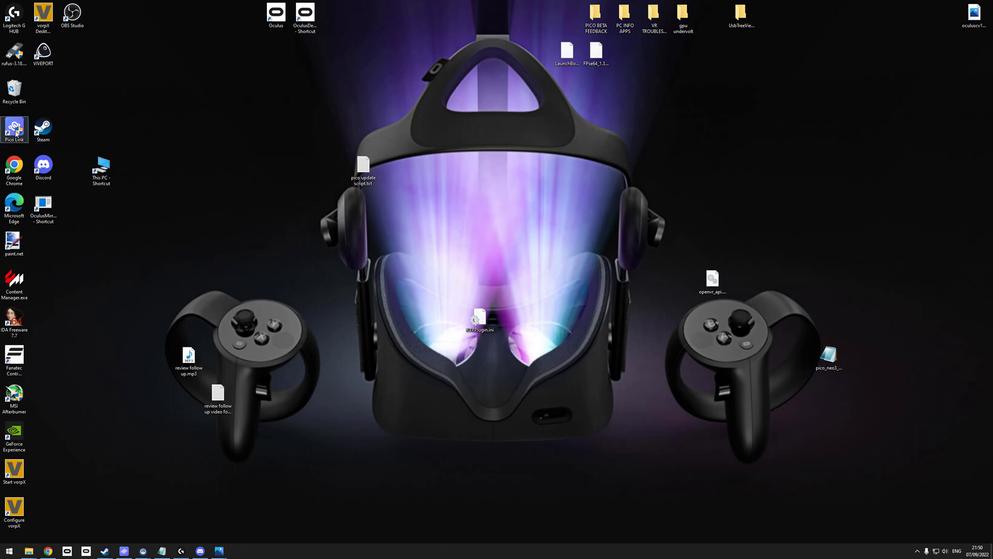
{"action": "mouse_move", "coordinate": [16, 132]}
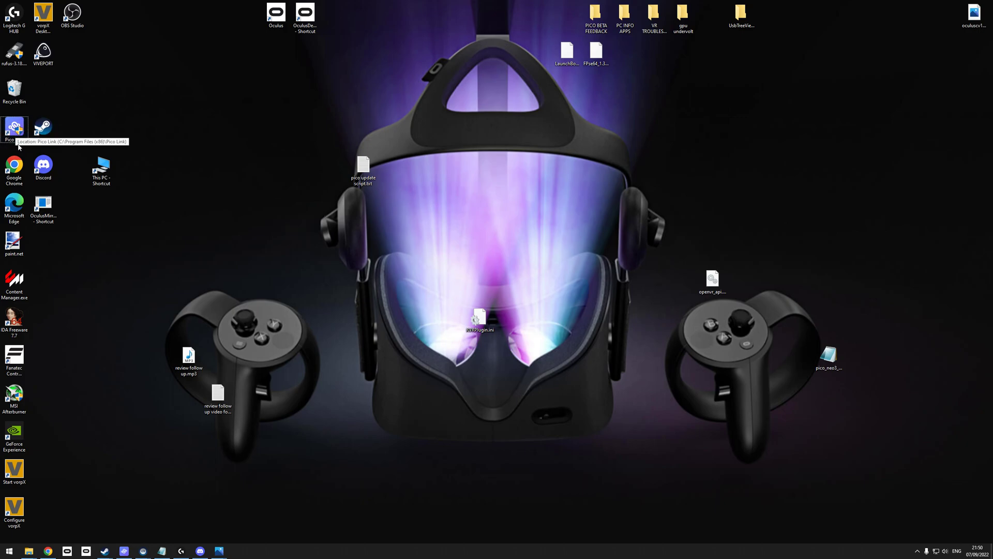
Open the Pico Link shortcut's file location and enter the driver folder
{"action": "right_click", "coordinate": [14, 129]}
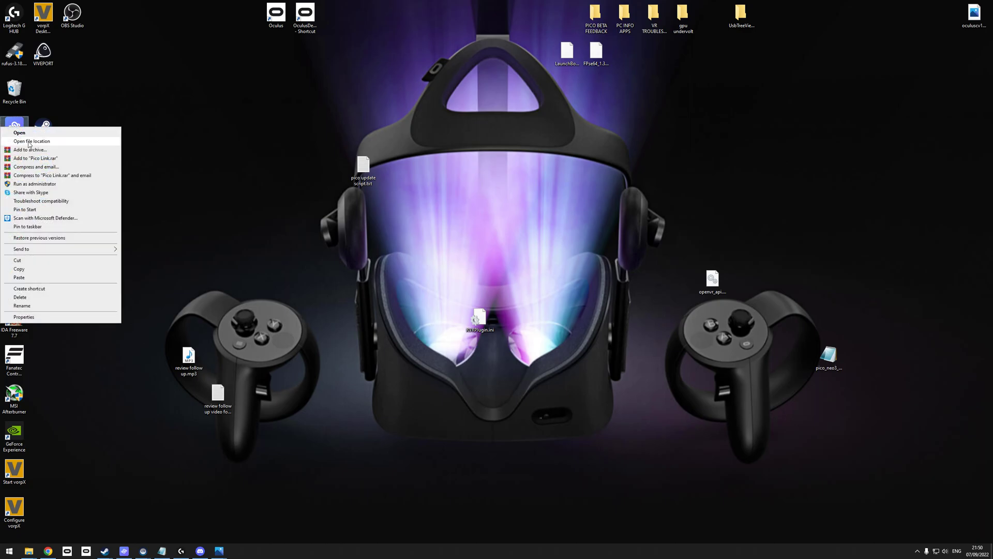
{"action": "left_click", "coordinate": [31, 142]}
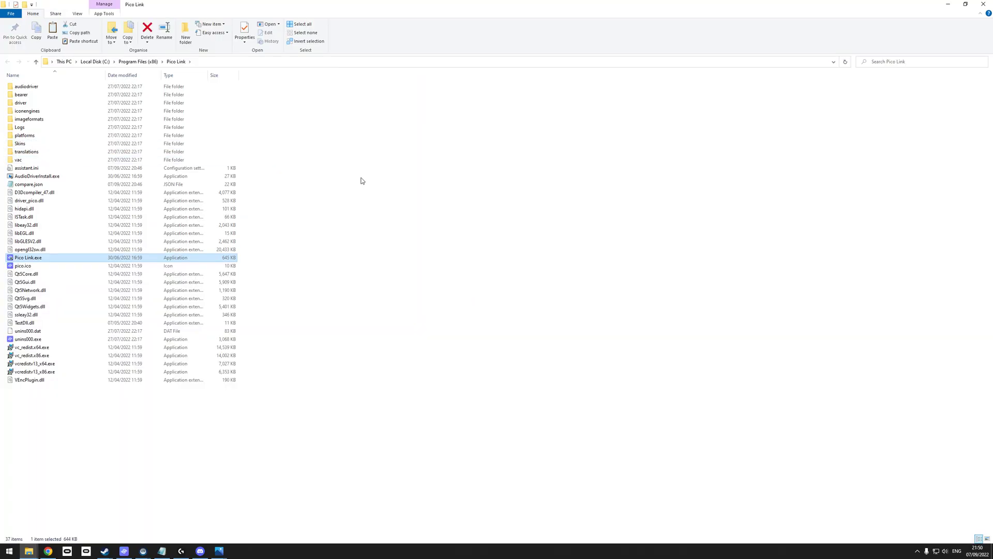
{"action": "left_click", "coordinate": [28, 102]}
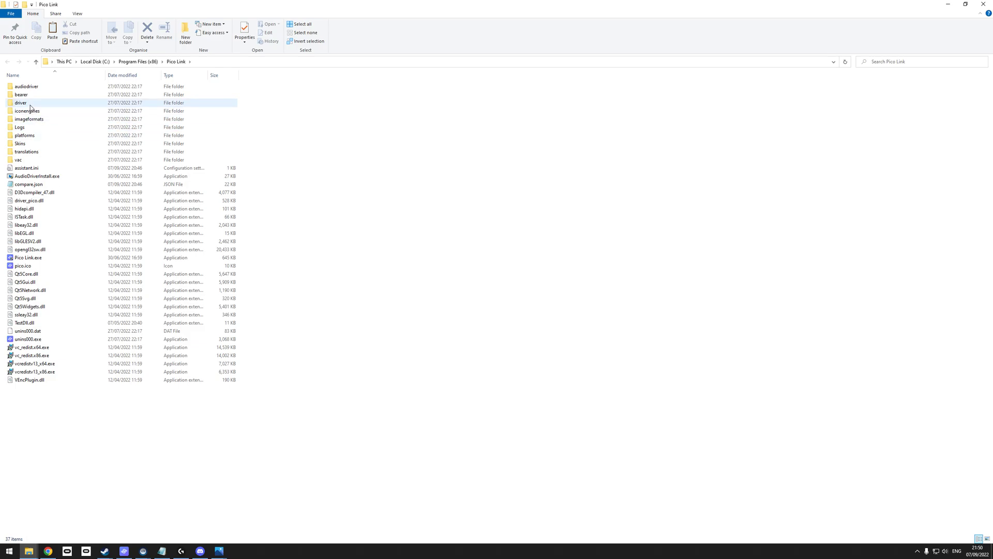
{"action": "double_click", "coordinate": [20, 102]}
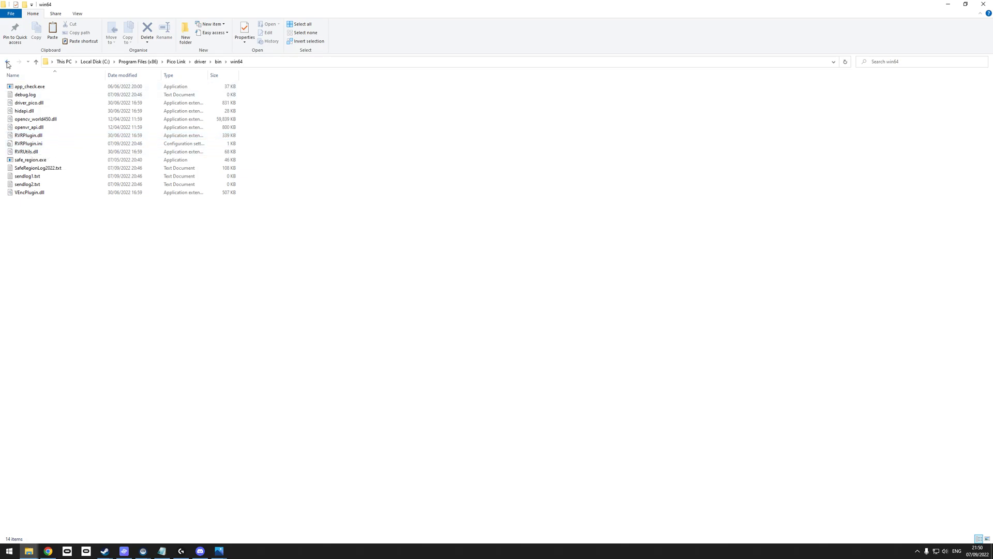
Browse into resources > rendermodels > pico_neo3_leftcontroller
{"action": "left_click", "coordinate": [7, 62]}
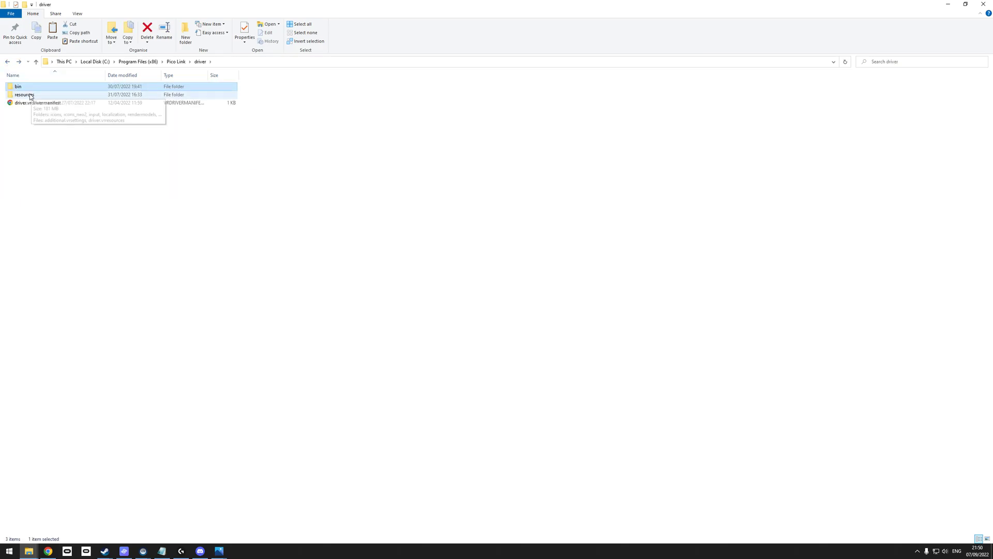
{"action": "double_click", "coordinate": [22, 94]}
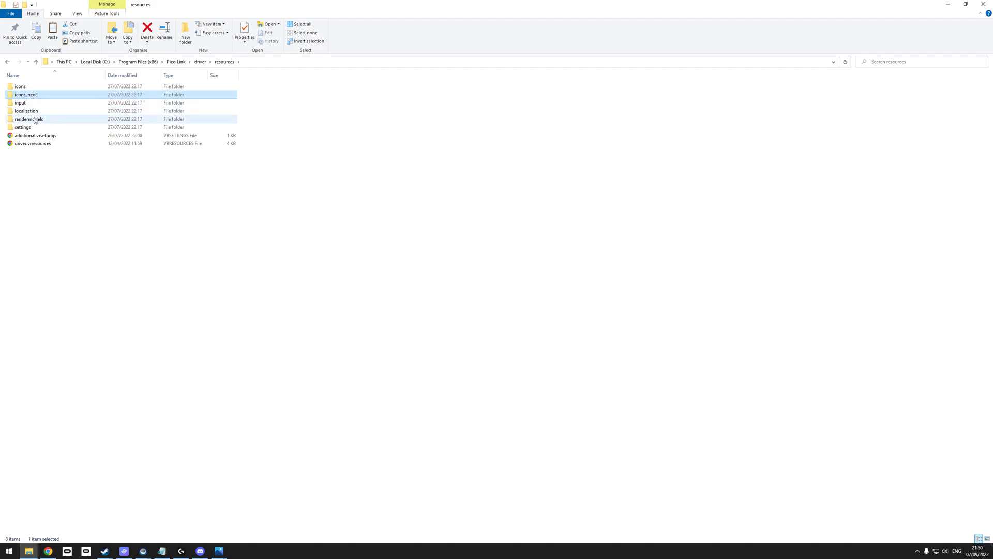
{"action": "double_click", "coordinate": [29, 119]}
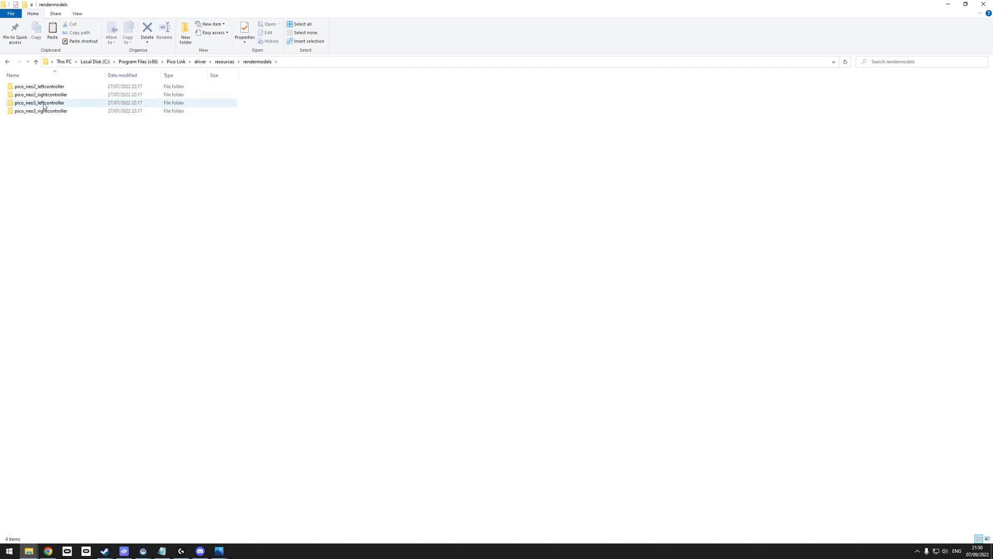
{"action": "double_click", "coordinate": [39, 103]}
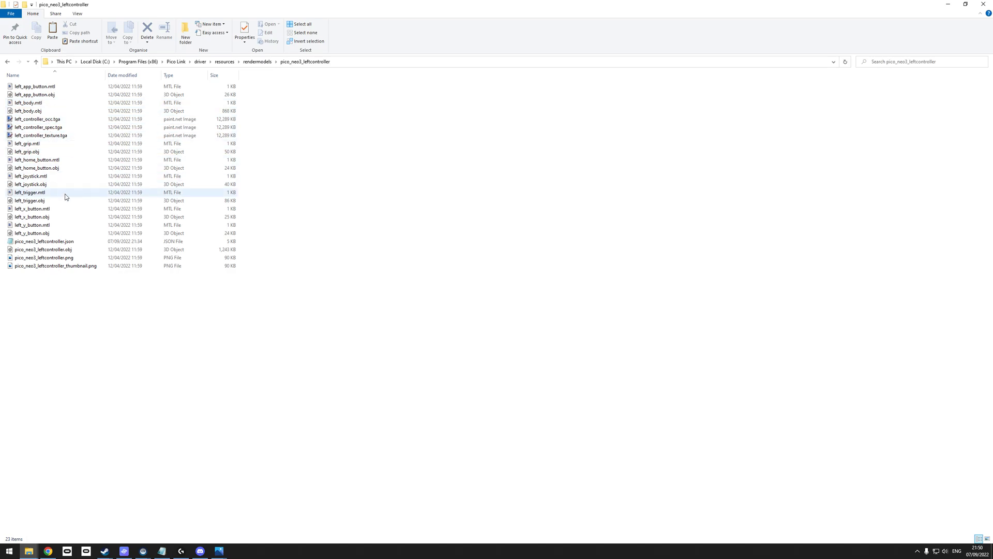
{"action": "left_click", "coordinate": [45, 200]}
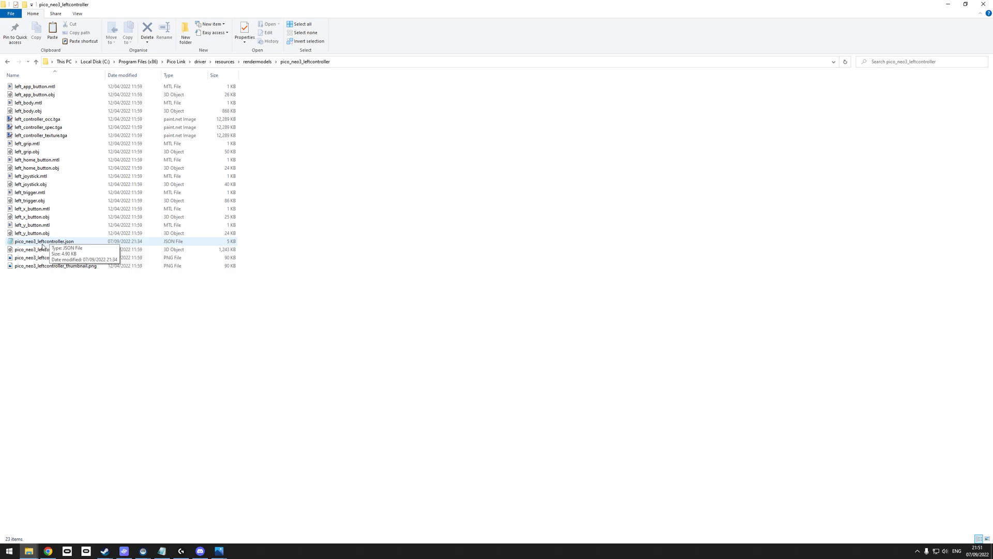
Open pico_neo3_leftcontroller.json in Notepad and scroll down to the base component
{"action": "double_click", "coordinate": [43, 240]}
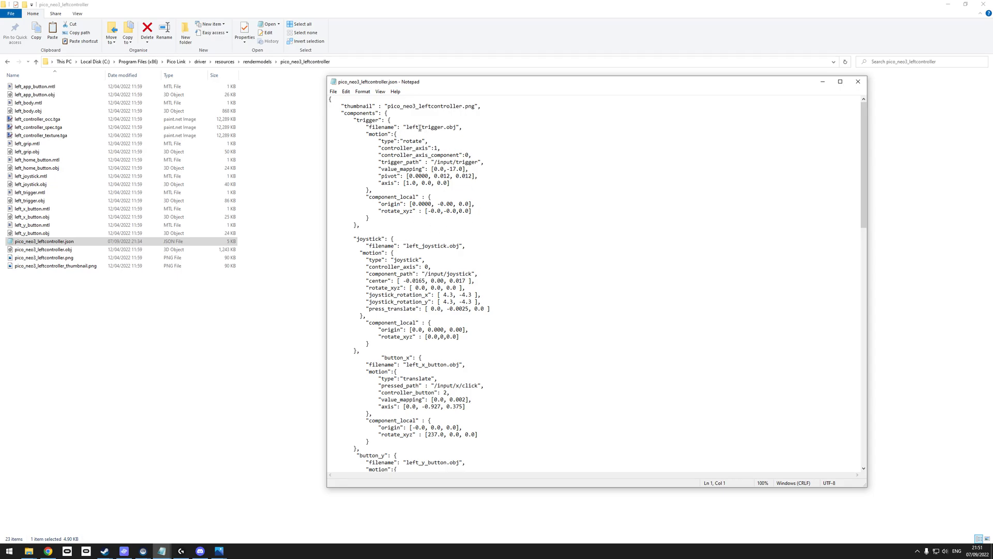
{"action": "left_click", "coordinate": [446, 278]}
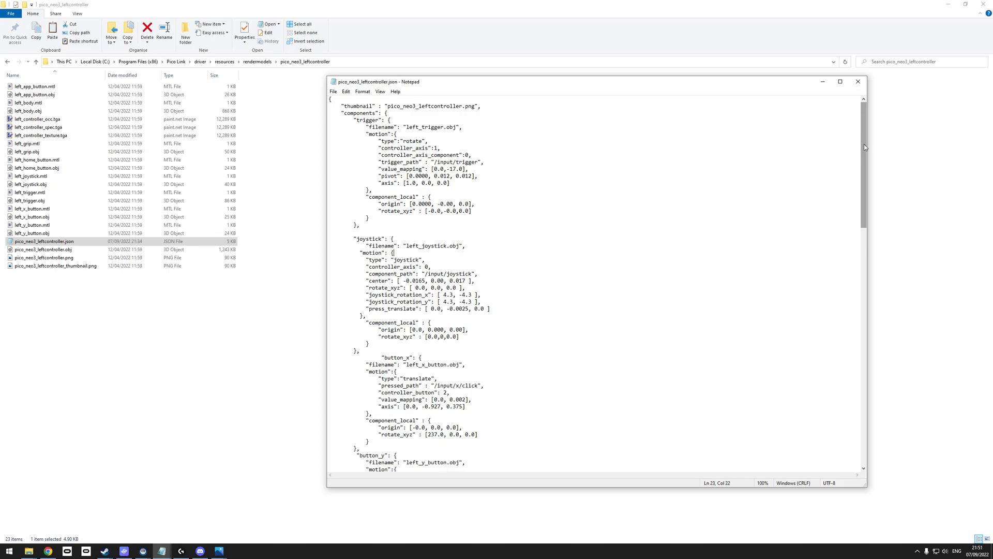
{"action": "scroll", "scroll_direction": "down", "scroll_amount": 3}
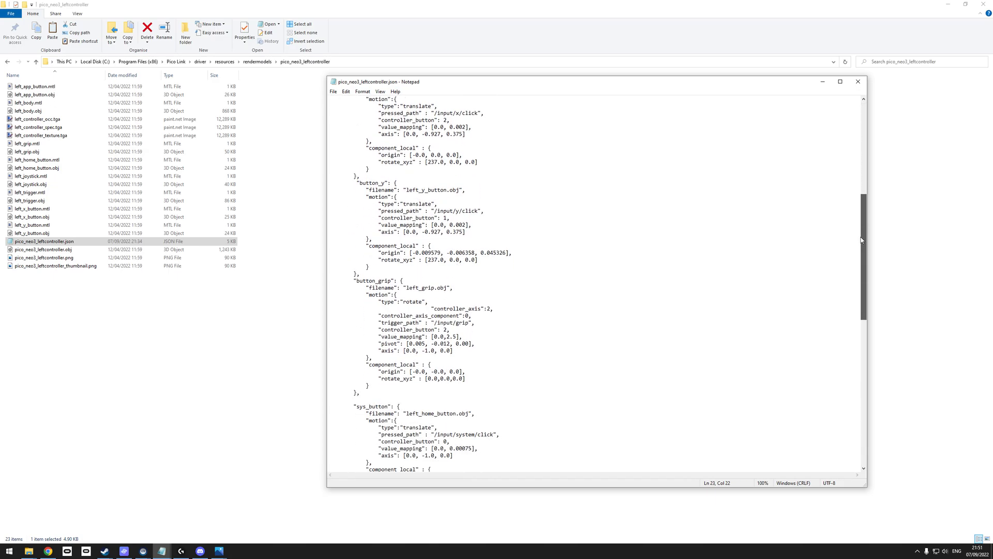
{"action": "scroll", "scroll_direction": "down", "scroll_amount": 3}
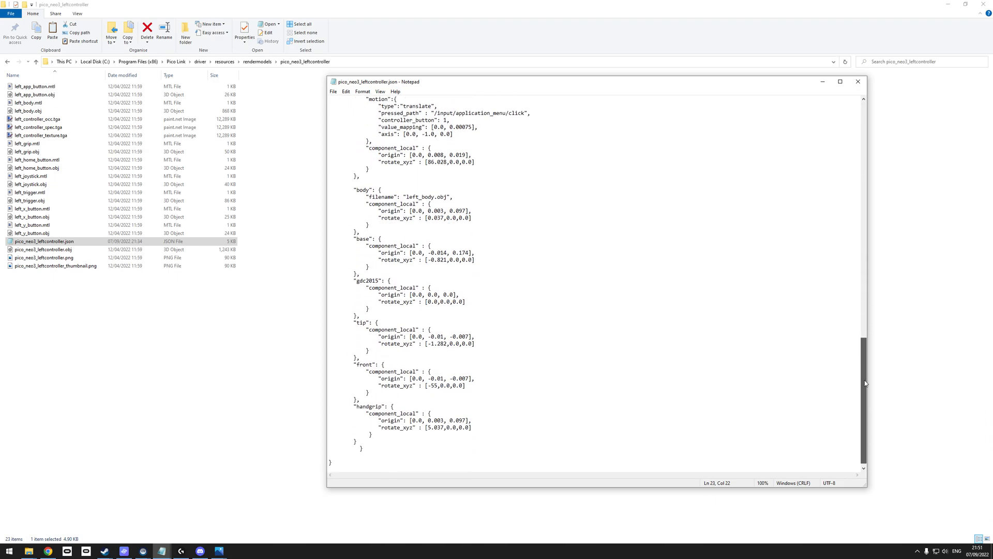
{"action": "scroll", "scroll_direction": "down", "scroll_amount": 3}
{"action": "type", "text": "18"}
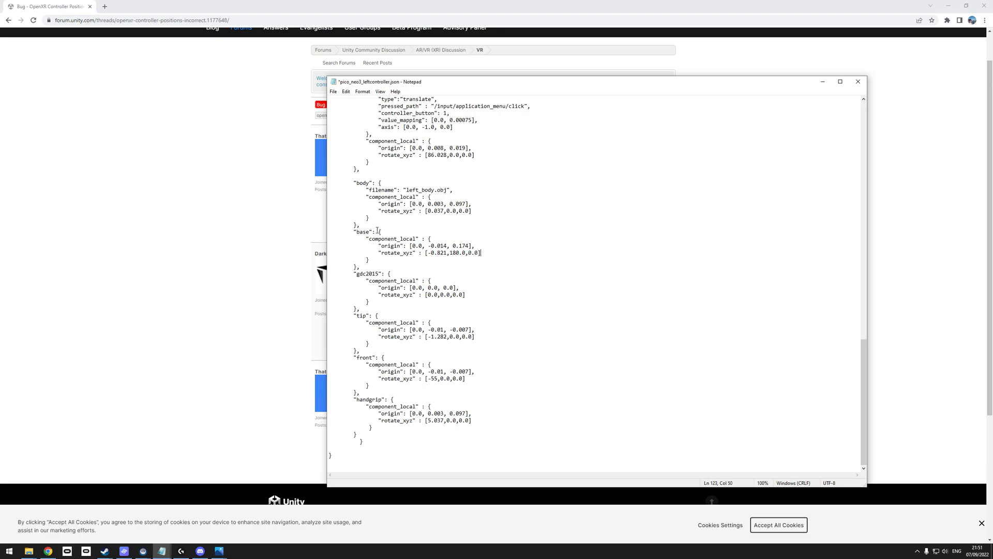
Select the 180.0 in the base rotate_xyz line to replace it with 0.0
{"action": "double_click", "coordinate": [397, 253]}
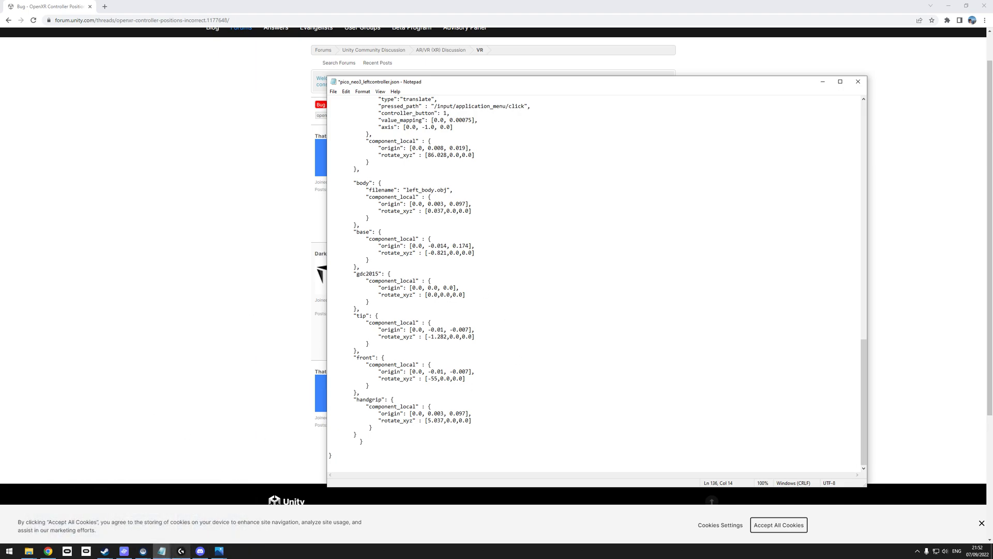
{"action": "mouse_move", "coordinate": [162, 550]}
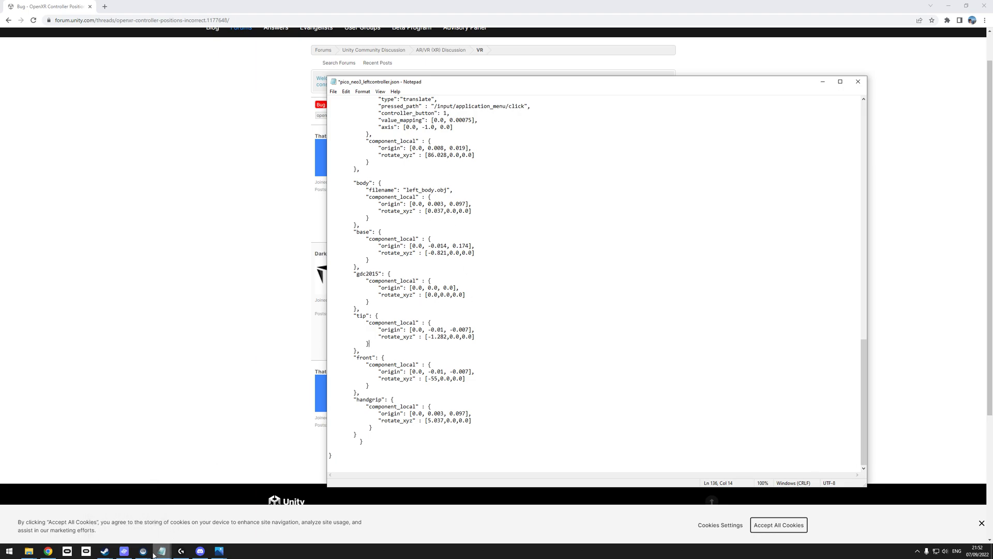
{"action": "mouse_move", "coordinate": [162, 550]}
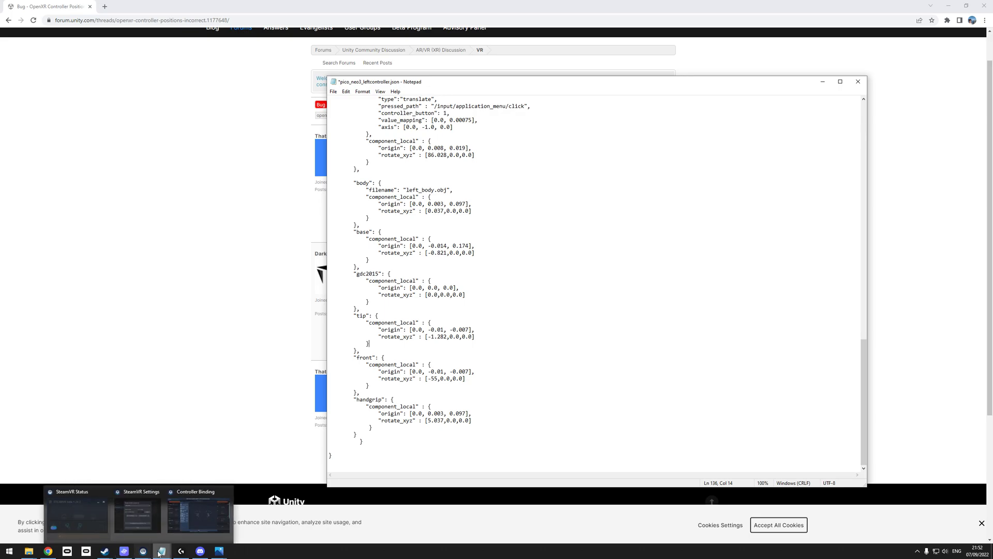
{"action": "mouse_move", "coordinate": [160, 550]}
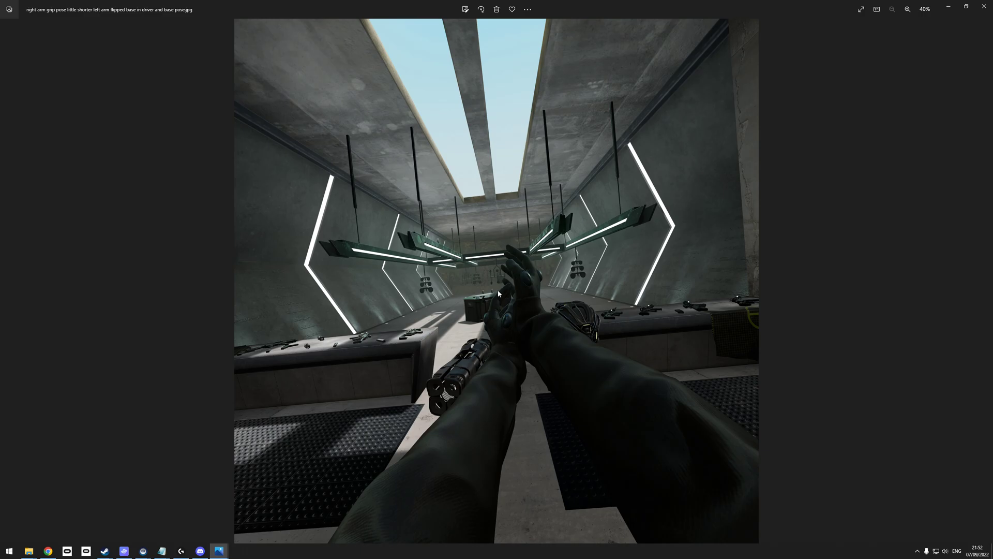
{"action": "mouse_move", "coordinate": [491, 350]}
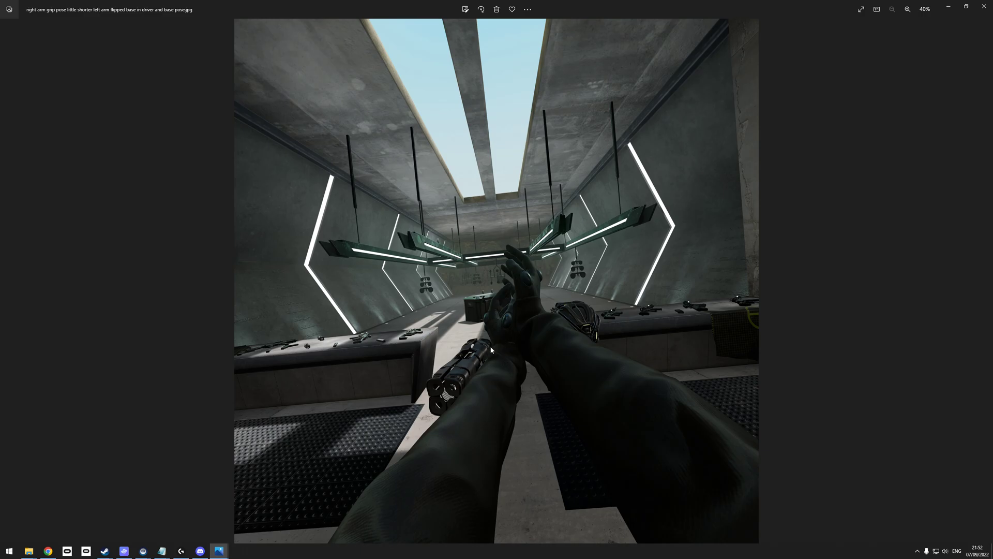
{"action": "mouse_move", "coordinate": [506, 351]}
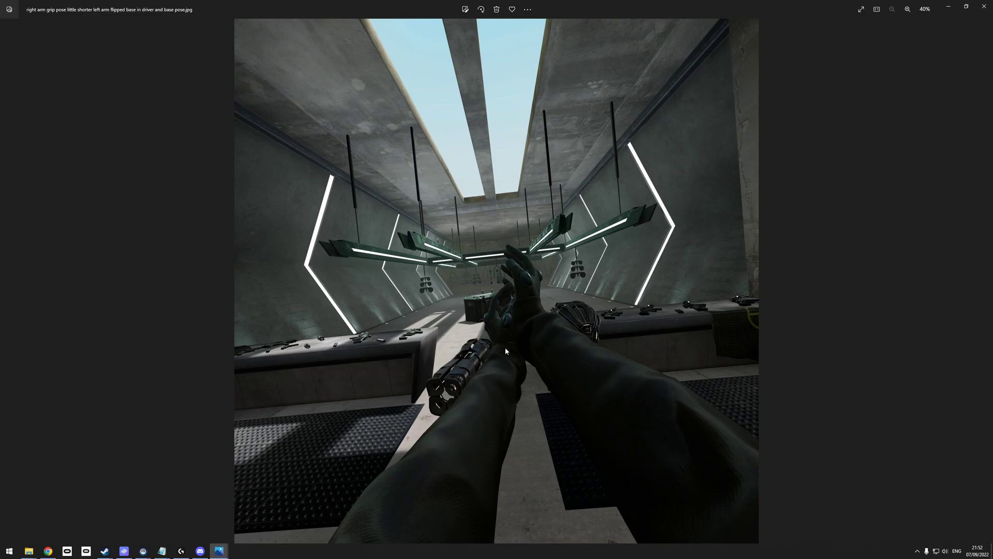
{"action": "mouse_move", "coordinate": [500, 352]}
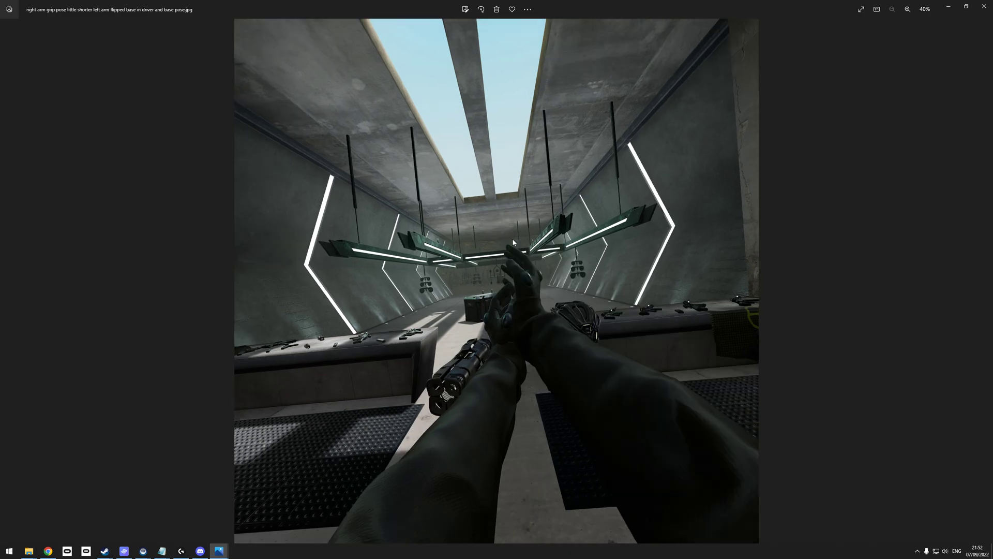
{"action": "mouse_move", "coordinate": [527, 275]}
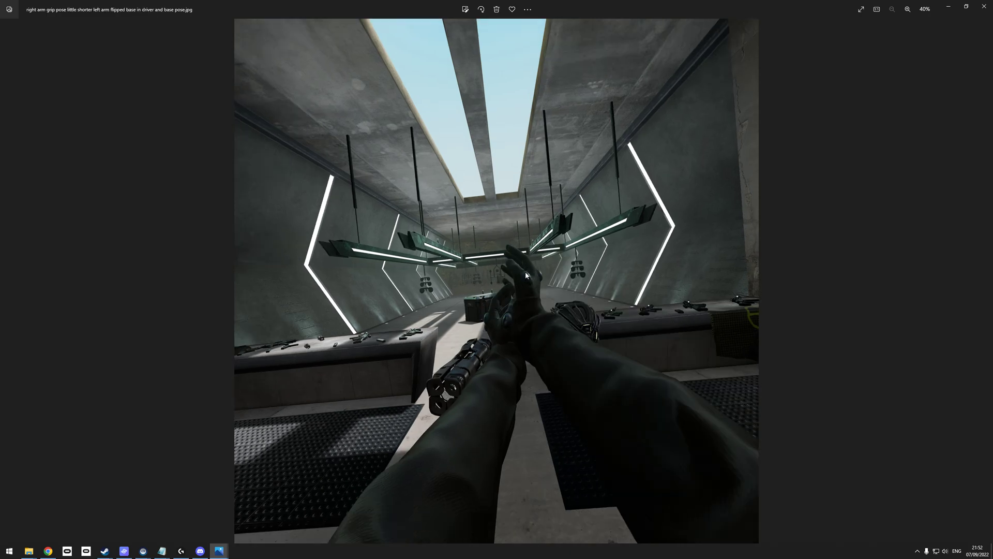
{"action": "mouse_move", "coordinate": [543, 290]}
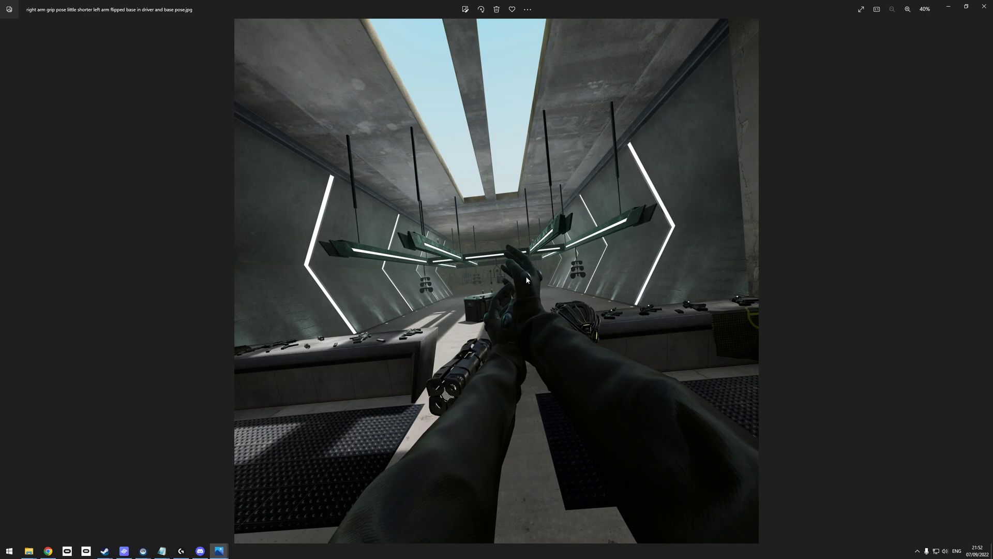
{"action": "mouse_move", "coordinate": [528, 349]}
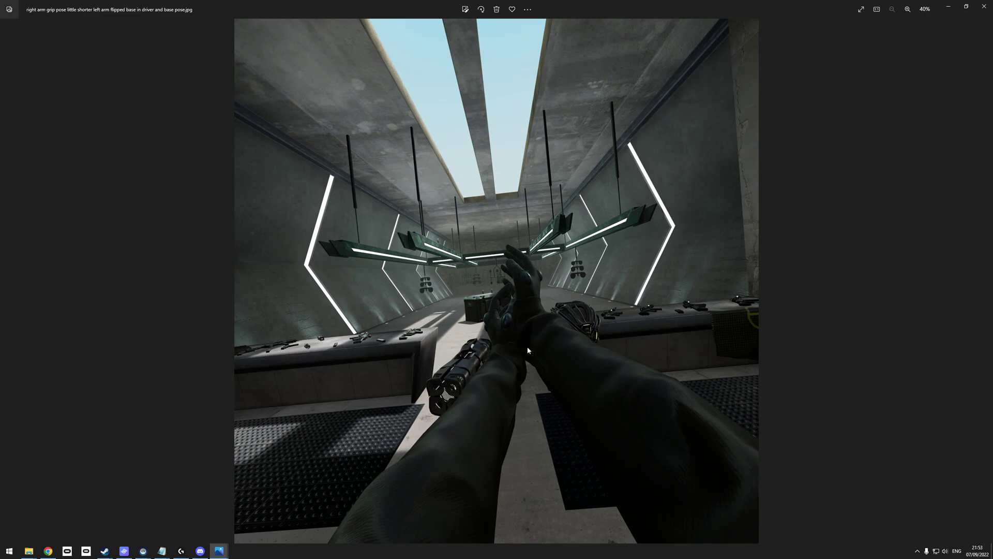
{"action": "mouse_move", "coordinate": [513, 366]}
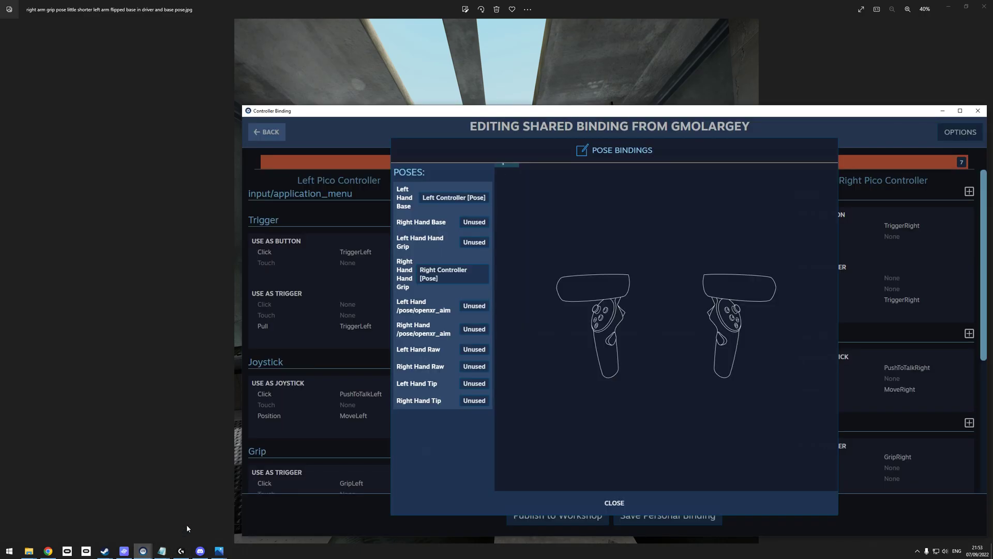
{"action": "mouse_move", "coordinate": [218, 422]}
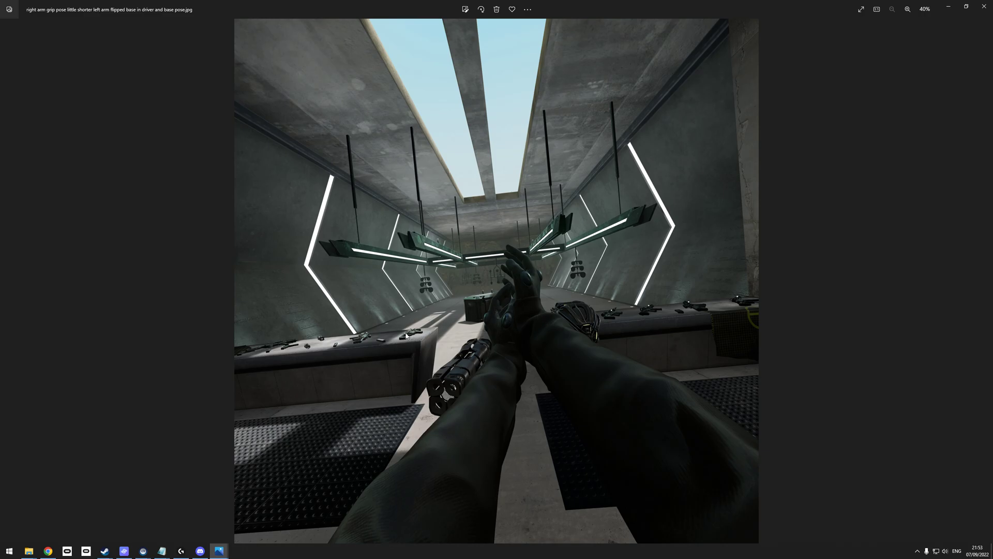
{"action": "mouse_move", "coordinate": [493, 307]}
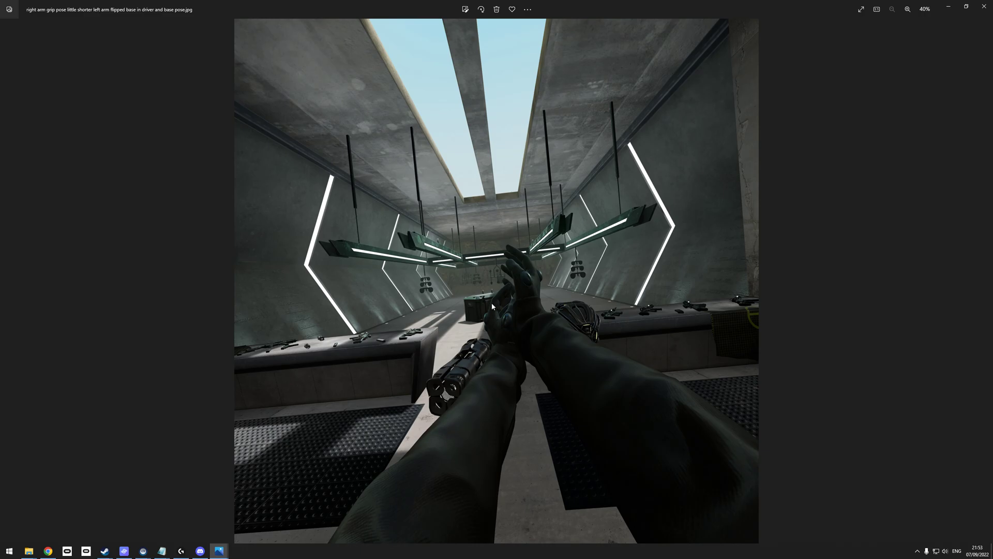
{"action": "mouse_move", "coordinate": [417, 329]}
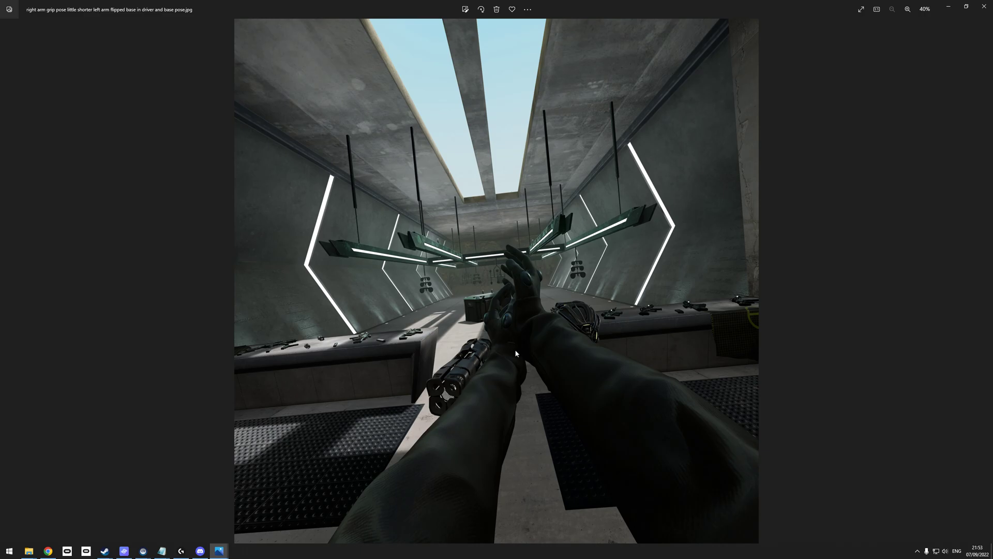
{"action": "mouse_move", "coordinate": [410, 347]}
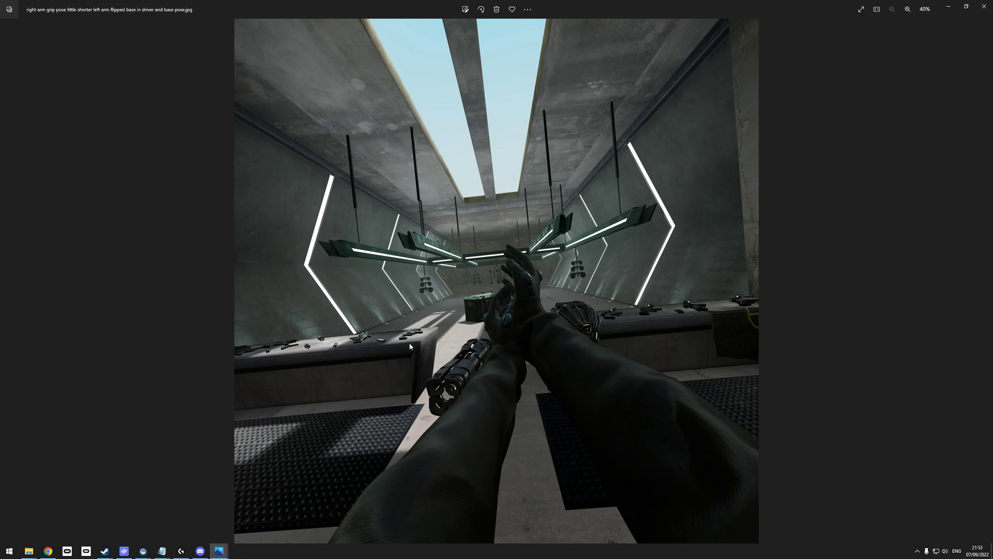
{"action": "mouse_move", "coordinate": [496, 347]}
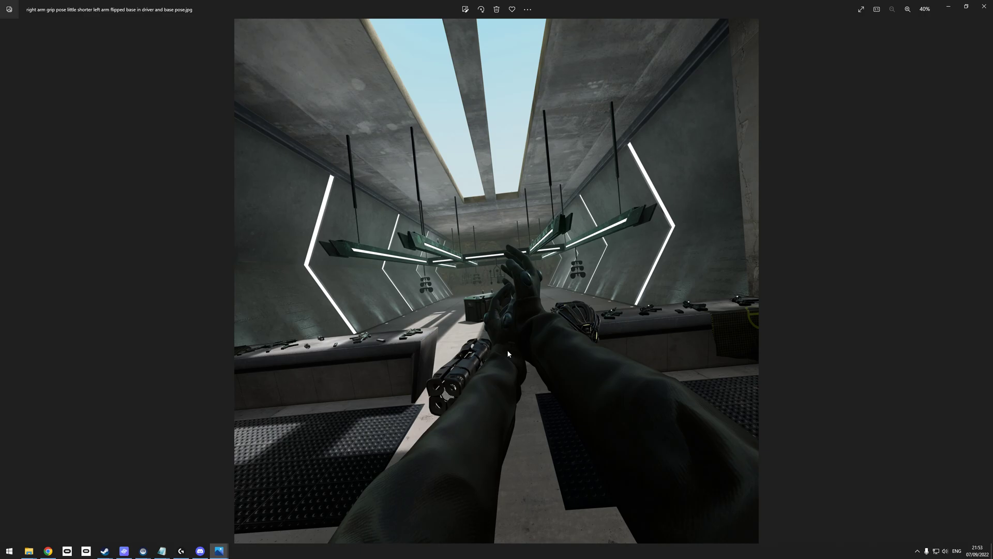
{"action": "mouse_move", "coordinate": [502, 329]}
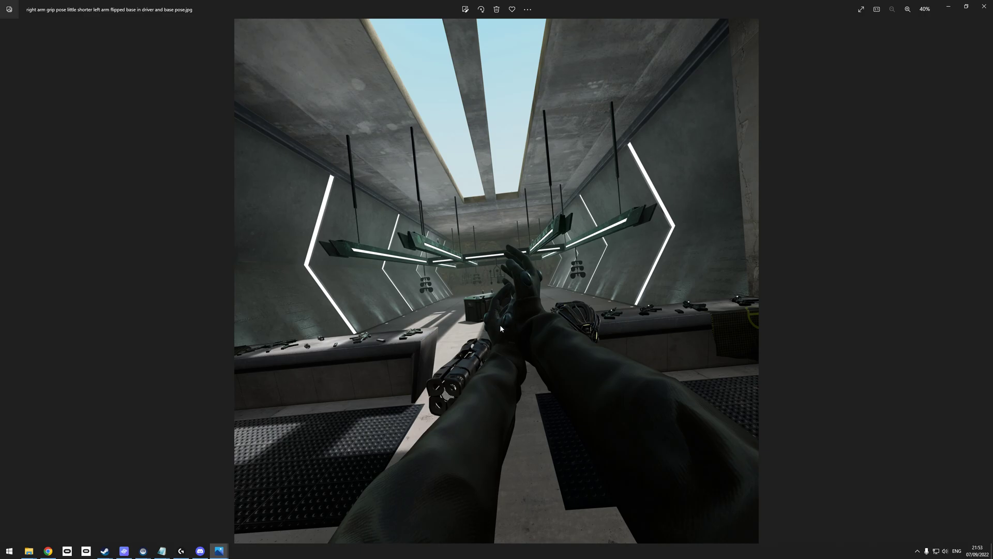
Advance to the Photos screenshot of the shorter left arm with flipped base
{"action": "key", "text": "right"}
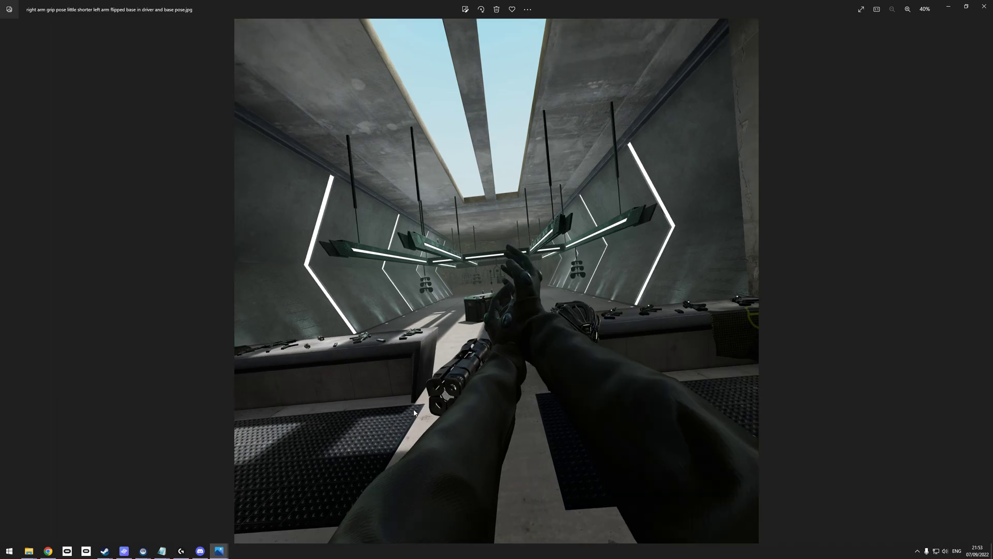
{"action": "mouse_move", "coordinate": [511, 325]}
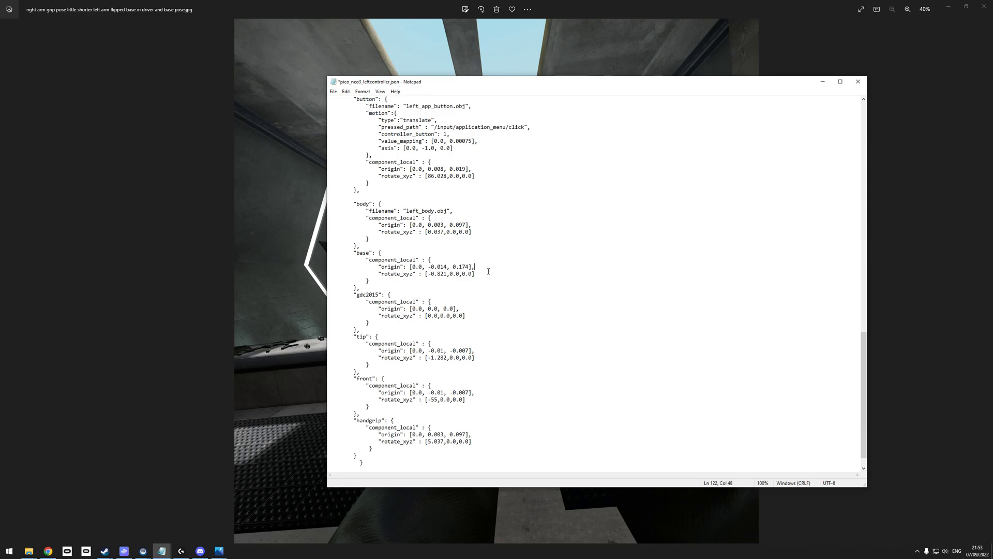
Inspect the base component values, with rotation still [-0.821,0.0,0.0], then bring up the Controller Binding editor
{"action": "left_click_drag", "start_coordinate": [474, 267], "coordinate": [429, 267]}
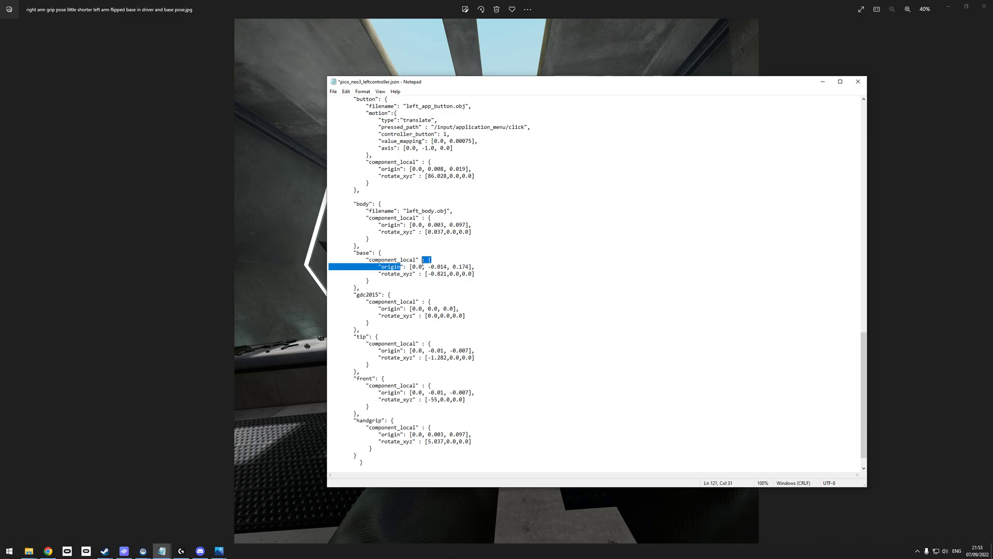
{"action": "left_click", "coordinate": [369, 279]}
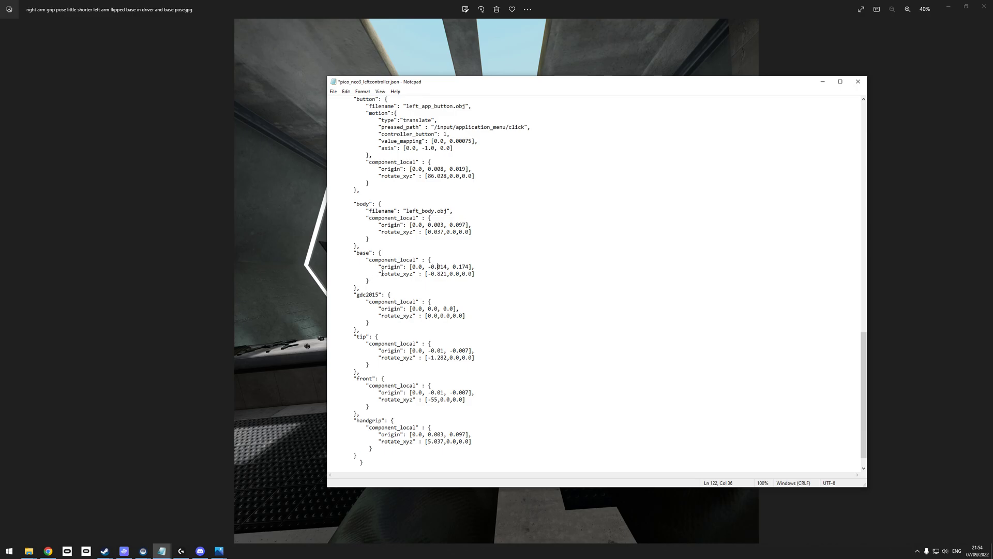
{"action": "double_click", "coordinate": [439, 267]}
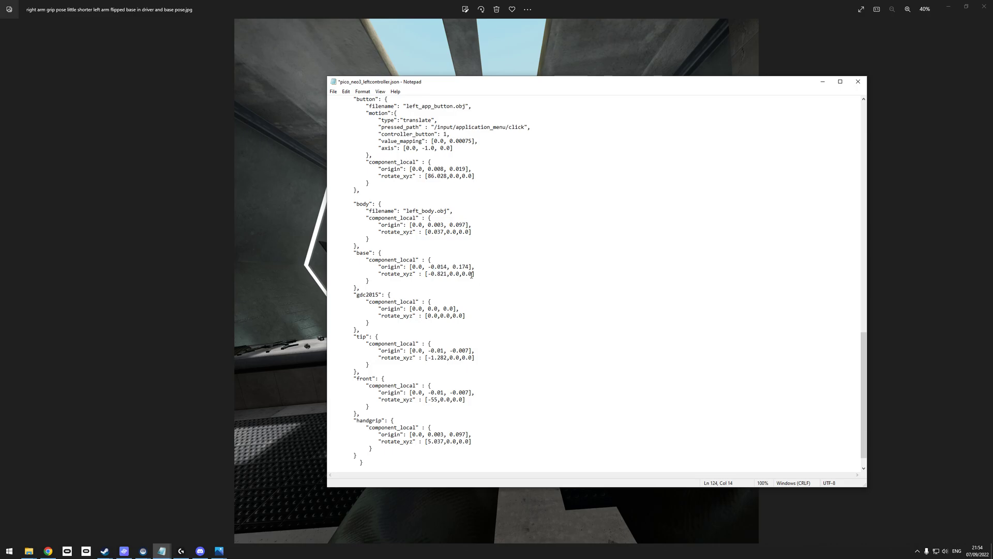
{"action": "mouse_move", "coordinate": [449, 97]}
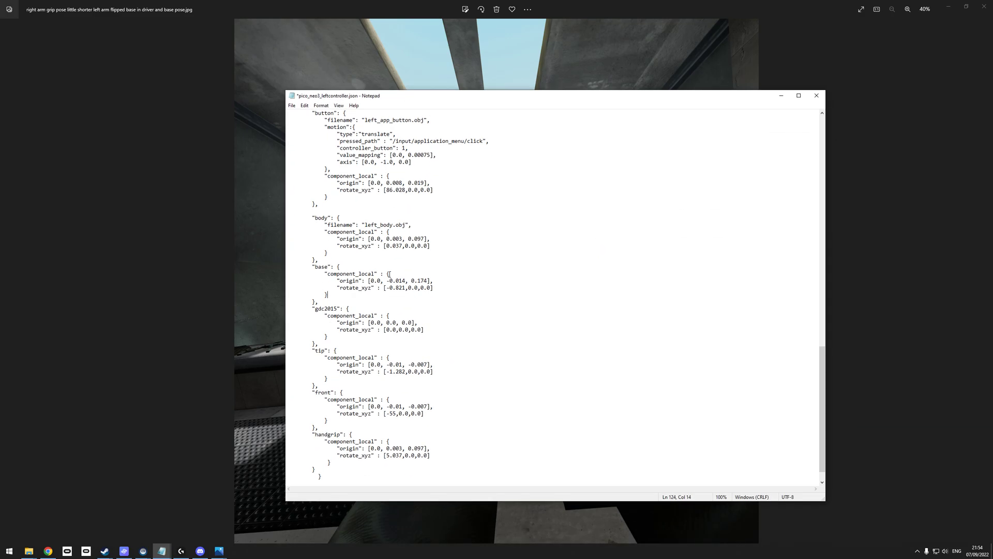
{"action": "double_click", "coordinate": [411, 287]}
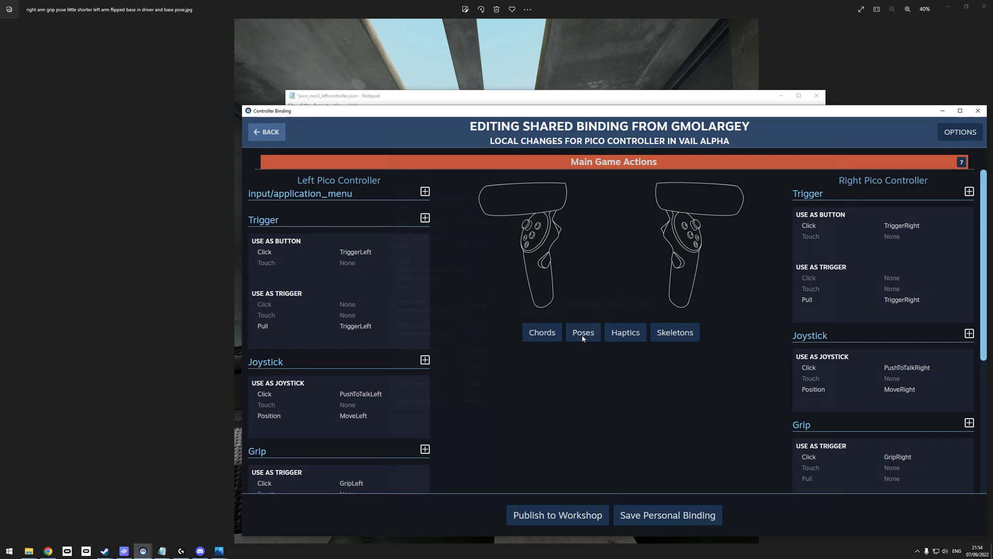
Leave the Controller Binding editor and recheck the base rotation numbers in the left controller JSON
{"action": "left_click", "coordinate": [583, 332]}
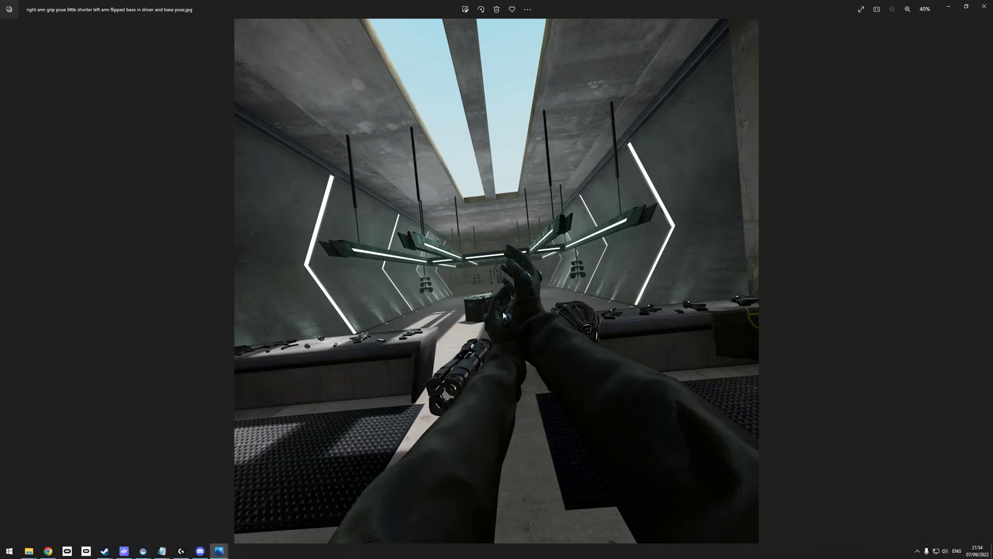
{"action": "mouse_move", "coordinate": [393, 353]}
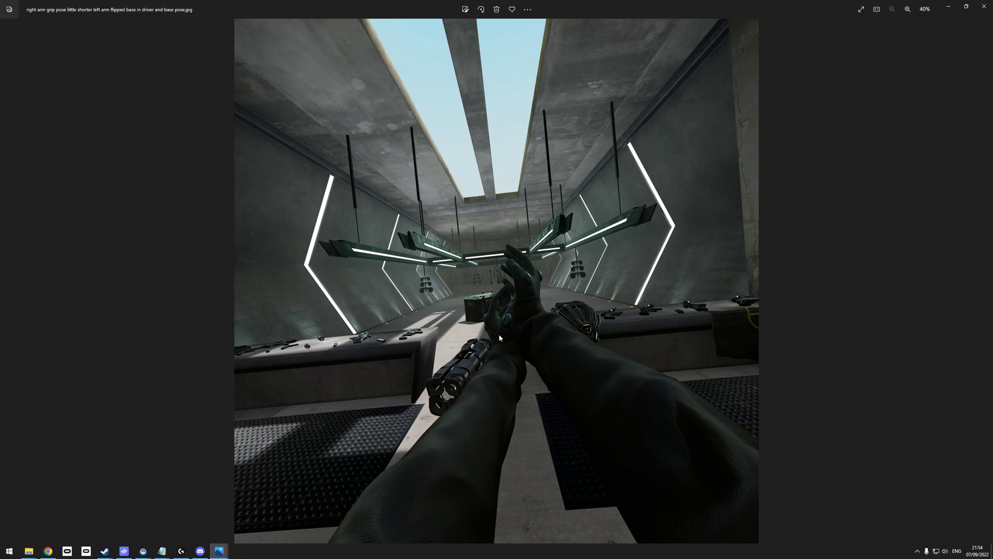
{"action": "mouse_move", "coordinate": [186, 525]}
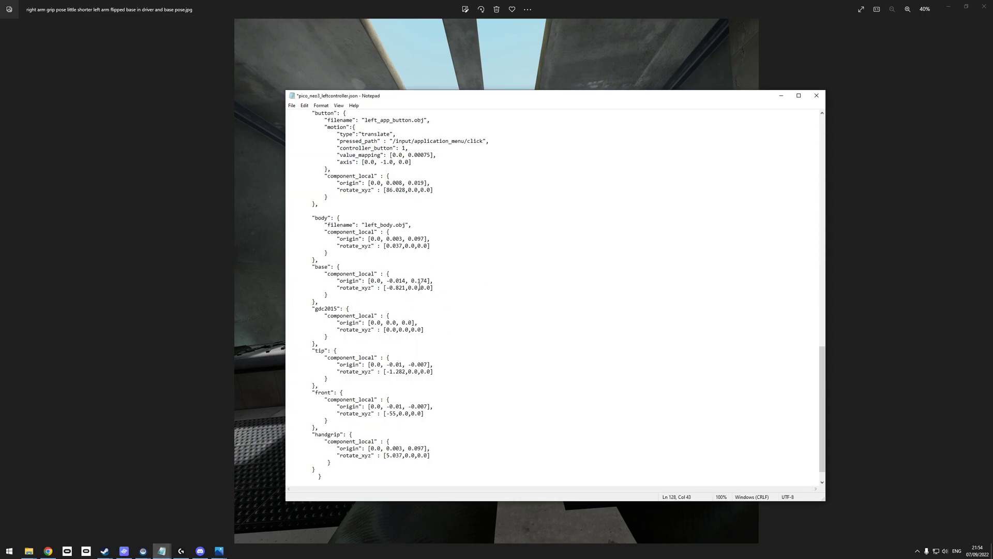
{"action": "double_click", "coordinate": [416, 287]}
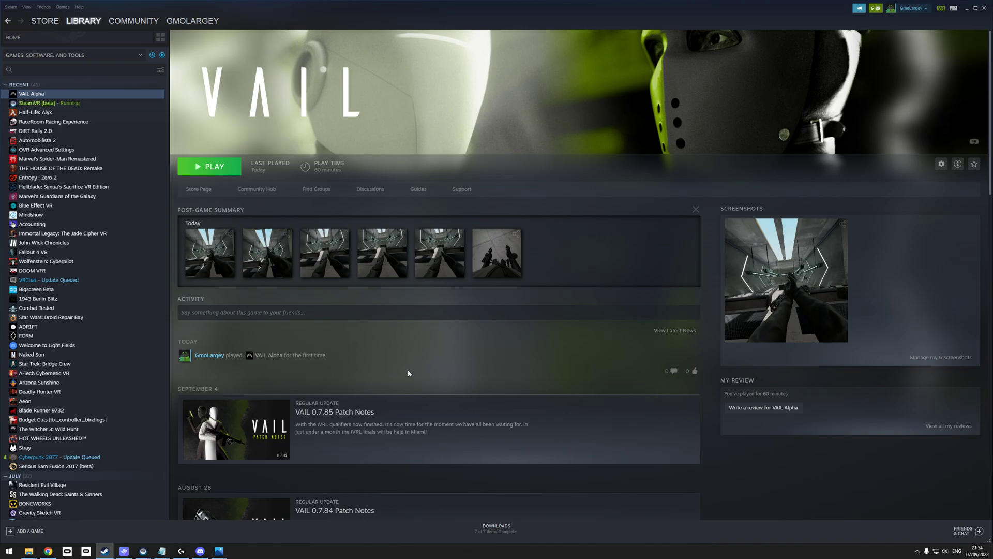
{"action": "mouse_move", "coordinate": [449, 365]}
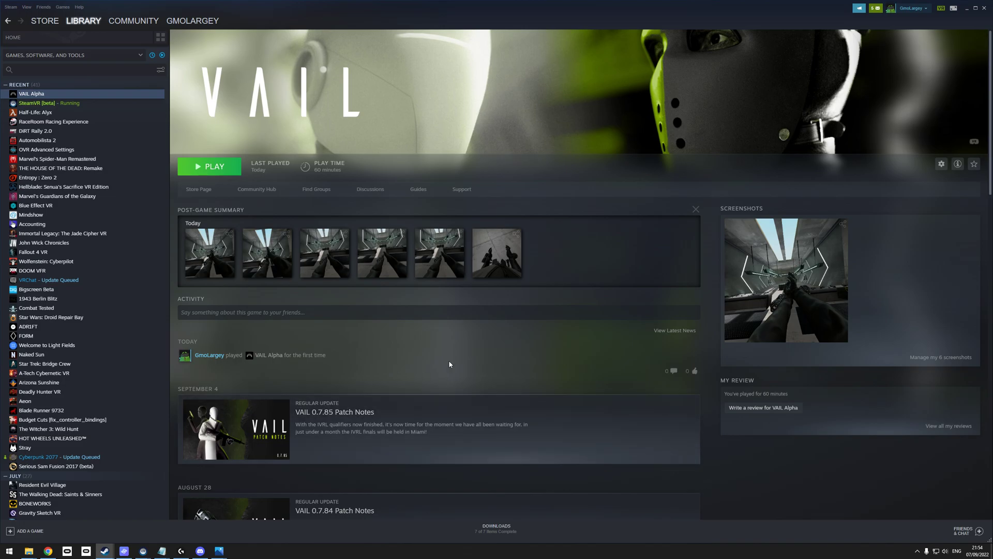
{"action": "mouse_move", "coordinate": [321, 376]}
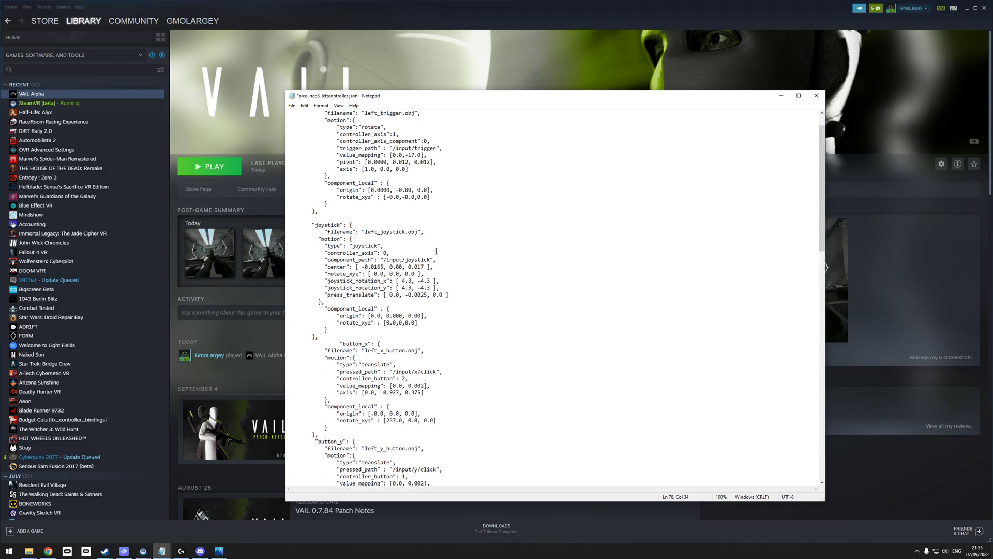
Scroll the left controller JSON in Notepad down to the base component
{"action": "scroll", "scroll_direction": "down", "scroll_amount": 3}
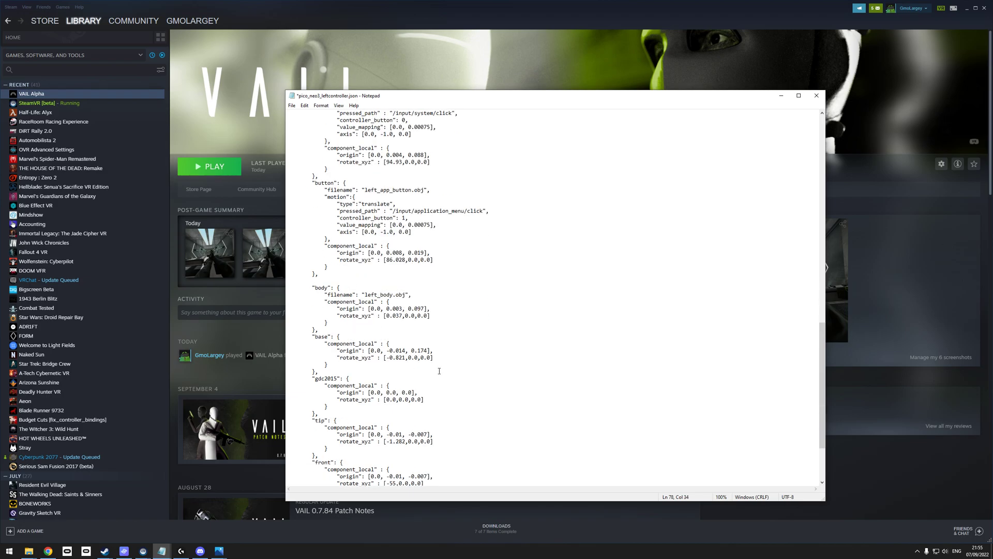